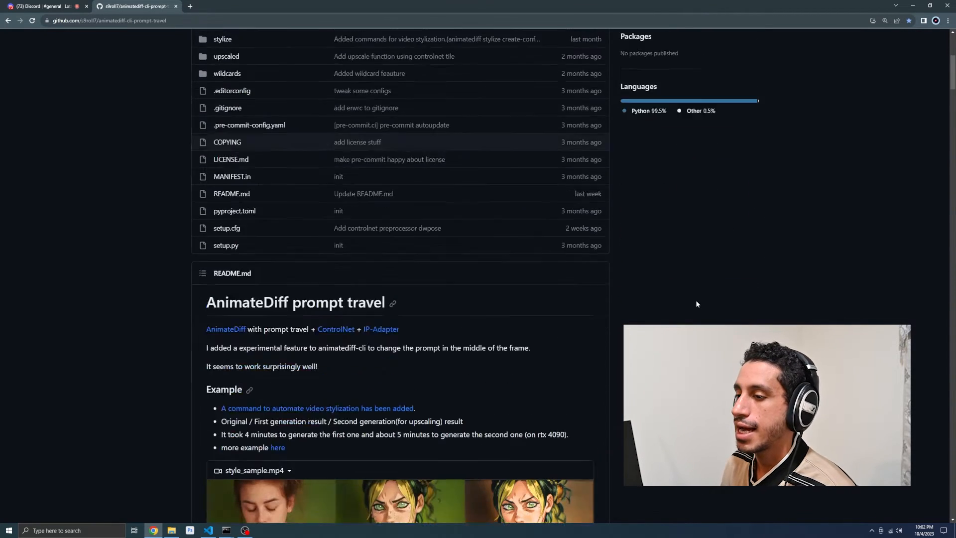
Scroll through the prompt_controlnet.json settings, reviewing the prompt map and ControlNet blocks
{"action": "scroll", "scroll_direction": "down", "scroll_amount": 3}
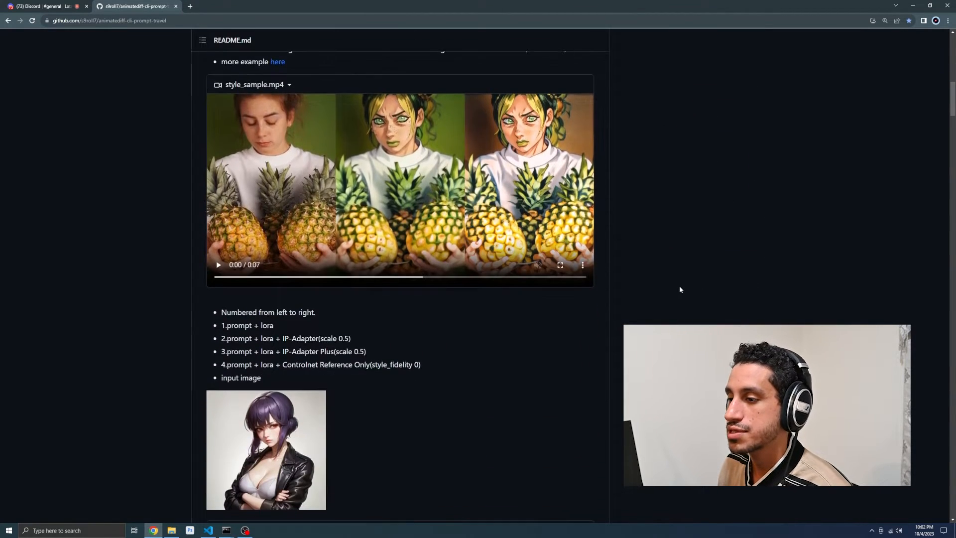
{"action": "scroll", "scroll_direction": "down", "scroll_amount": 3}
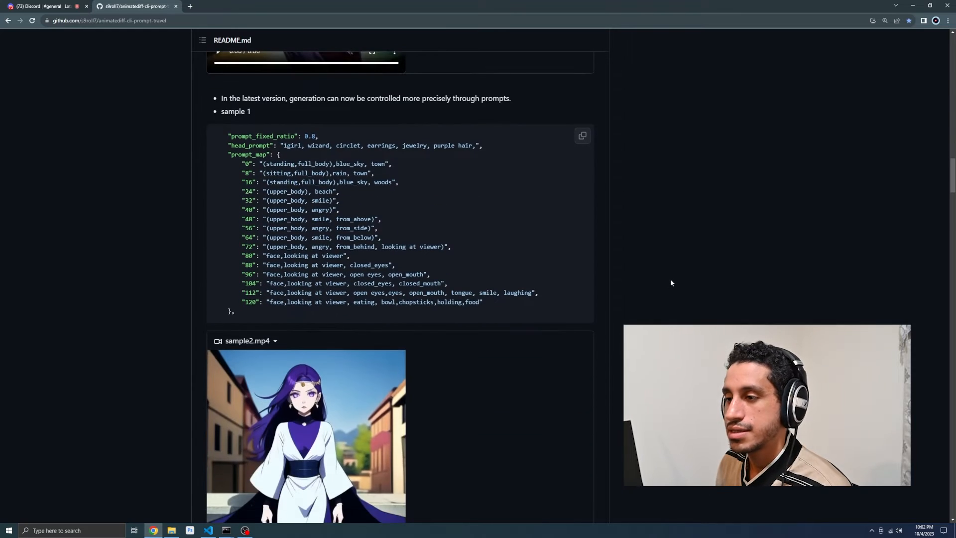
{"action": "scroll", "scroll_direction": "down", "scroll_amount": 3}
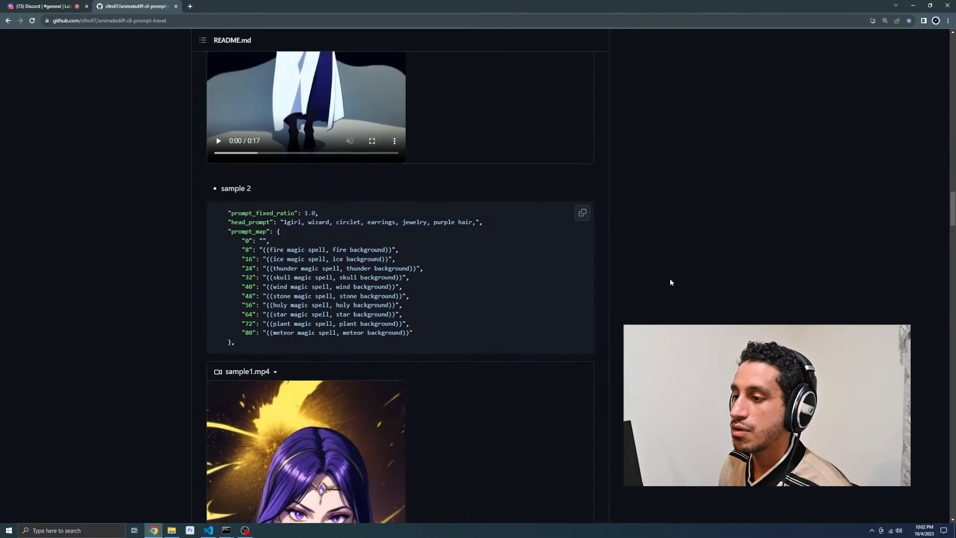
{"action": "scroll", "scroll_direction": "down", "scroll_amount": 3}
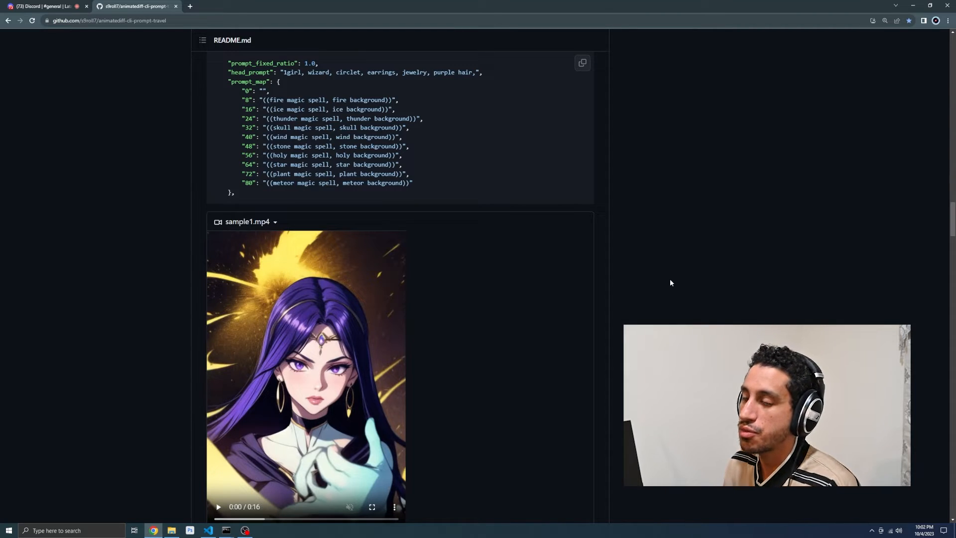
{"action": "mouse_move", "coordinate": [667, 306]}
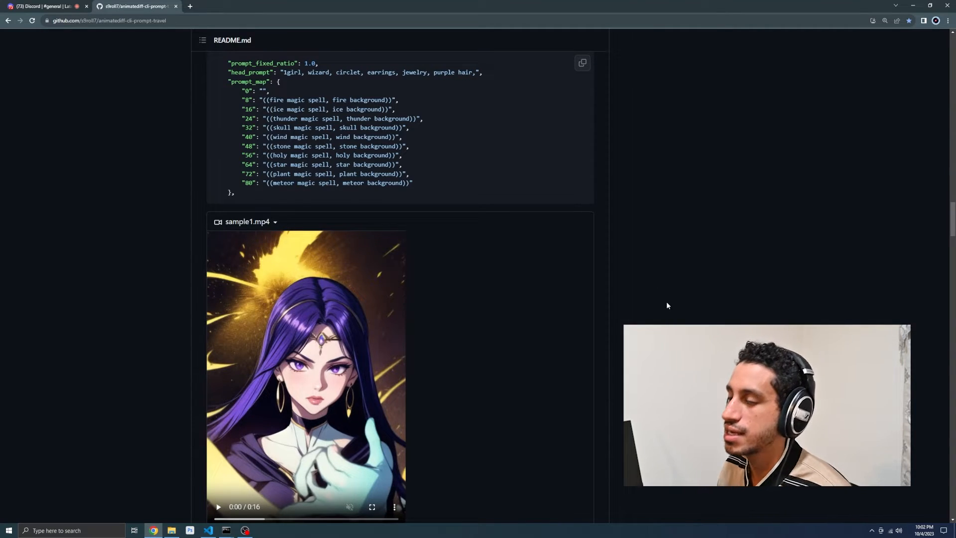
{"action": "scroll", "scroll_direction": "up", "scroll_amount": 3}
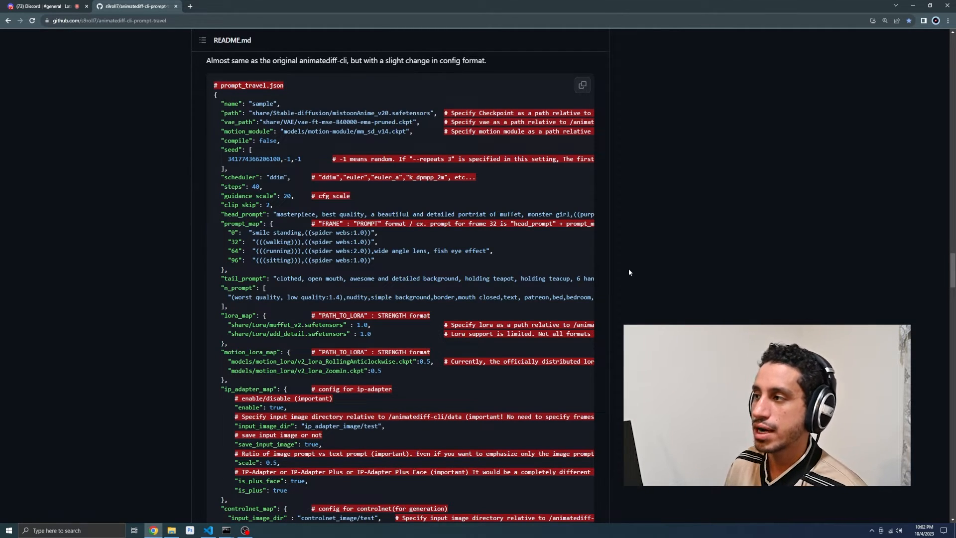
{"action": "scroll", "scroll_direction": "down", "scroll_amount": 3}
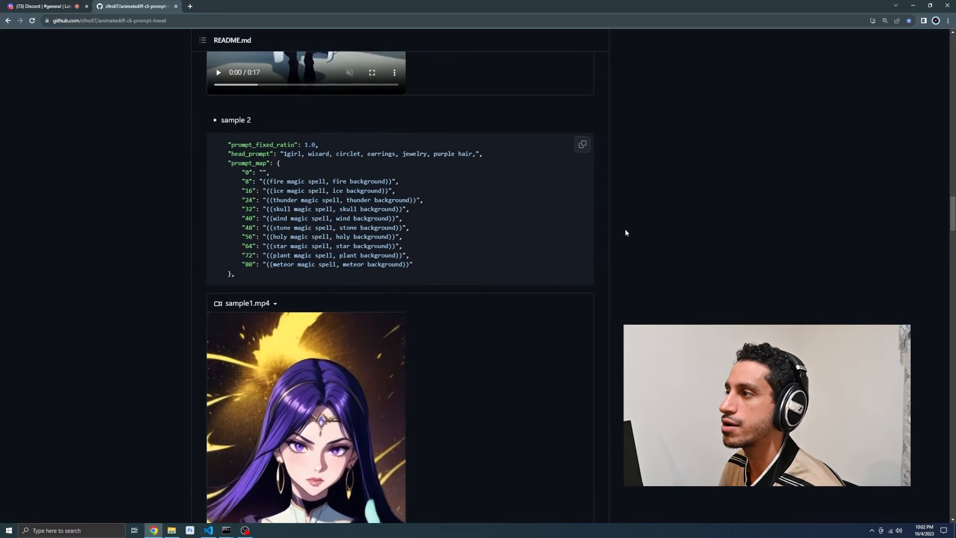
{"action": "scroll", "scroll_direction": "down", "scroll_amount": 3}
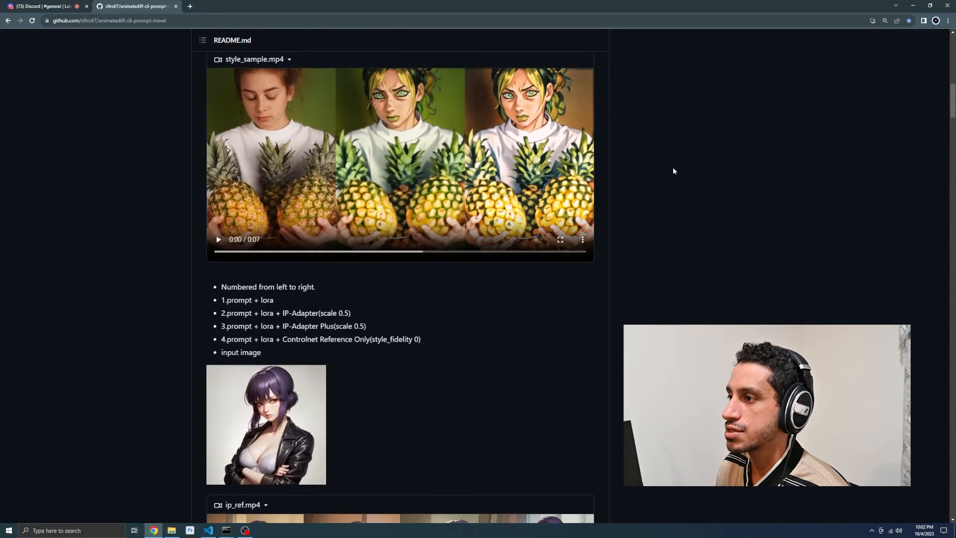
{"action": "mouse_move", "coordinate": [445, 284]}
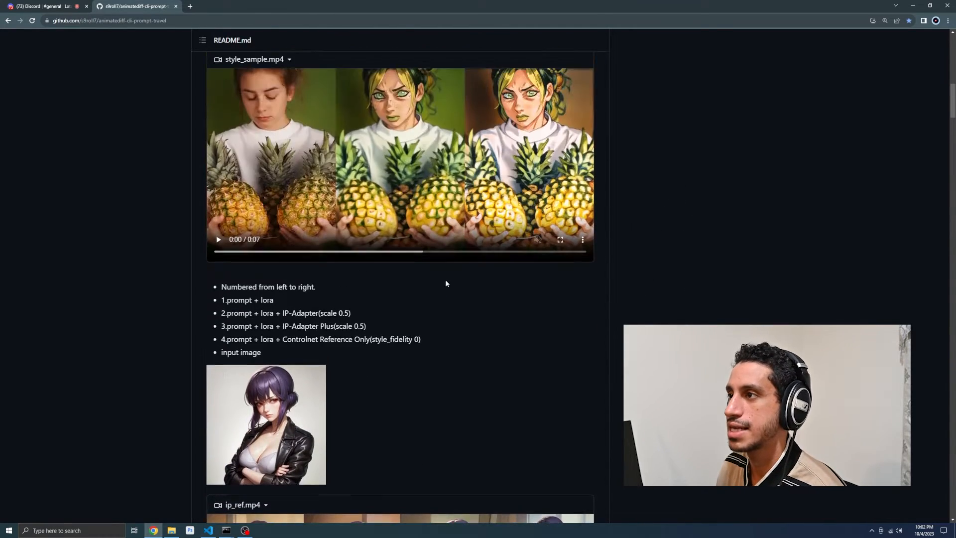
{"action": "scroll", "scroll_direction": "down", "scroll_amount": 3}
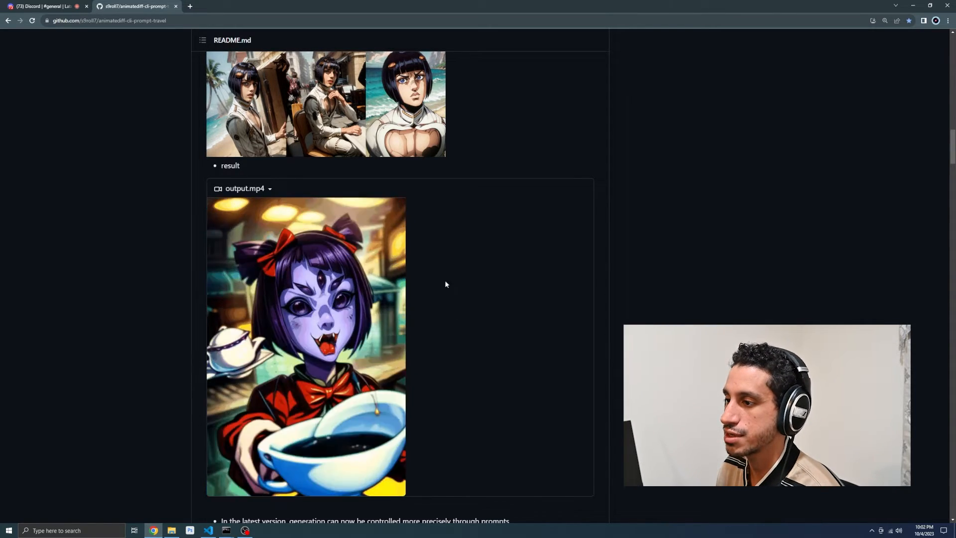
{"action": "scroll", "scroll_direction": "down", "scroll_amount": 3}
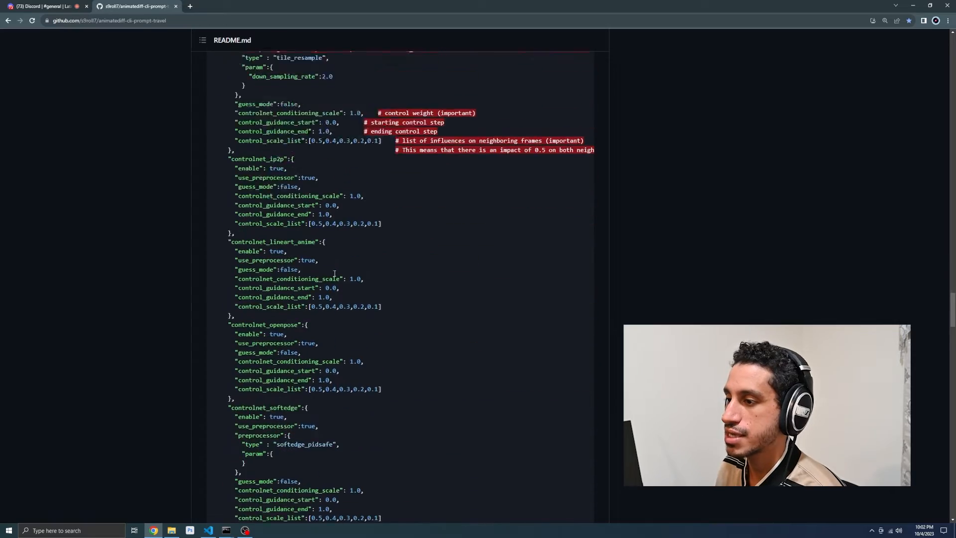
{"action": "scroll", "scroll_direction": "up", "scroll_amount": 3}
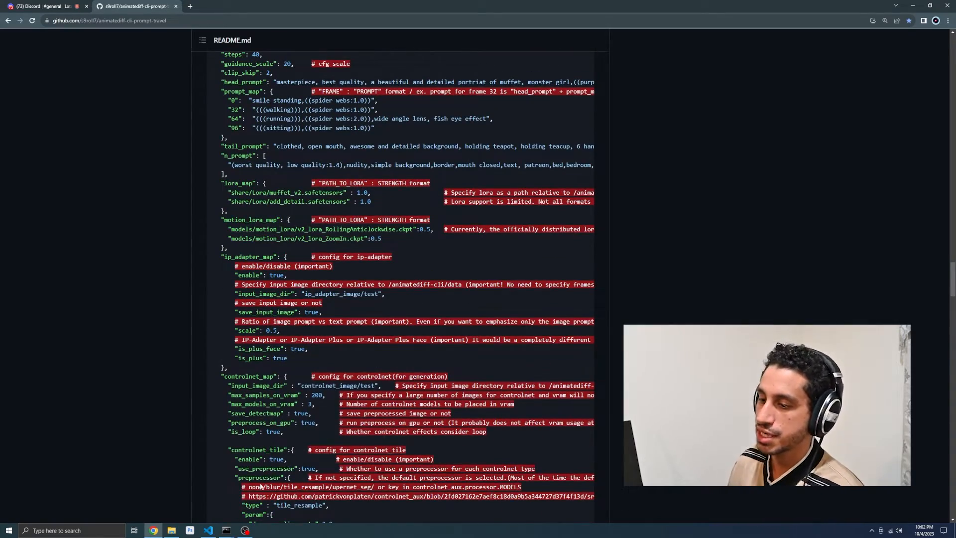
Bring the VS Code window with prompt_controlnet.json forward and return to the top of the file
{"action": "left_click", "coordinate": [208, 530]}
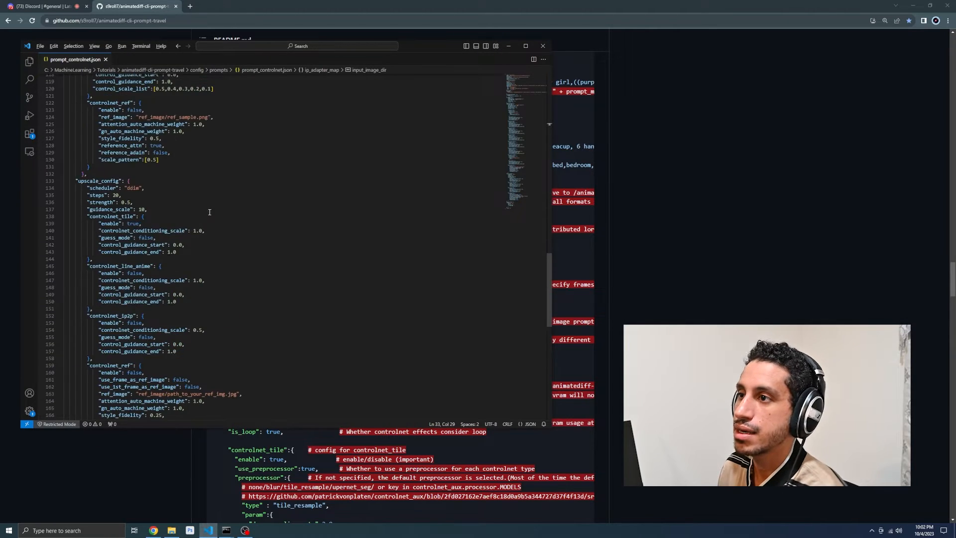
{"action": "scroll", "scroll_direction": "up", "scroll_amount": 3}
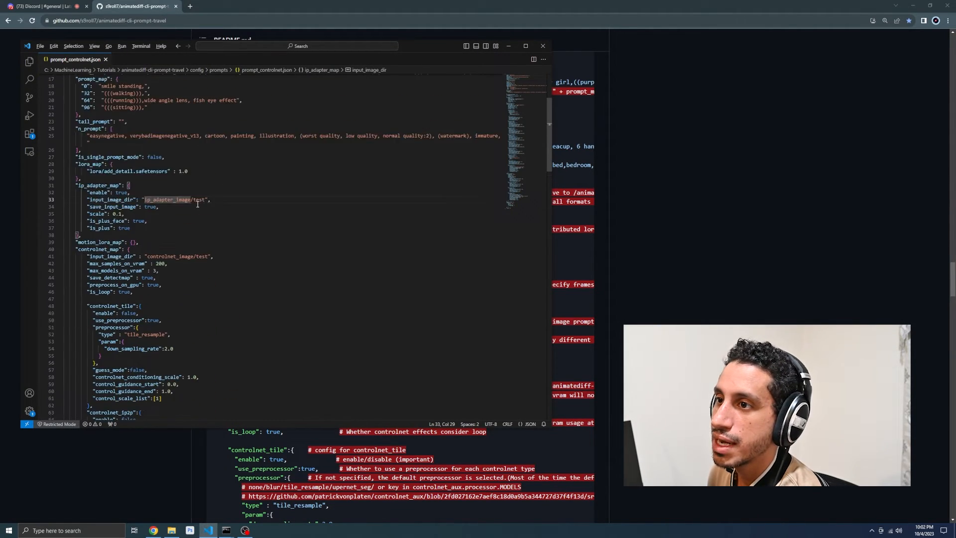
{"action": "scroll", "scroll_direction": "up", "scroll_amount": 3}
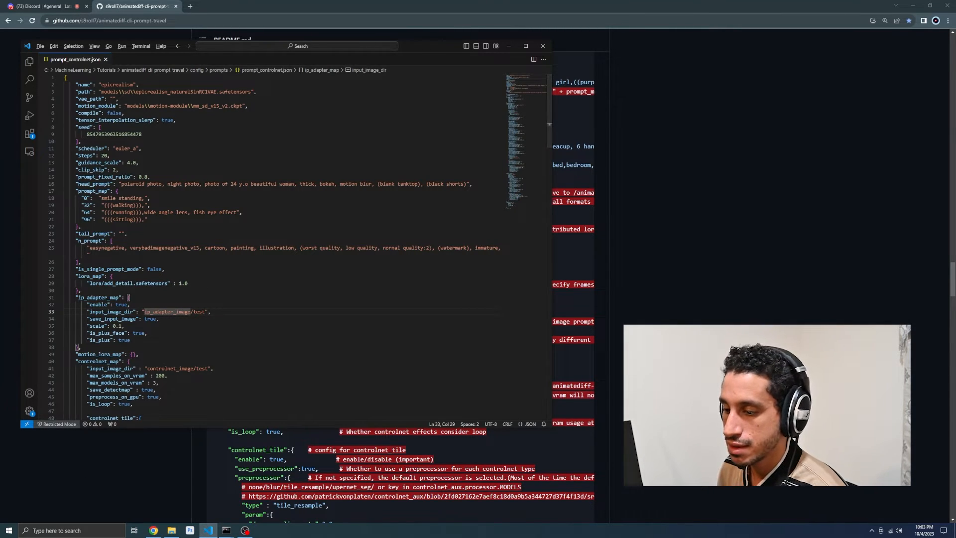
From the Tutorials folder, open the refs folder with the three pose images in its own window
{"action": "left_click", "coordinate": [171, 530]}
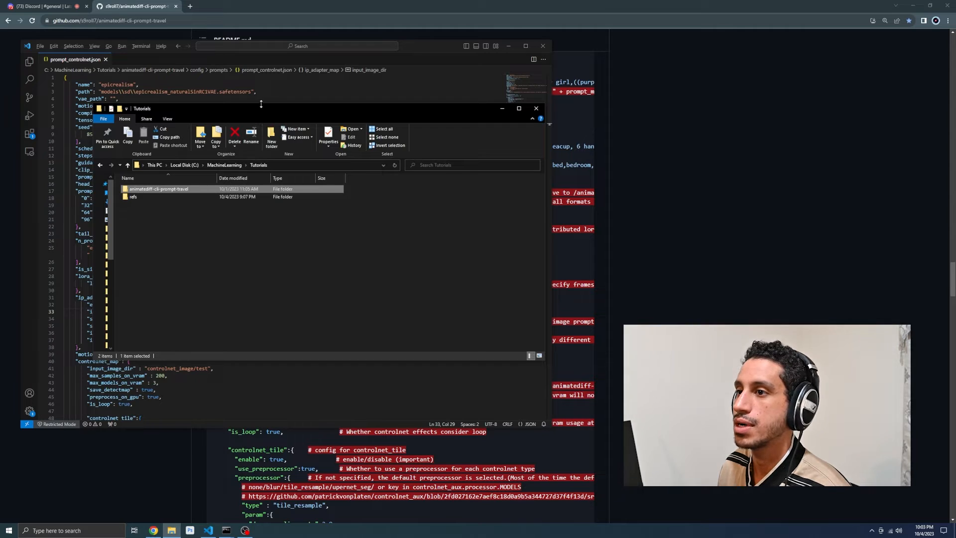
{"action": "right_click", "coordinate": [439, 205]}
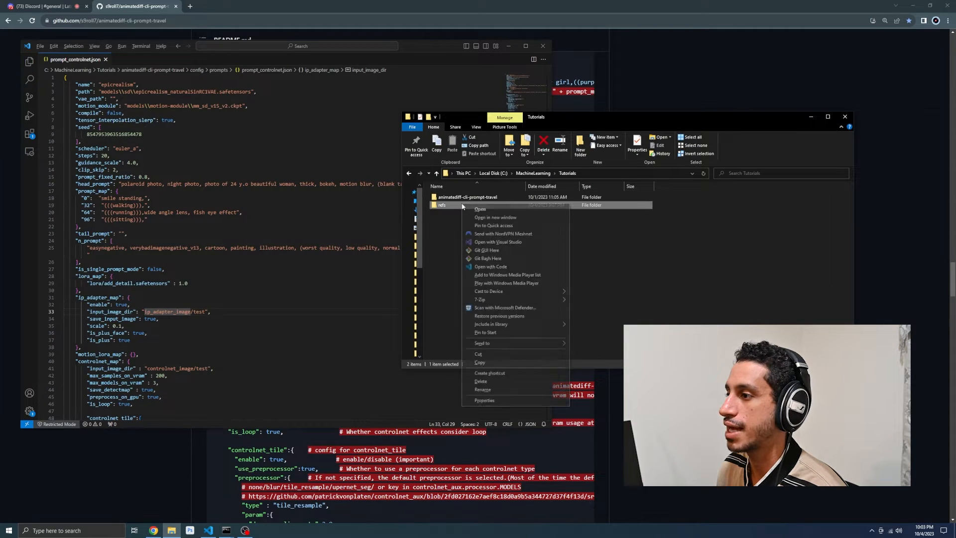
{"action": "left_click", "coordinate": [480, 209]}
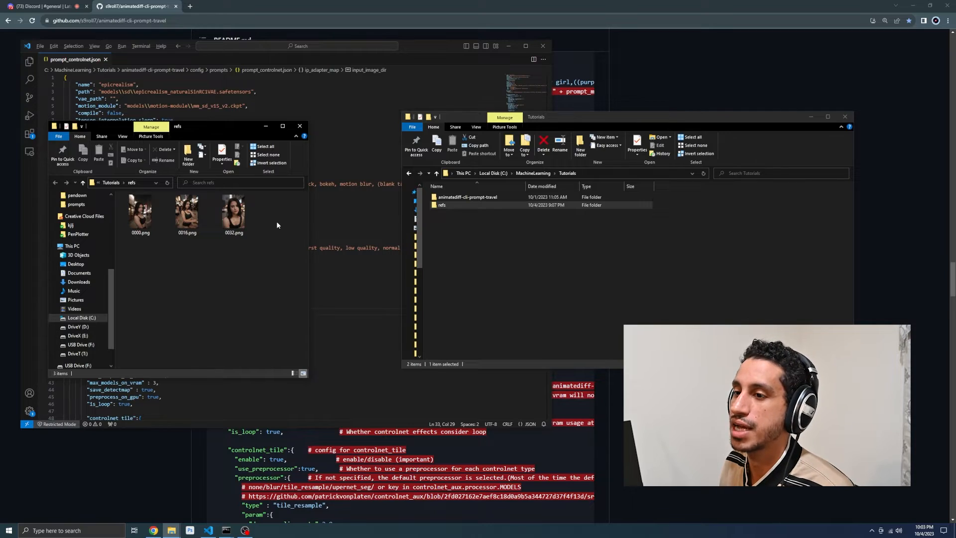
{"action": "left_click", "coordinate": [468, 197]}
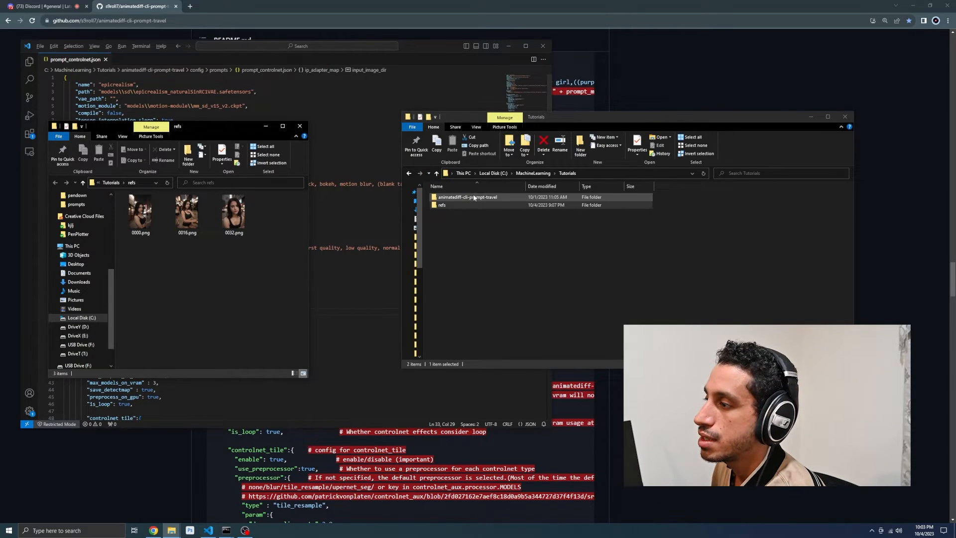
Navigate into animatediff-cli-prompt-travel > data > controlnet_image > test and look into controlnet_openpose
{"action": "double_click", "coordinate": [468, 196]}
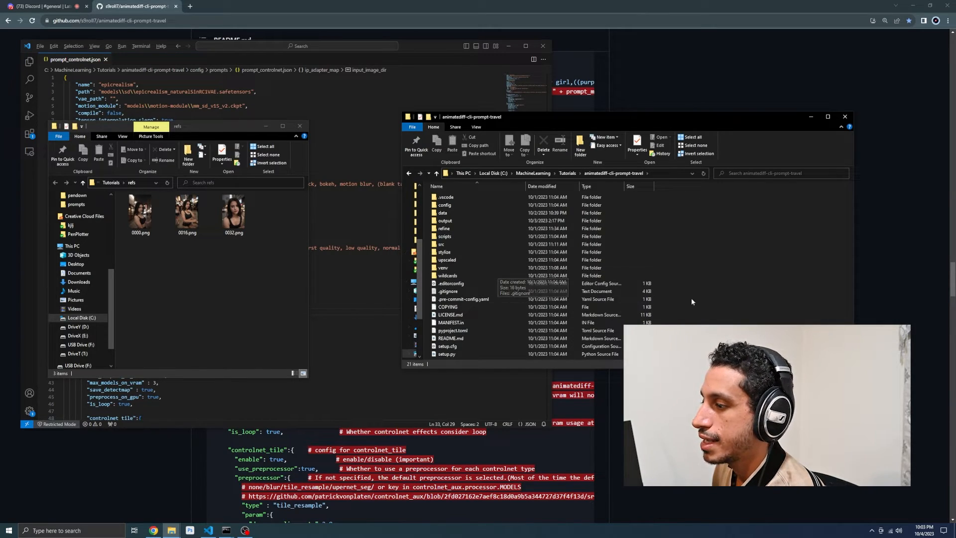
{"action": "double_click", "coordinate": [442, 212]}
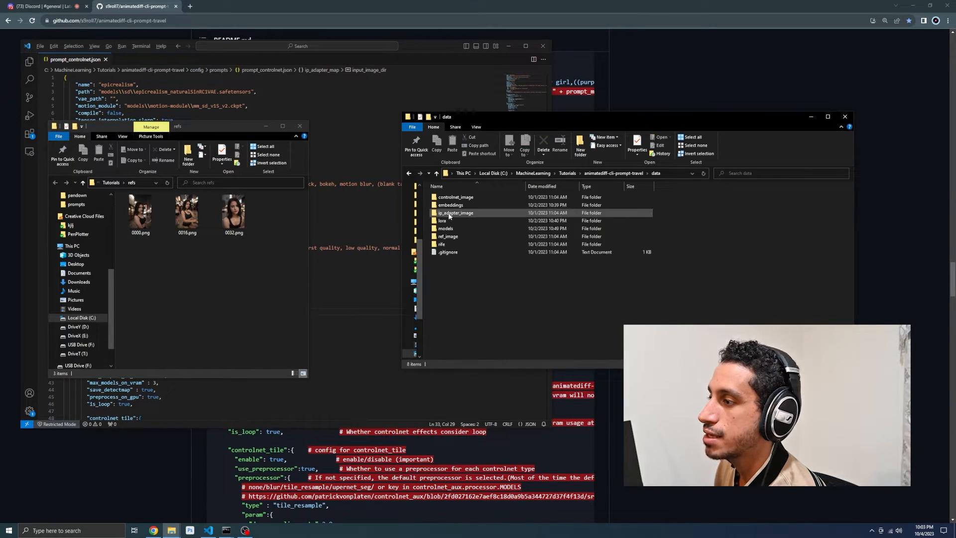
{"action": "mouse_move", "coordinate": [456, 197]}
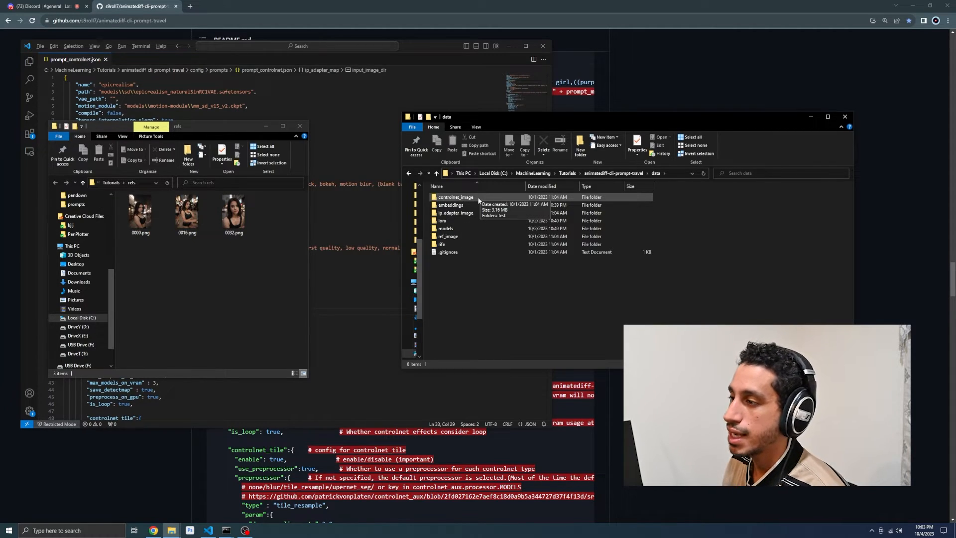
{"action": "double_click", "coordinate": [455, 197]}
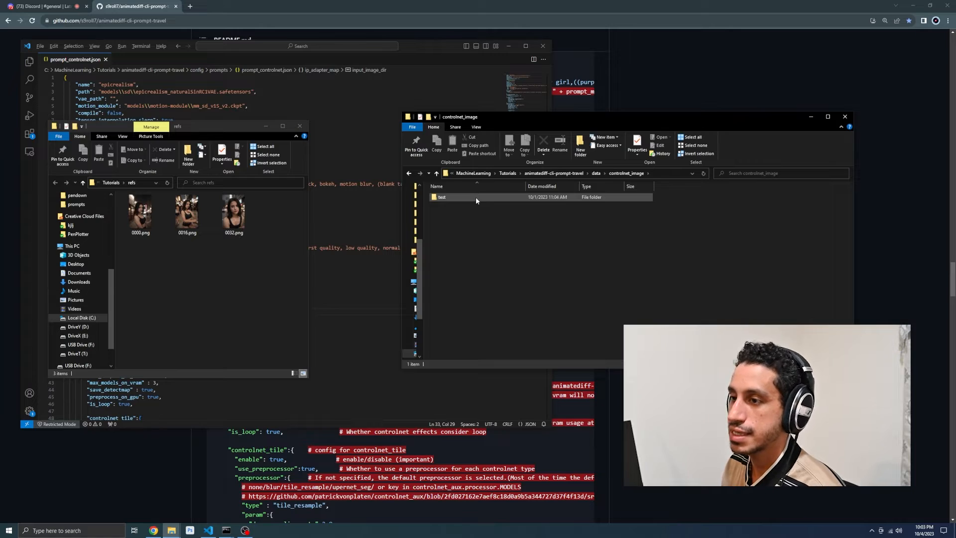
{"action": "double_click", "coordinate": [441, 196]}
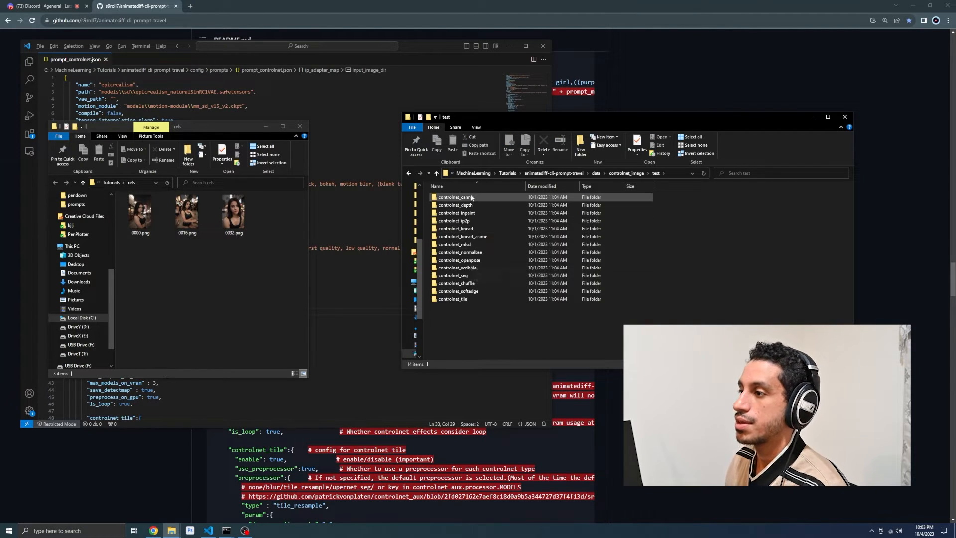
{"action": "left_click", "coordinate": [457, 283]}
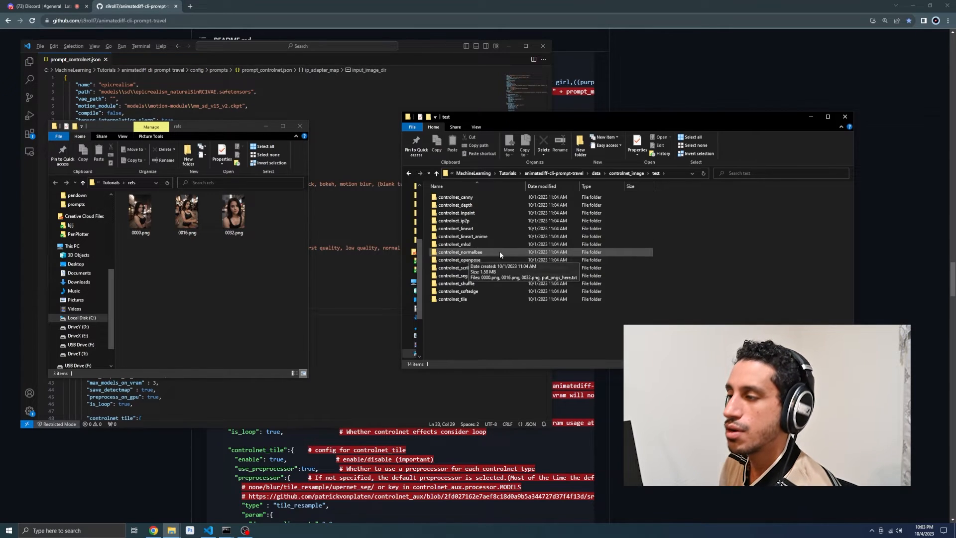
{"action": "mouse_move", "coordinate": [678, 262]}
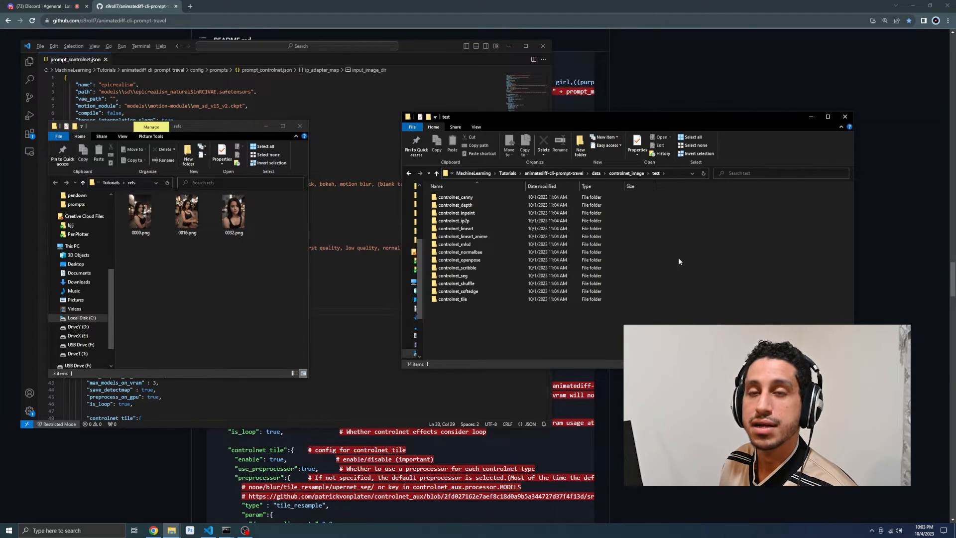
{"action": "double_click", "coordinate": [454, 196]}
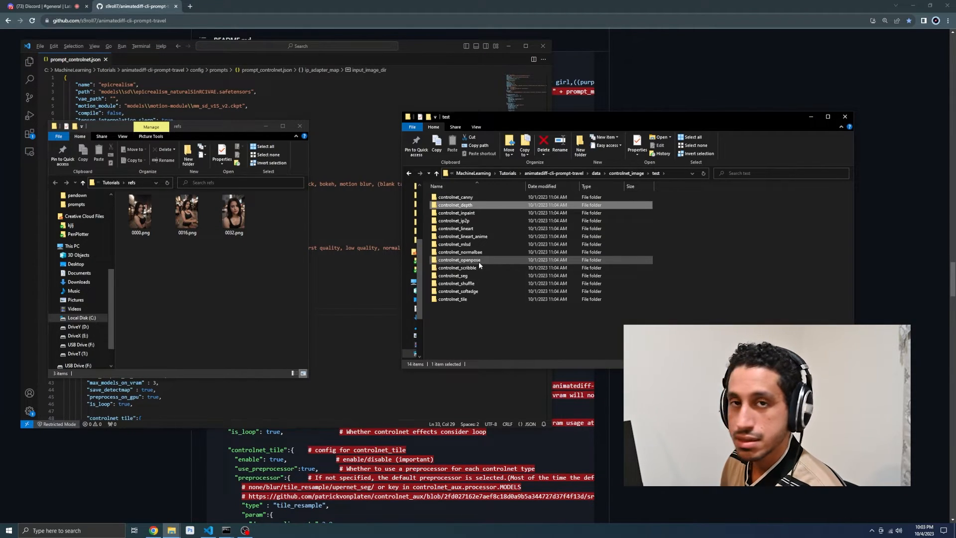
{"action": "double_click", "coordinate": [460, 260]}
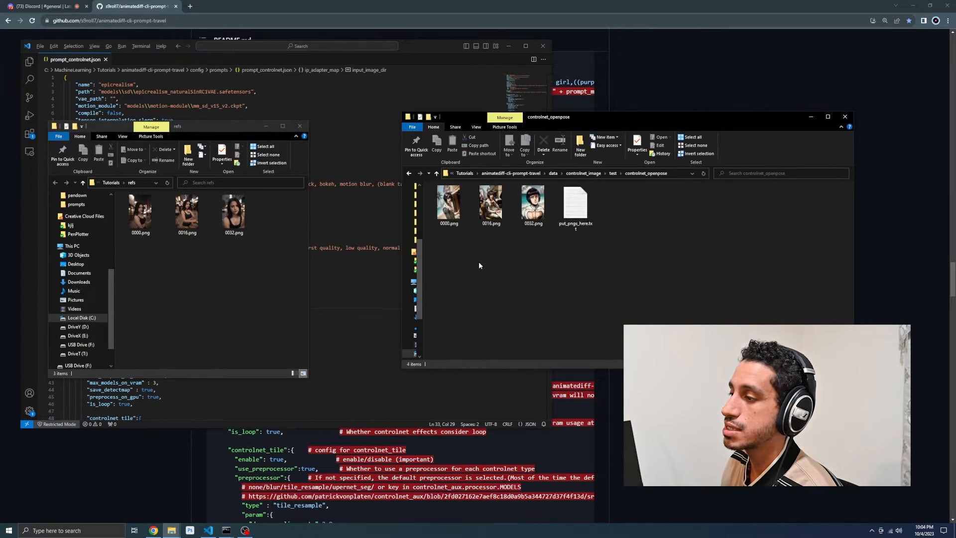
{"action": "left_click", "coordinate": [612, 174]}
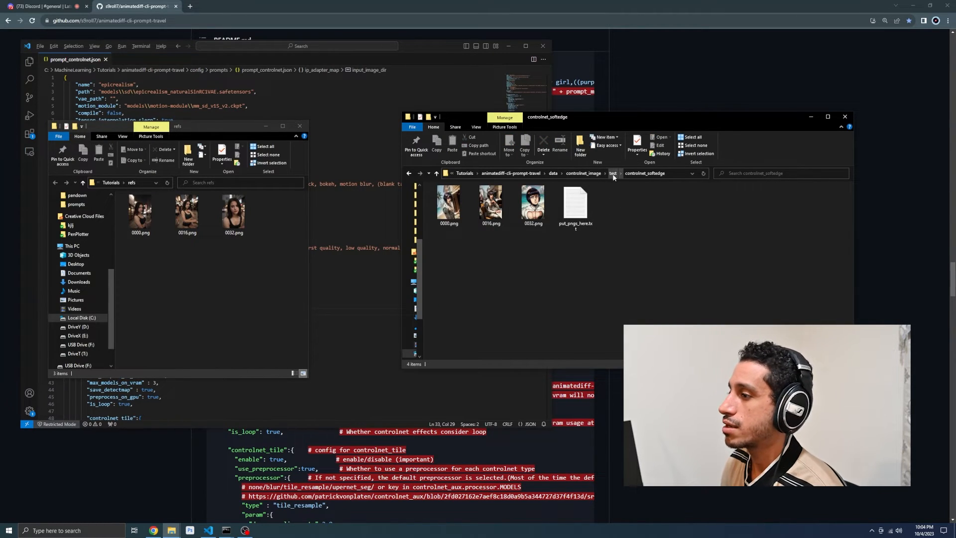
From test, check the controlnet_softedge folder, then end back inside controlnet_openpose
{"action": "left_click", "coordinate": [611, 173]}
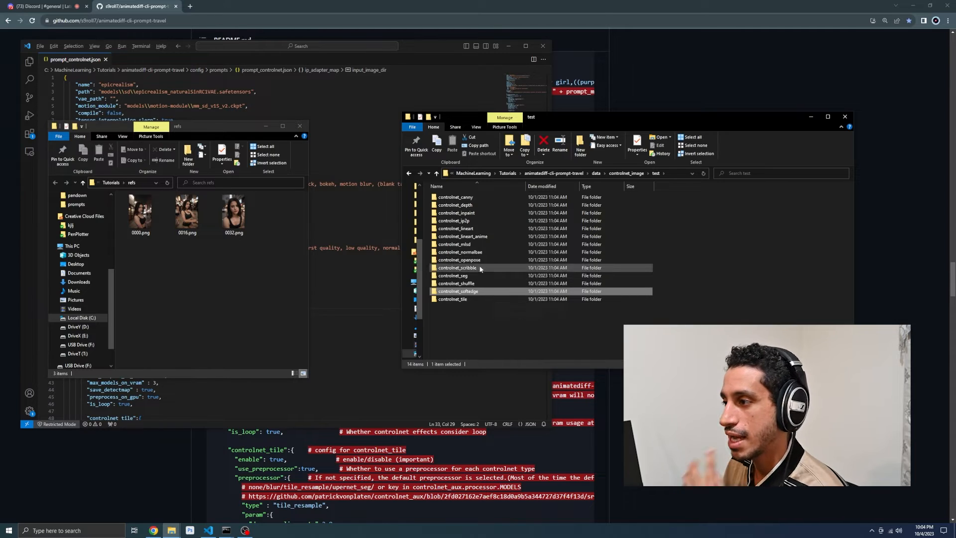
{"action": "left_click", "coordinate": [458, 291]}
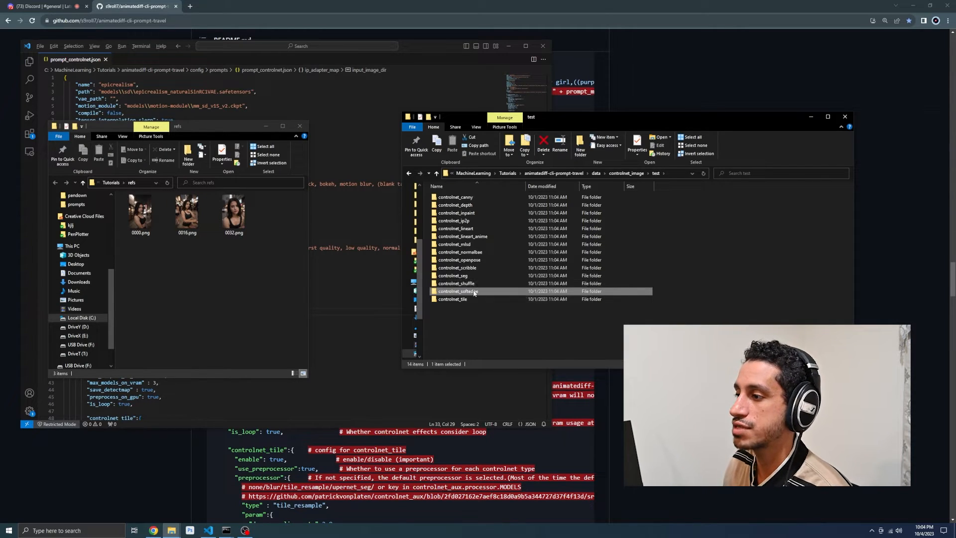
{"action": "left_click", "coordinate": [452, 299]}
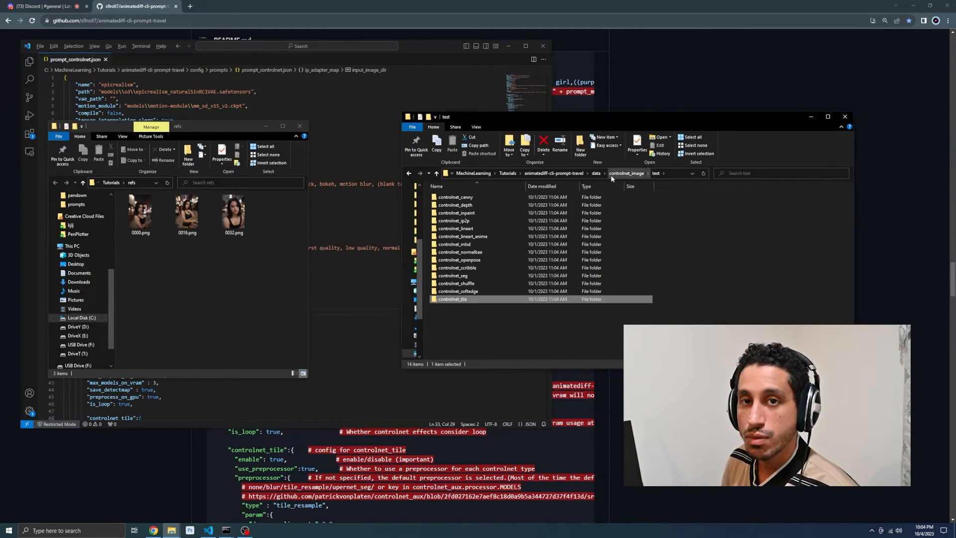
{"action": "left_click", "coordinate": [458, 290]}
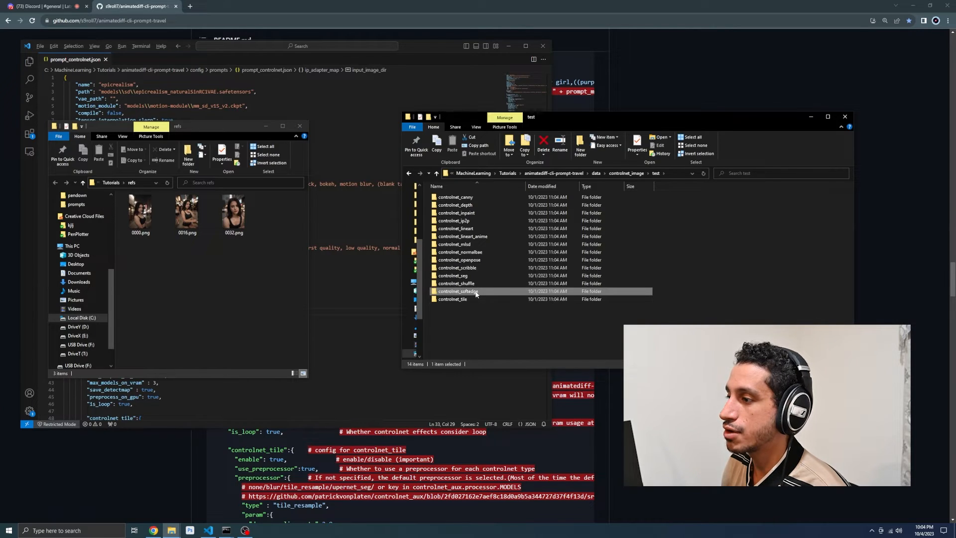
{"action": "double_click", "coordinate": [463, 291]}
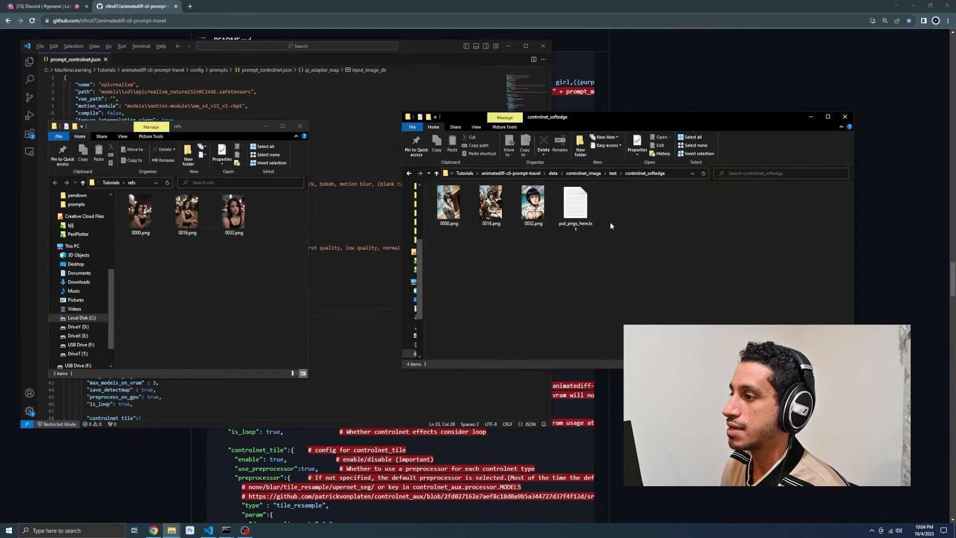
{"action": "left_click", "coordinate": [436, 173]}
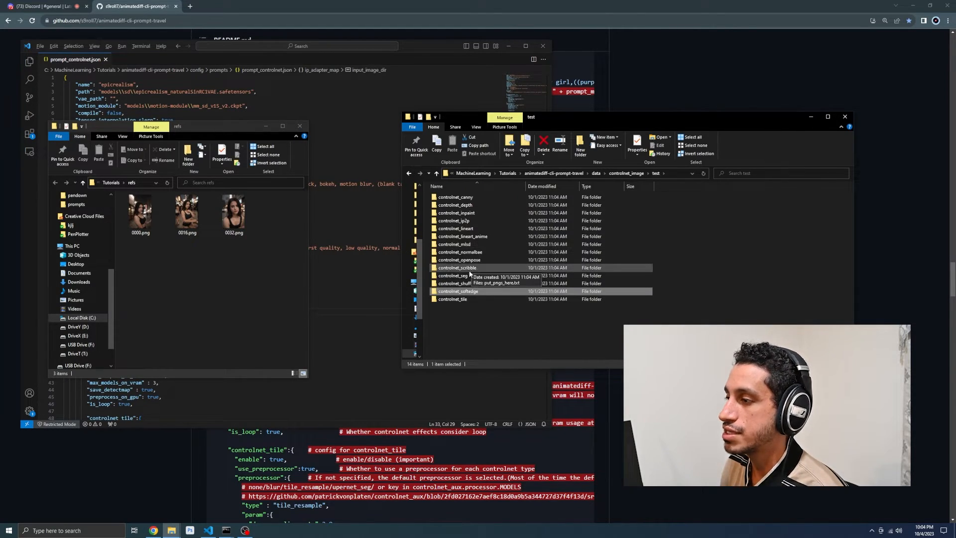
{"action": "double_click", "coordinate": [460, 260]}
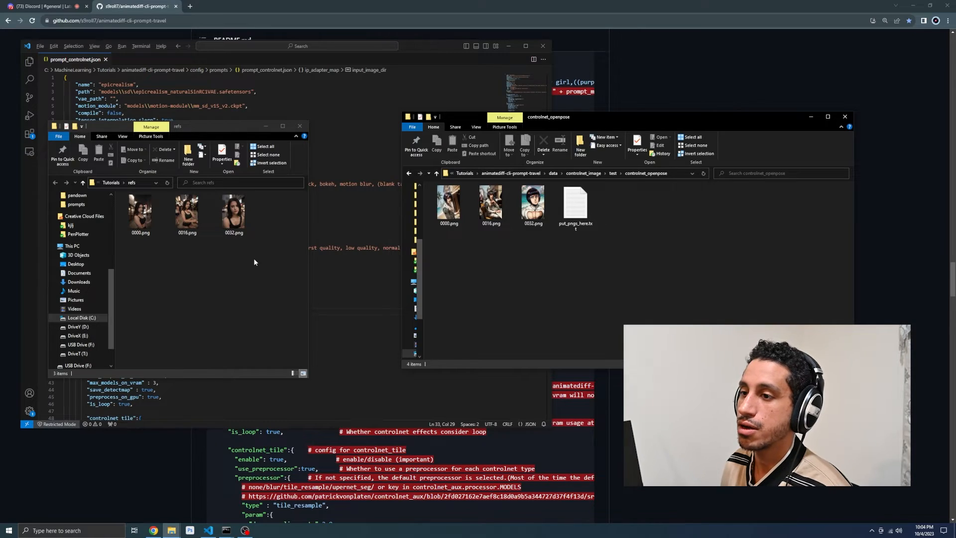
In controlnet_image, duplicate the test folder as test00 and open it
{"action": "left_click", "coordinate": [448, 204]}
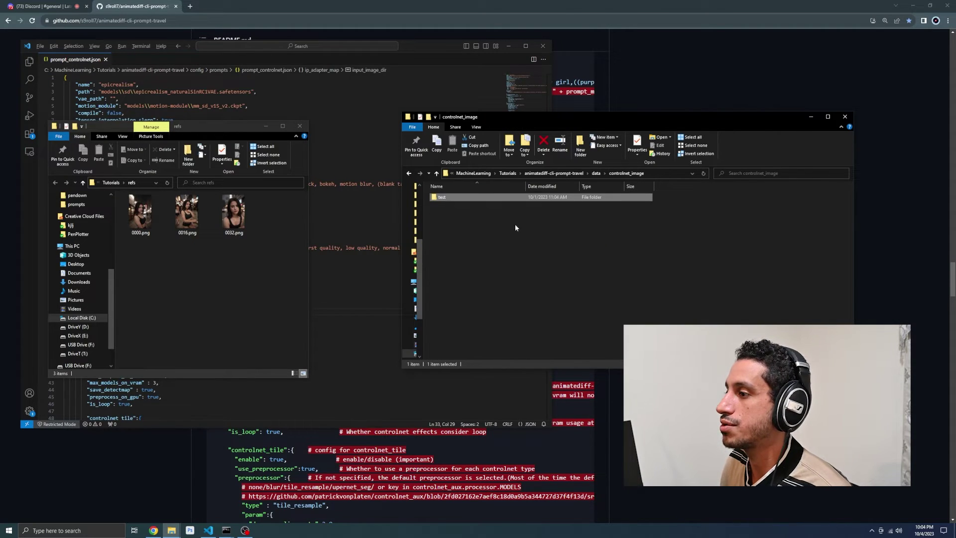
{"action": "mouse_move", "coordinate": [611, 180]}
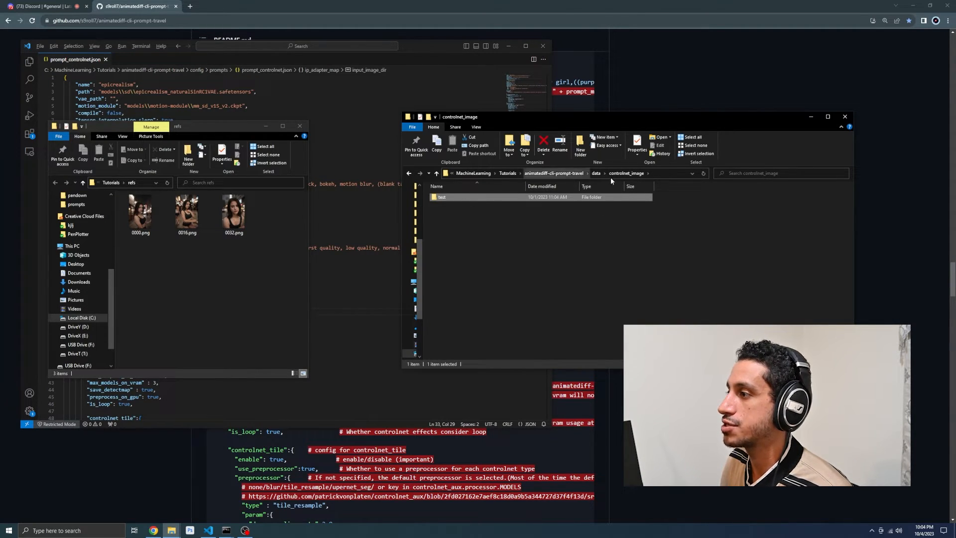
{"action": "mouse_move", "coordinate": [504, 199]}
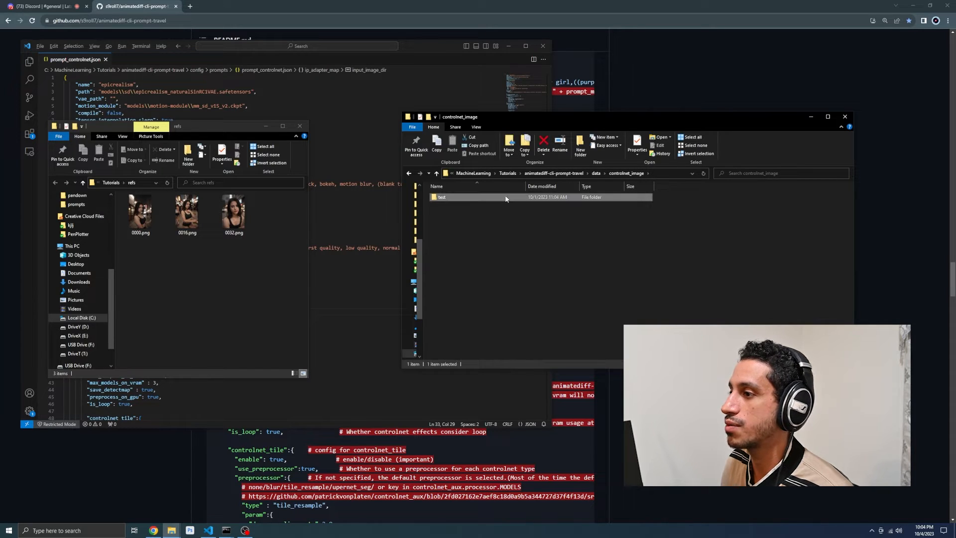
{"action": "double_click", "coordinate": [441, 196]}
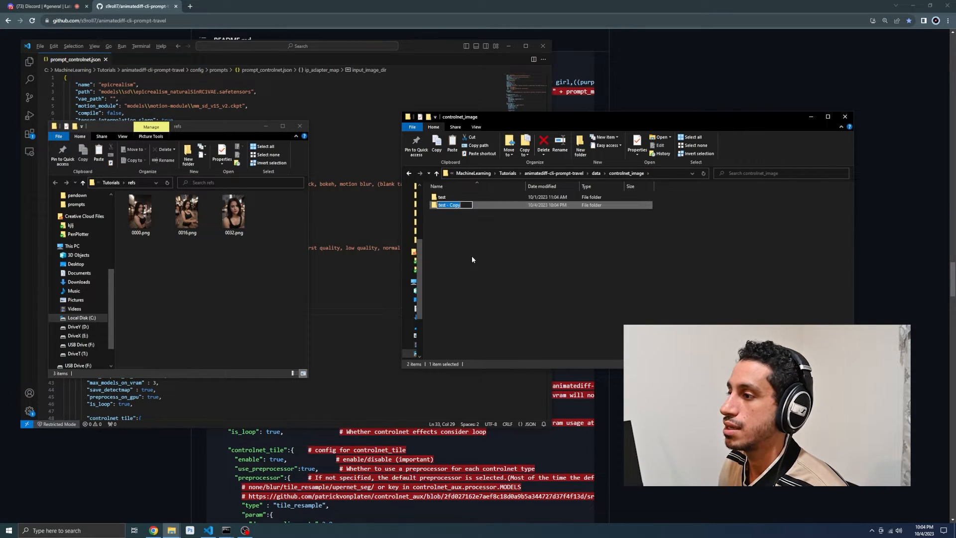
{"action": "type", "text": "test00"}
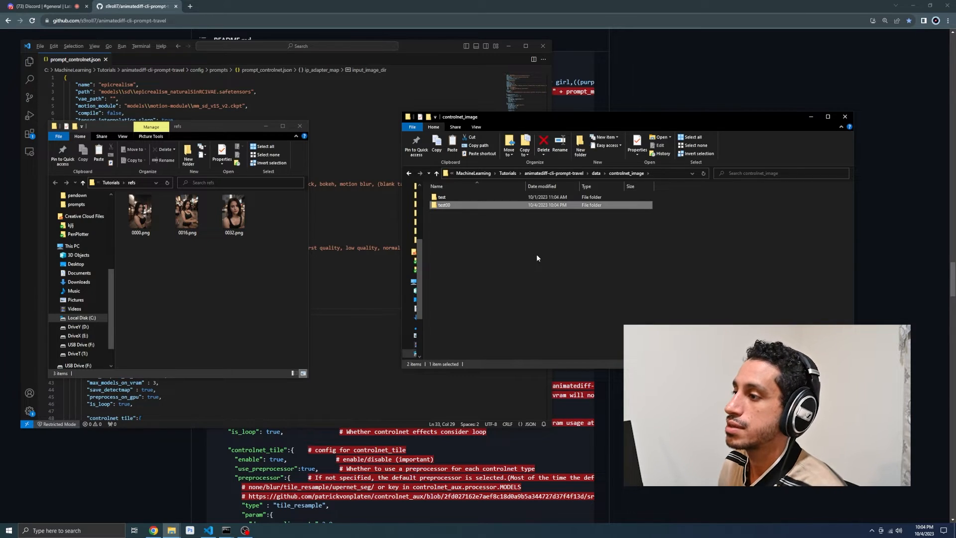
{"action": "double_click", "coordinate": [444, 205]}
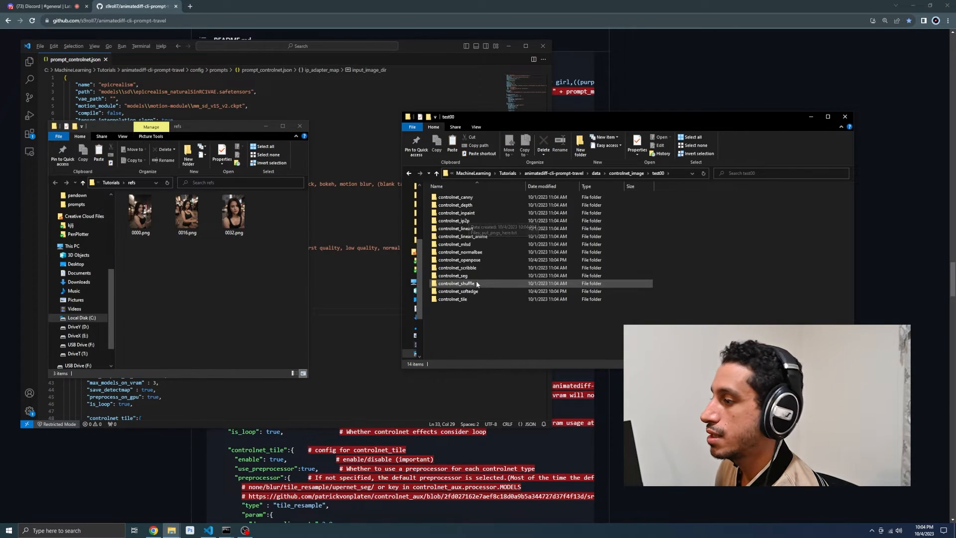
Paste the three refs PNGs into test00's controlnet_openpose, replacing the existing files
{"action": "double_click", "coordinate": [459, 260]}
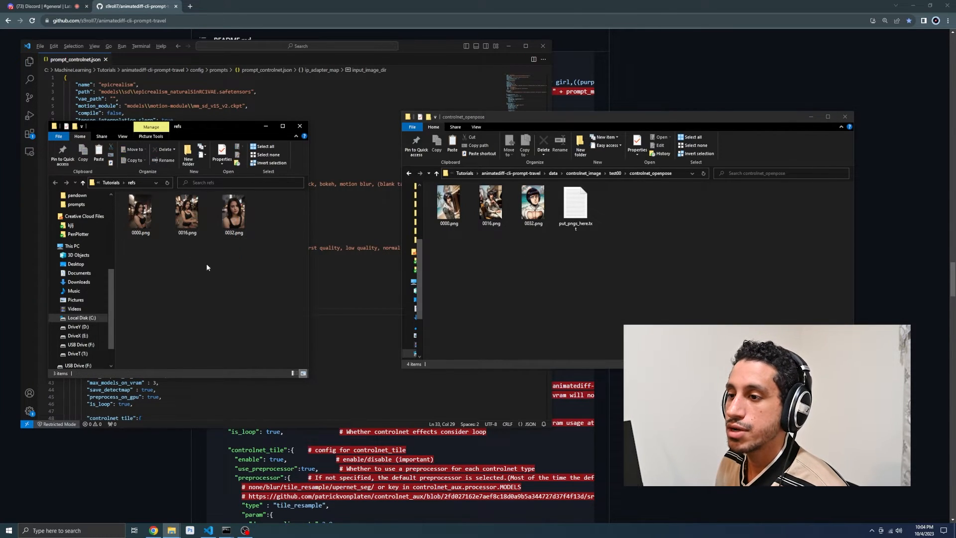
{"action": "mouse_move", "coordinate": [528, 245]}
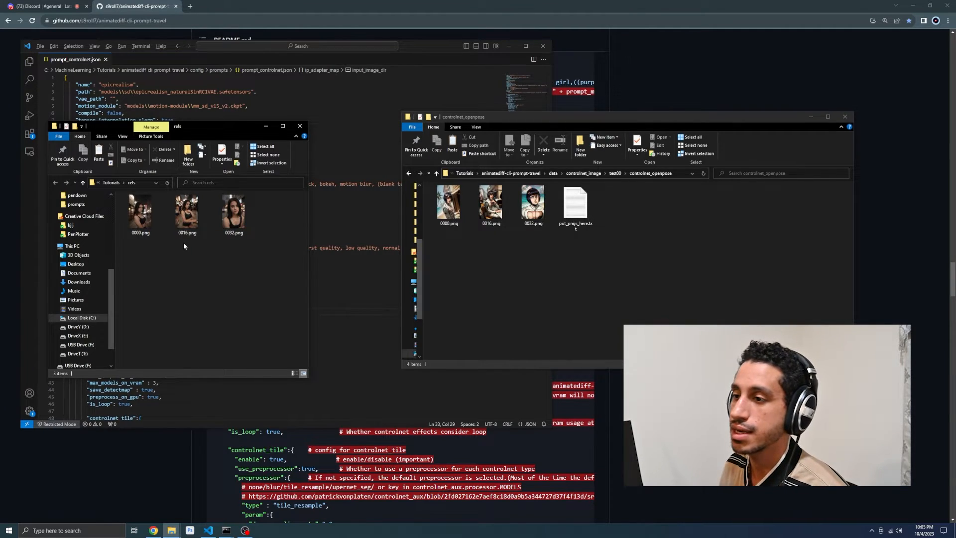
{"action": "mouse_move", "coordinate": [140, 210]}
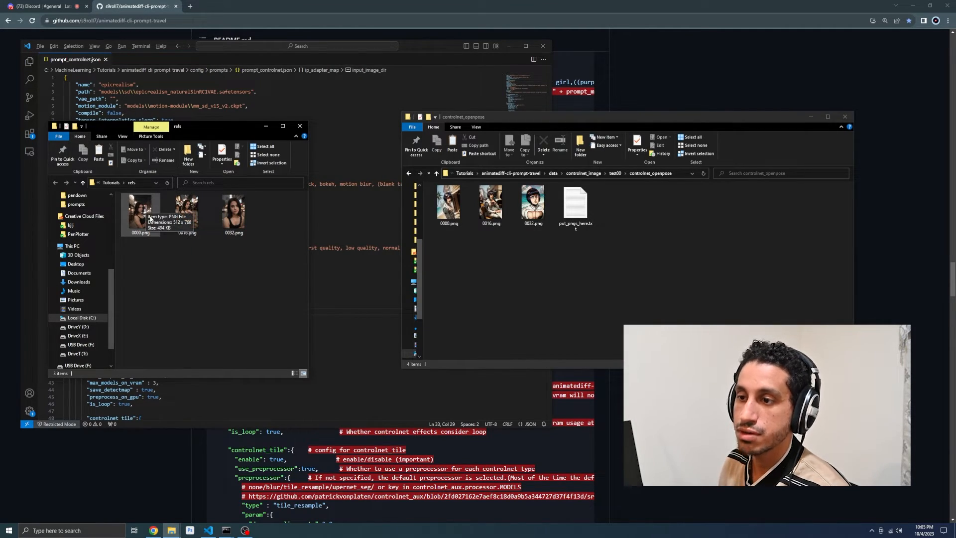
{"action": "mouse_move", "coordinate": [247, 276]}
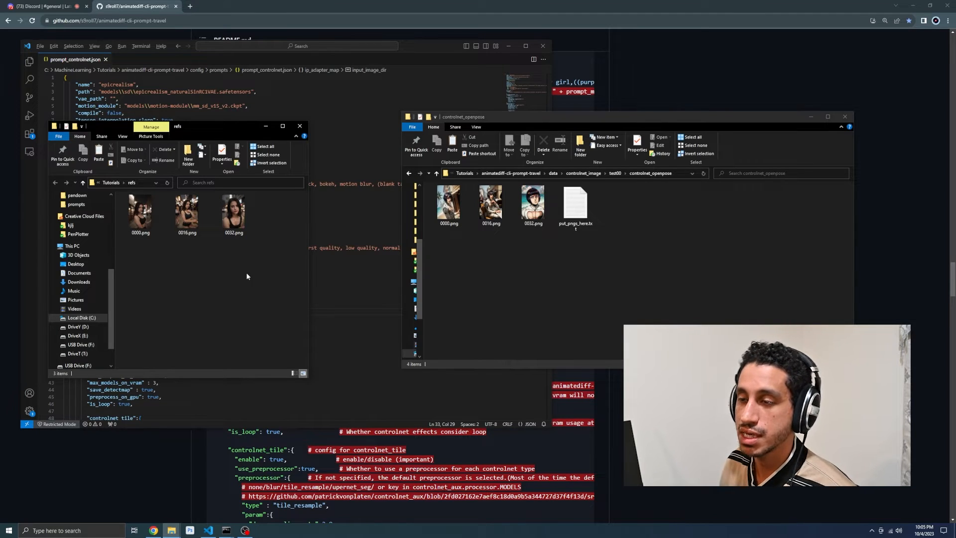
{"action": "mouse_move", "coordinate": [187, 210]}
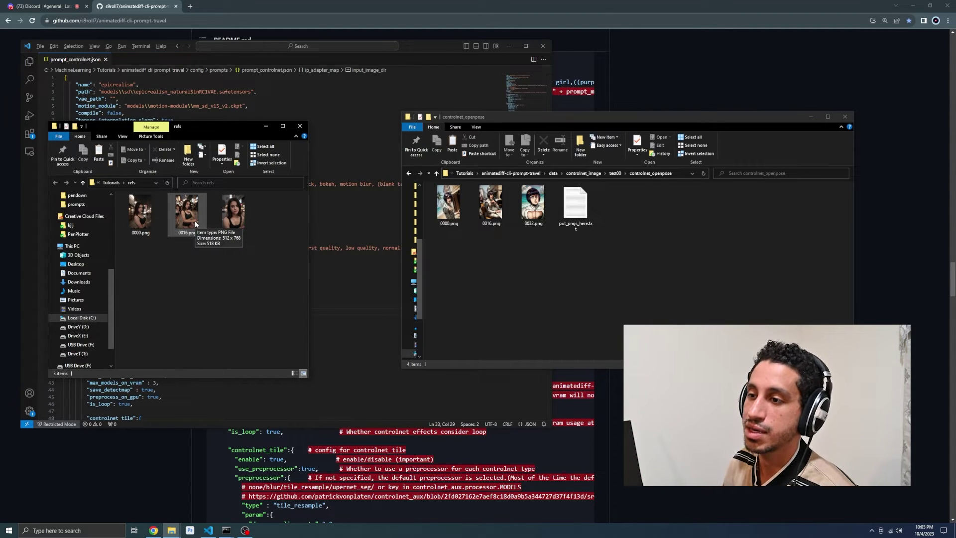
{"action": "mouse_move", "coordinate": [250, 288]}
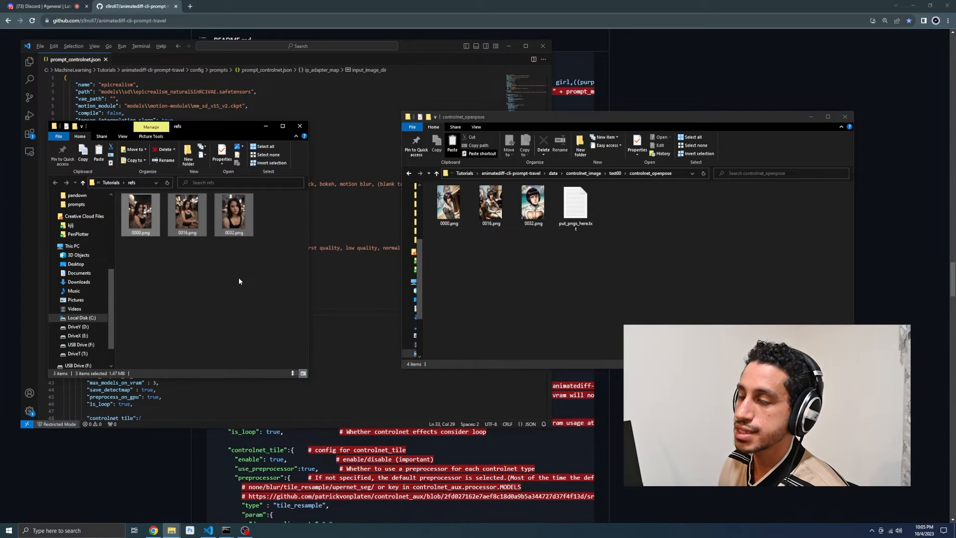
{"action": "mouse_move", "coordinate": [260, 270]}
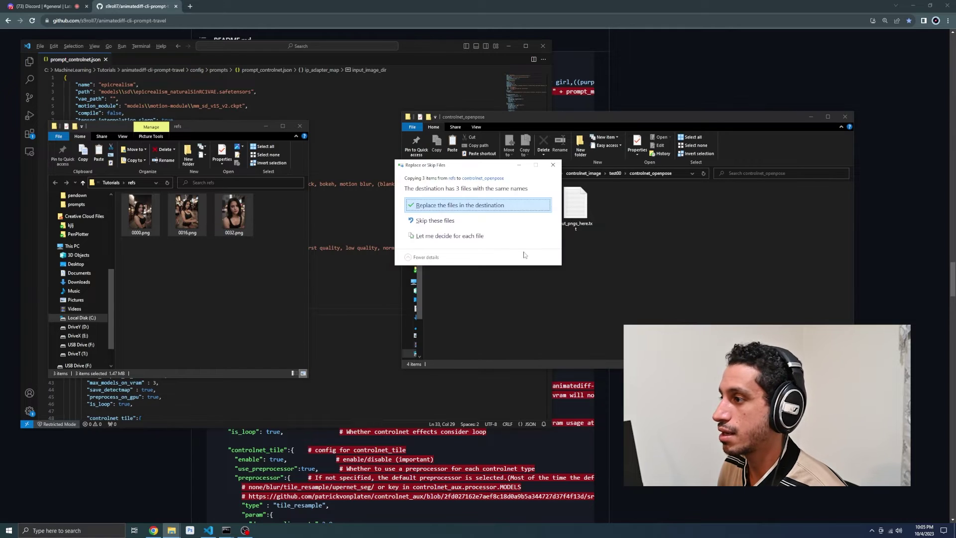
{"action": "left_click", "coordinate": [458, 205]}
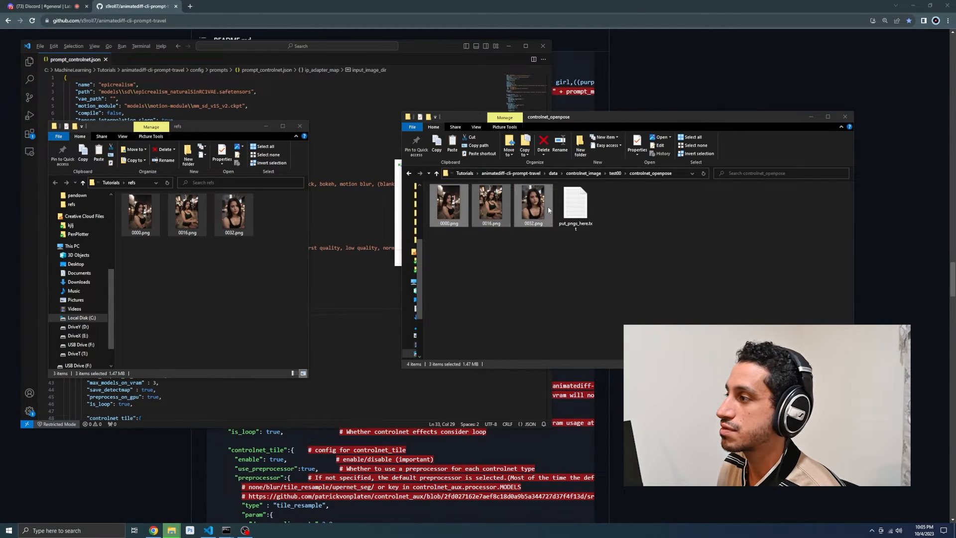
{"action": "left_click", "coordinate": [436, 173]}
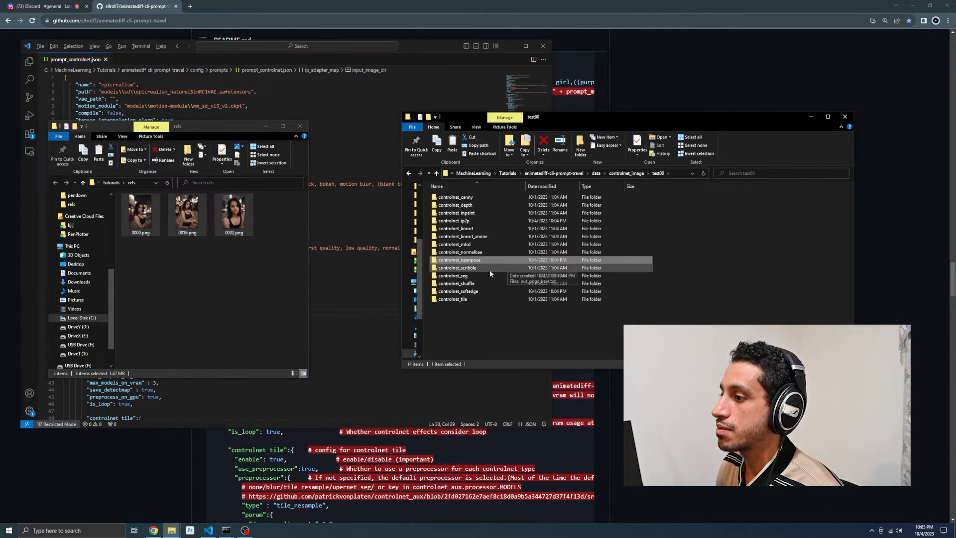
Paste the same refs PNGs into test00's controlnet_softedge, replacing the existing files
{"action": "double_click", "coordinate": [458, 291]}
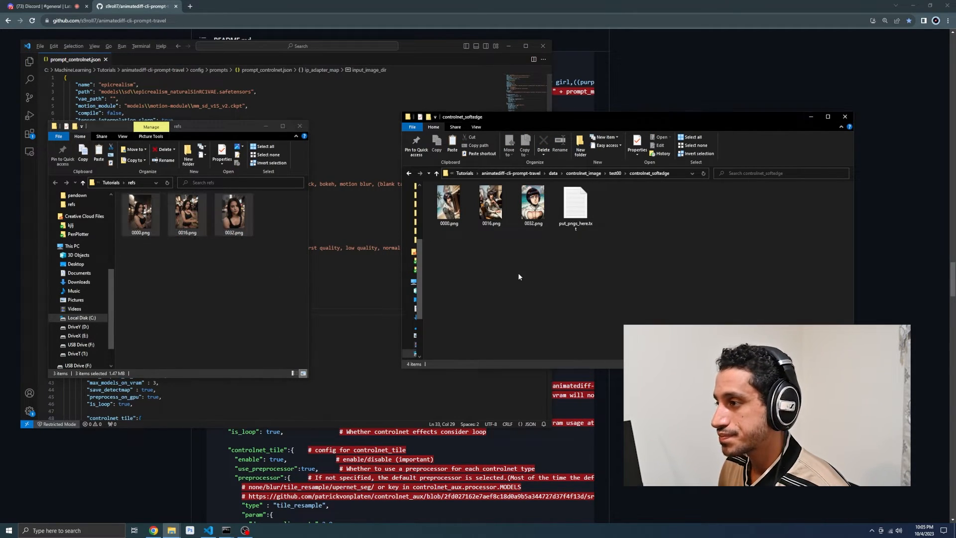
{"action": "left_click", "coordinate": [452, 149]}
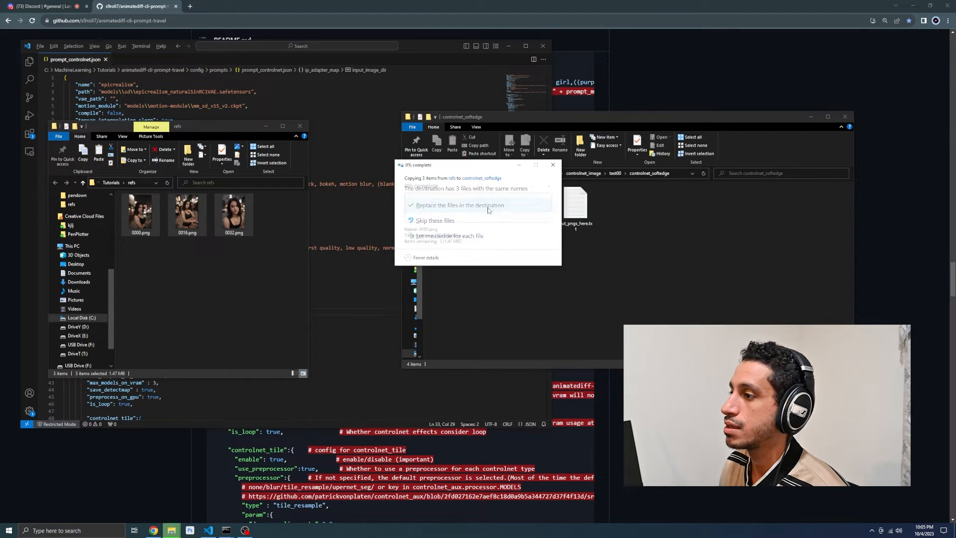
{"action": "left_click", "coordinate": [459, 205]}
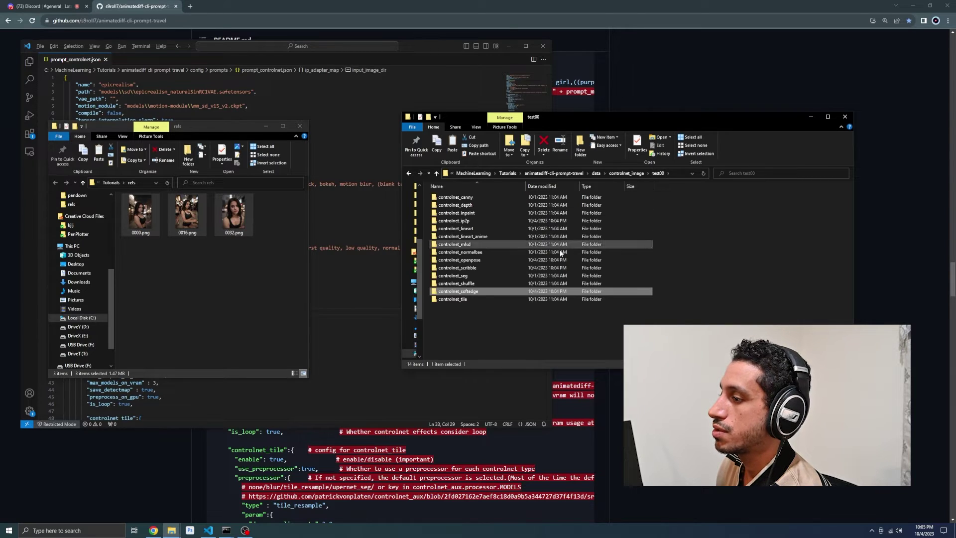
{"action": "mouse_move", "coordinate": [493, 287]}
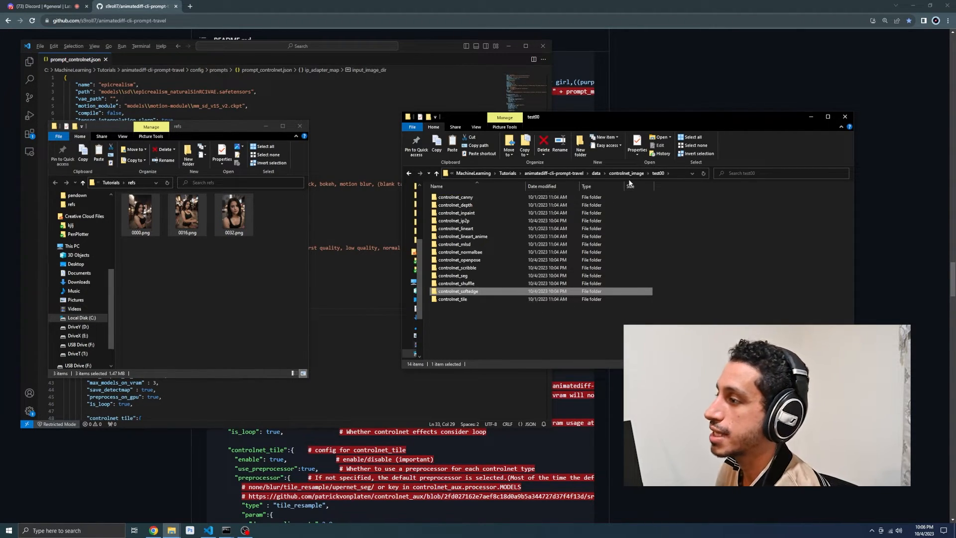
{"action": "mouse_move", "coordinate": [428, 52]}
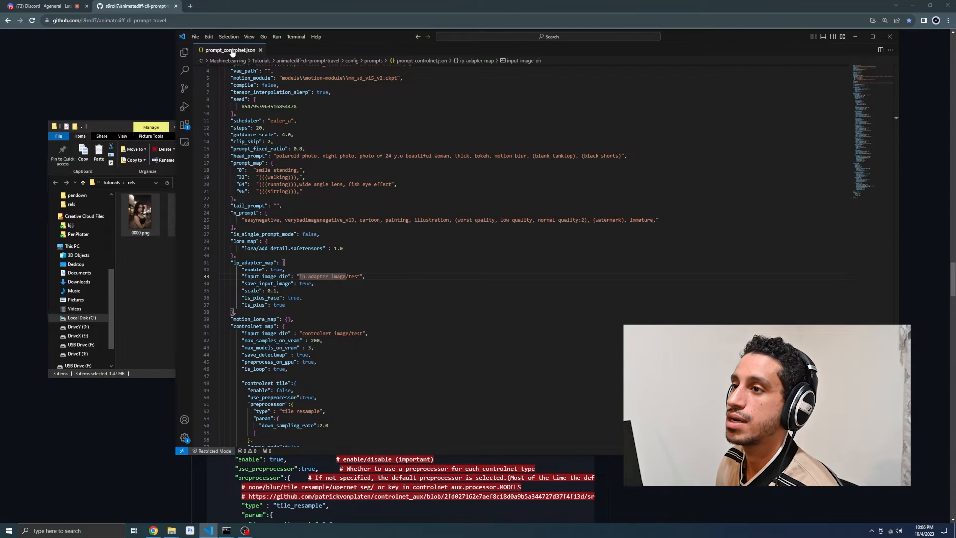
{"action": "mouse_move", "coordinate": [230, 50]}
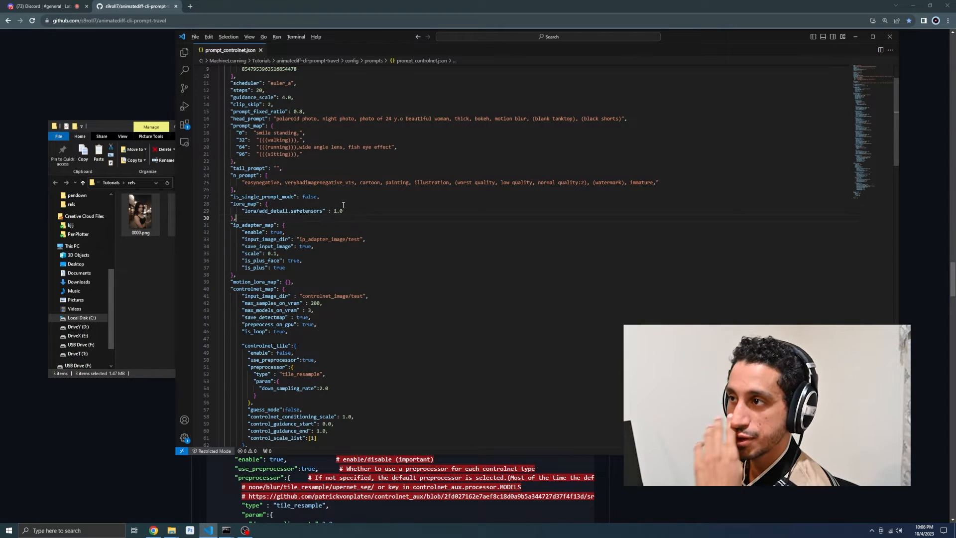
{"action": "scroll", "scroll_direction": "down", "scroll_amount": 3}
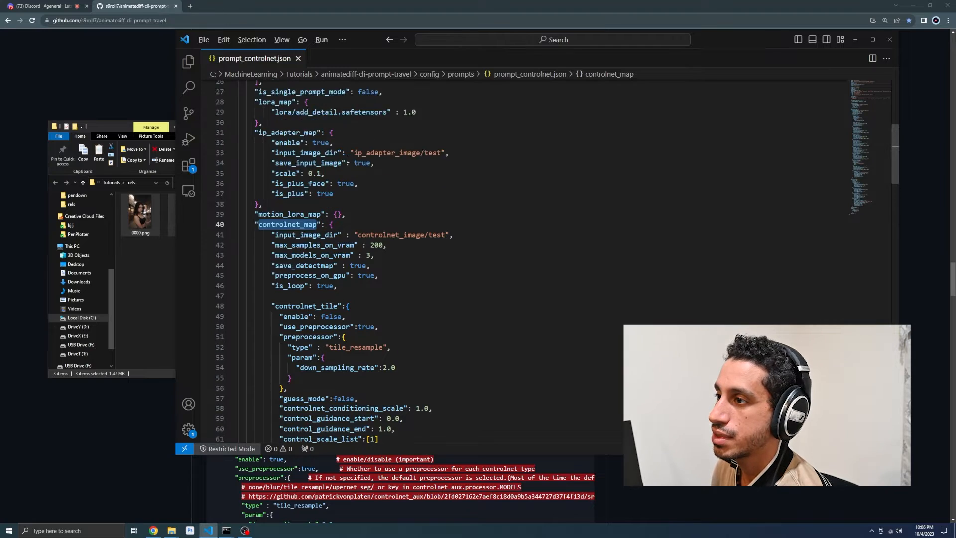
{"action": "scroll", "scroll_direction": "up", "scroll_amount": 3}
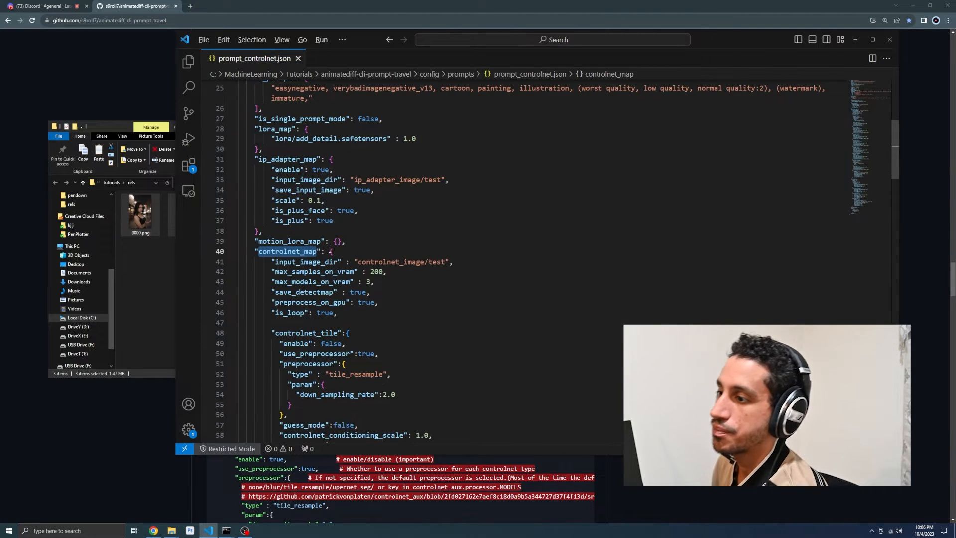
{"action": "scroll", "scroll_direction": "down", "scroll_amount": 3}
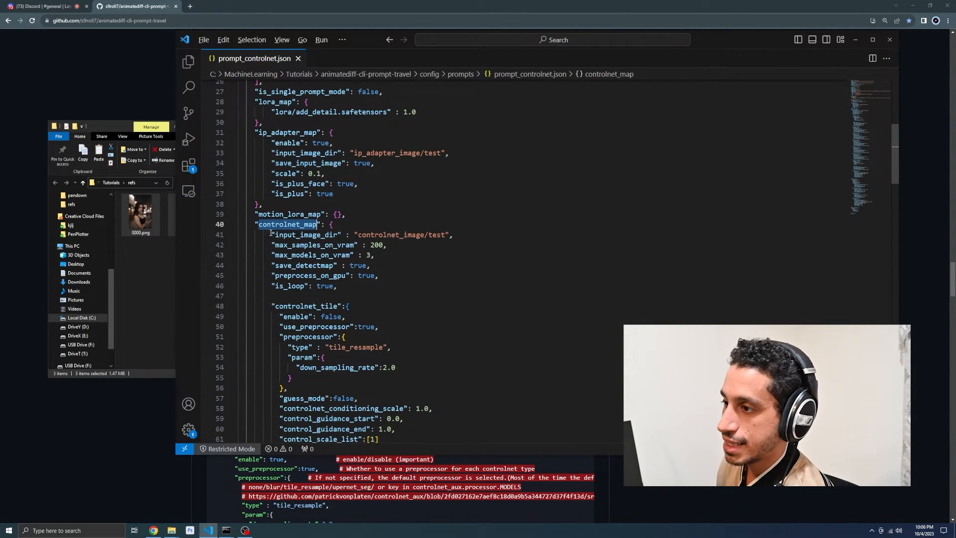
{"action": "scroll", "scroll_direction": "down", "scroll_amount": 3}
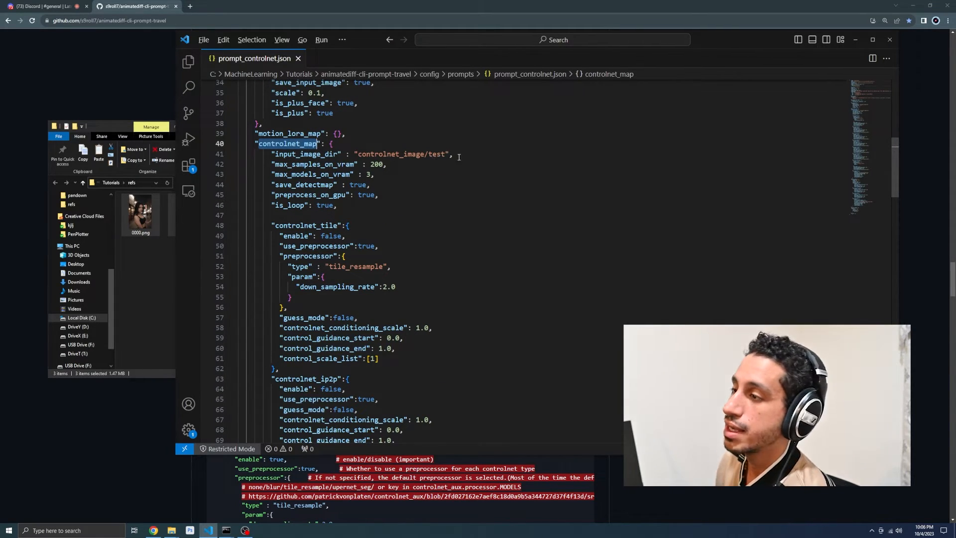
{"action": "double_click", "coordinate": [436, 153]}
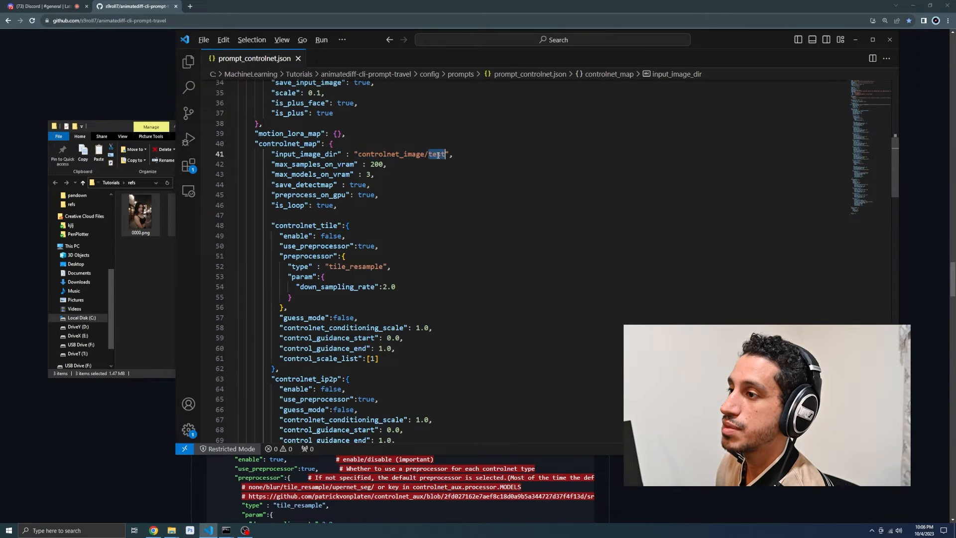
{"action": "double_click", "coordinate": [304, 153]}
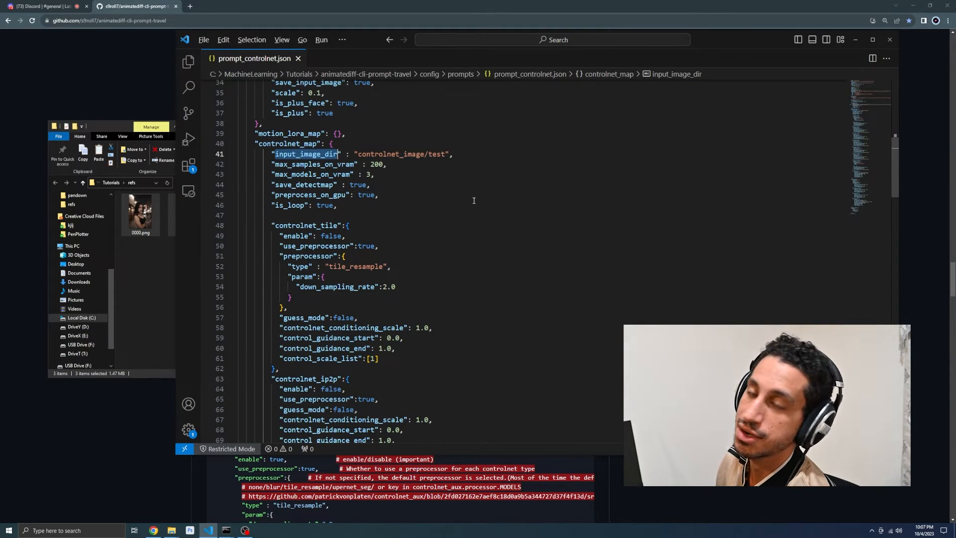
{"action": "key", "text": "alt+tab"}
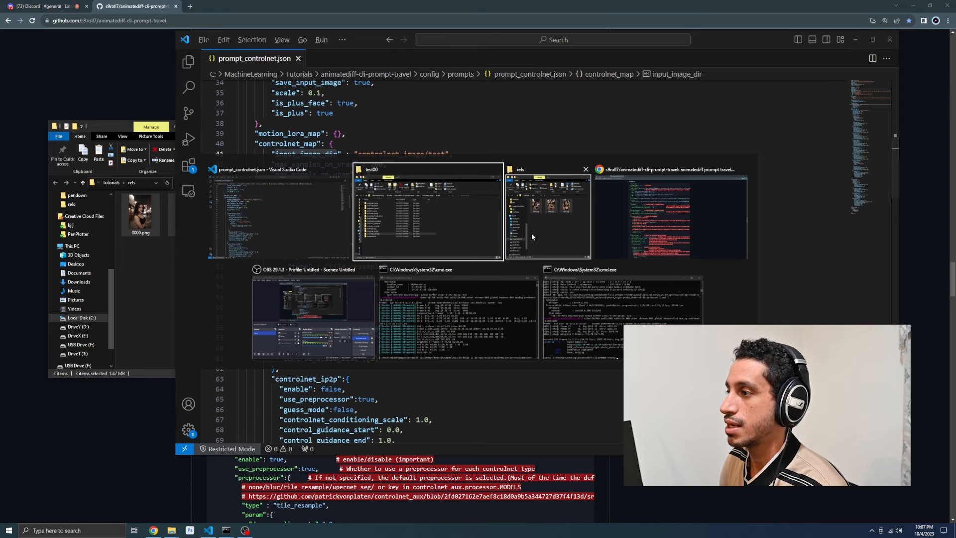
{"action": "left_click", "coordinate": [546, 216]}
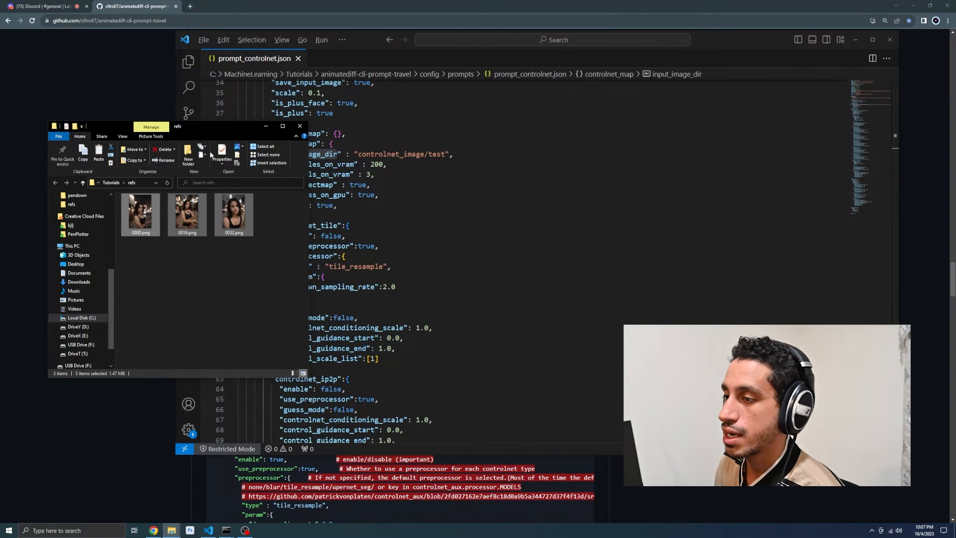
{"action": "key", "text": "alt+tab"}
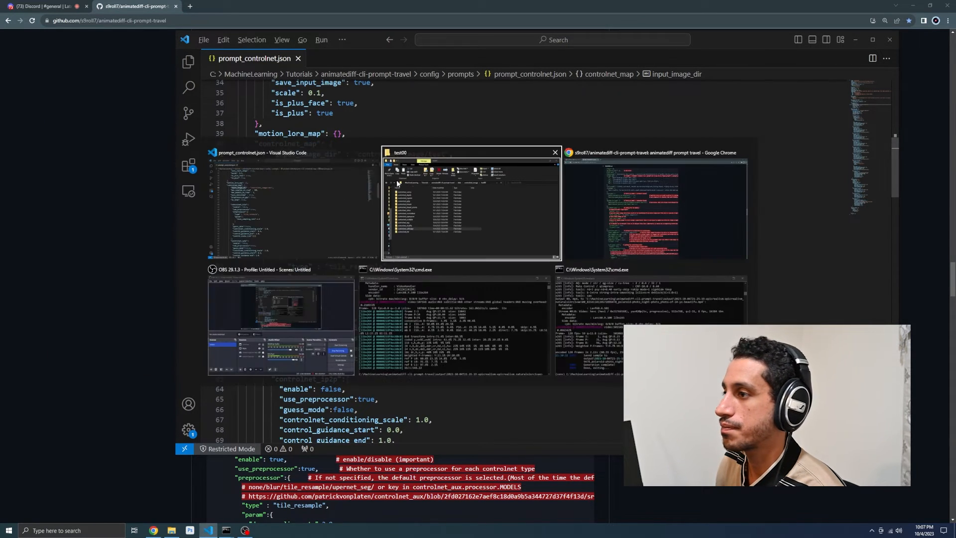
{"action": "left_click", "coordinate": [471, 207]}
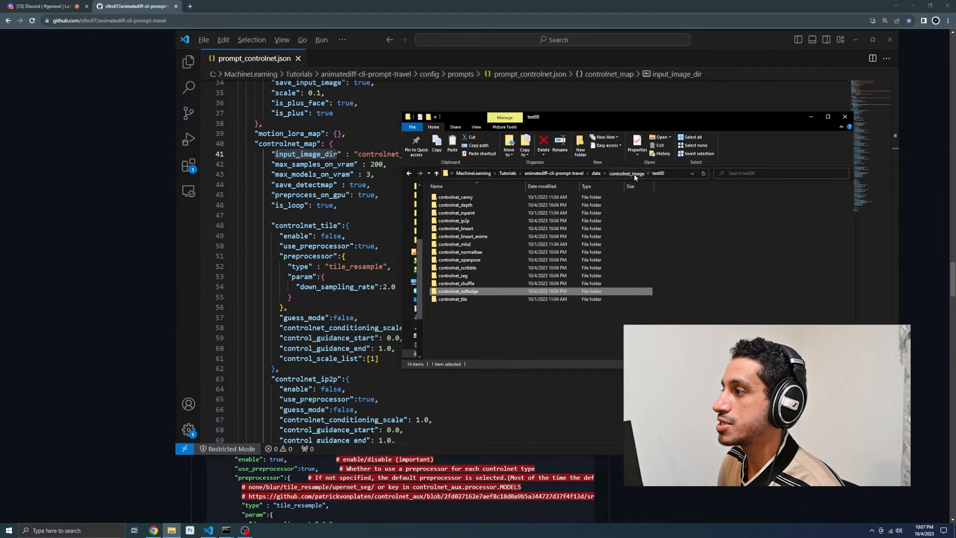
{"action": "left_click", "coordinate": [436, 173]}
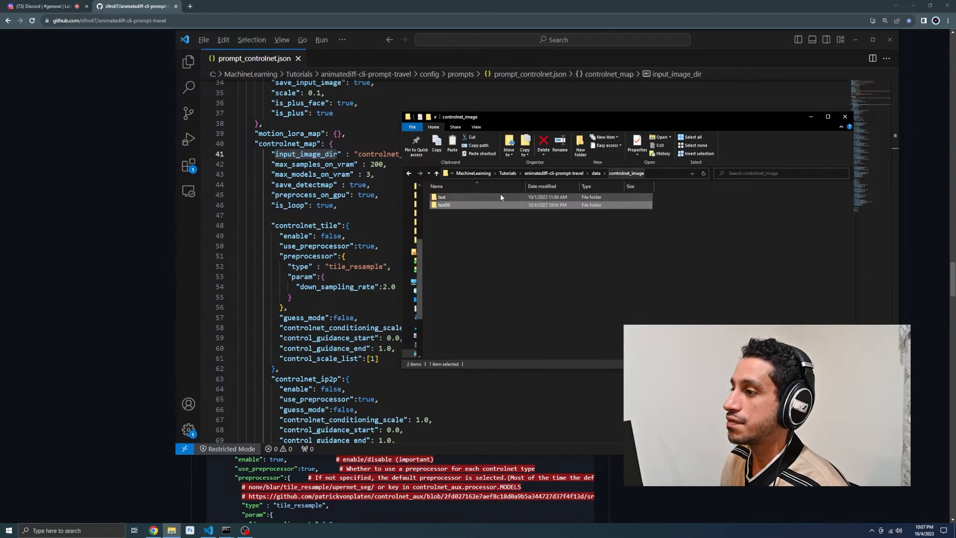
{"action": "double_click", "coordinate": [441, 198]}
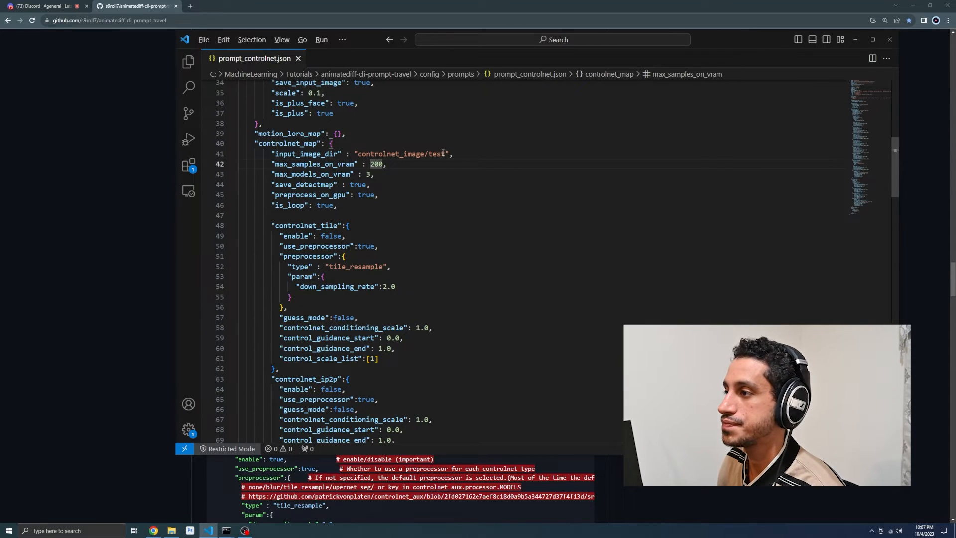
Change input_image_dir to controlnet_image/test00, save the config, and scroll down to the openpose block
{"action": "type", "text": "00"}
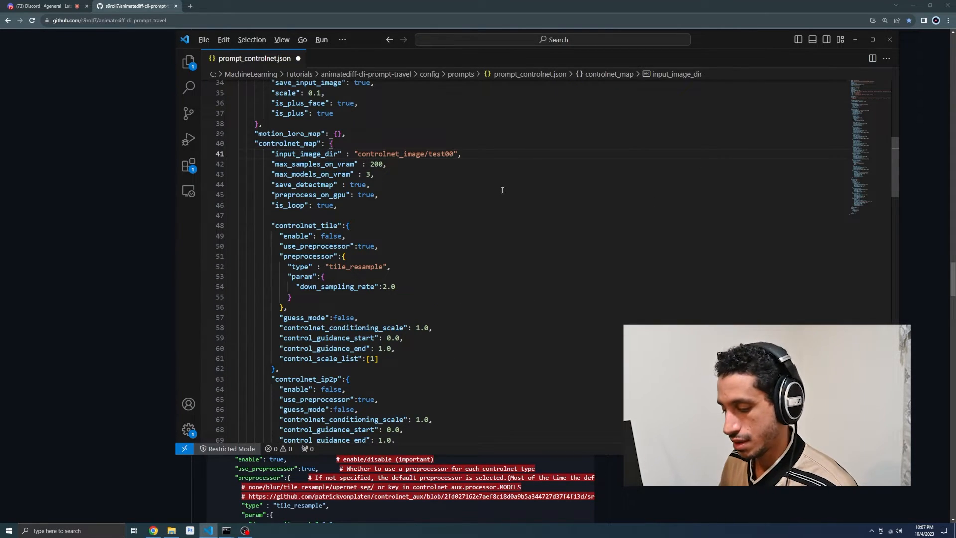
{"action": "key", "text": "ctrl+s"}
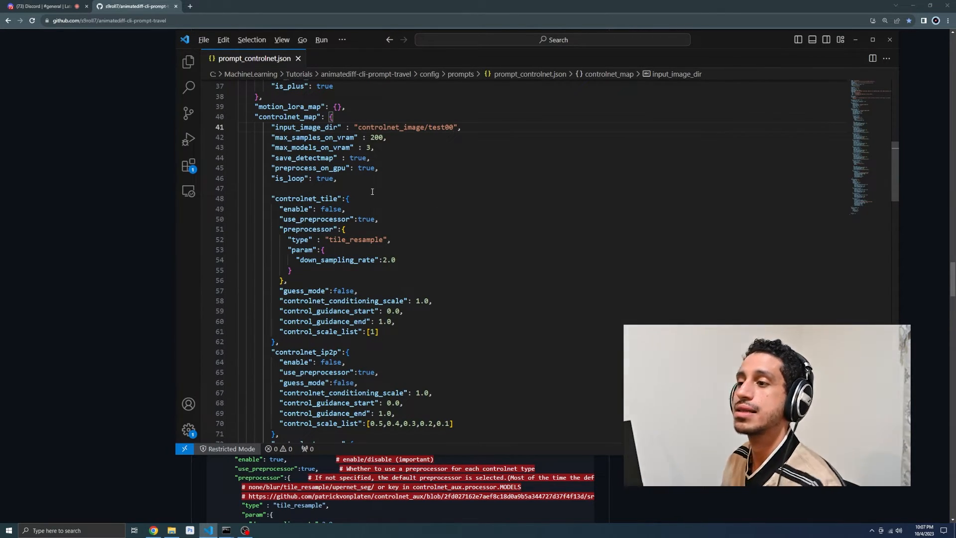
{"action": "scroll", "scroll_direction": "down", "scroll_amount": 3}
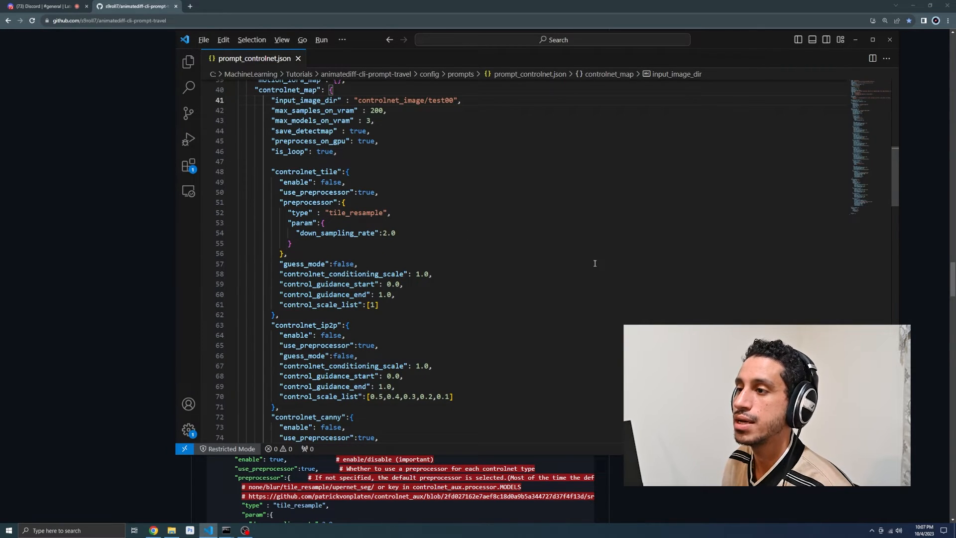
{"action": "scroll", "scroll_direction": "down", "scroll_amount": 3}
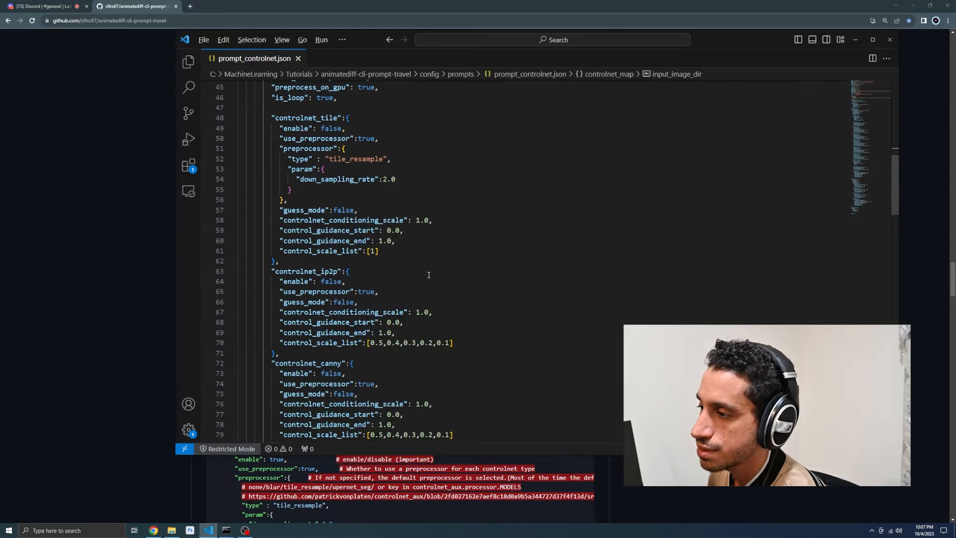
{"action": "scroll", "scroll_direction": "down", "scroll_amount": 3}
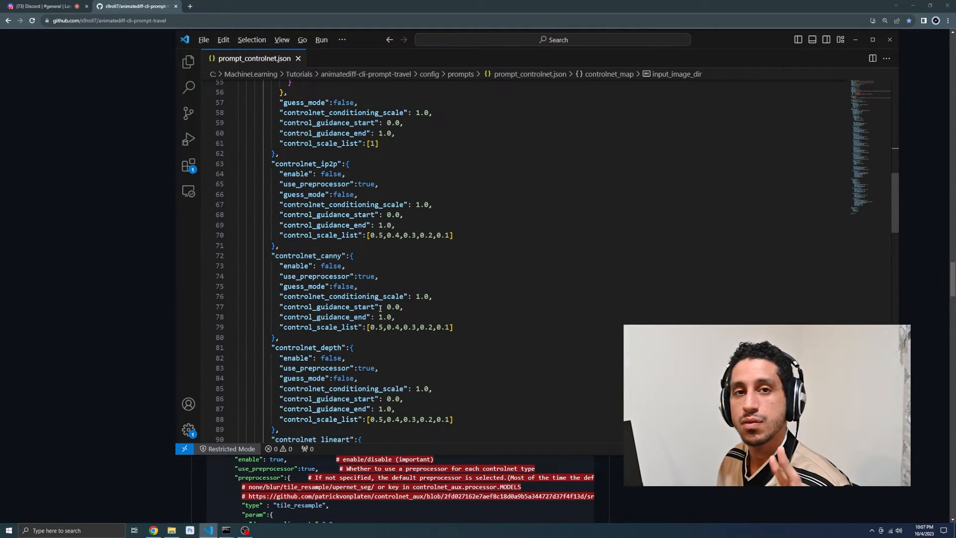
{"action": "scroll", "scroll_direction": "down", "scroll_amount": 3}
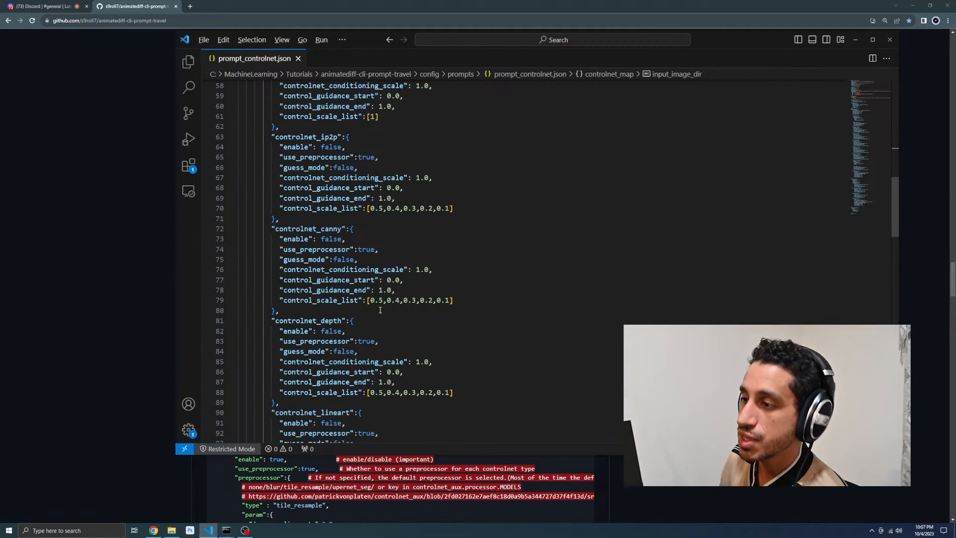
{"action": "scroll", "scroll_direction": "down", "scroll_amount": 3}
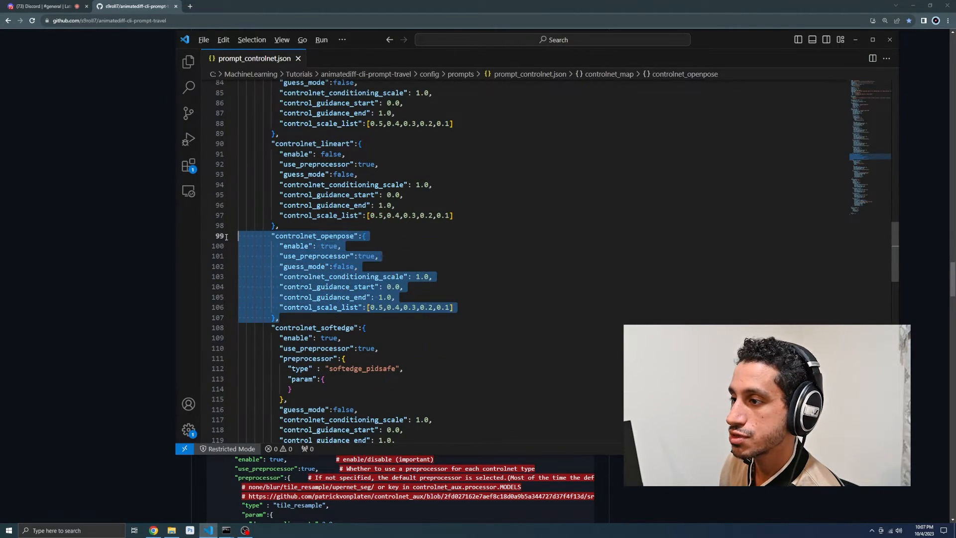
{"action": "scroll", "scroll_direction": "down", "scroll_amount": 3}
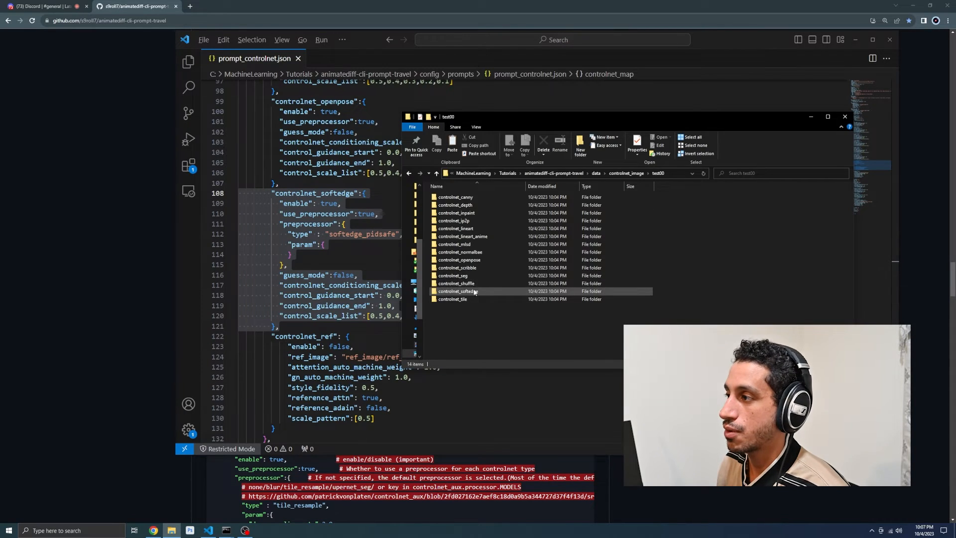
{"action": "double_click", "coordinate": [463, 291]}
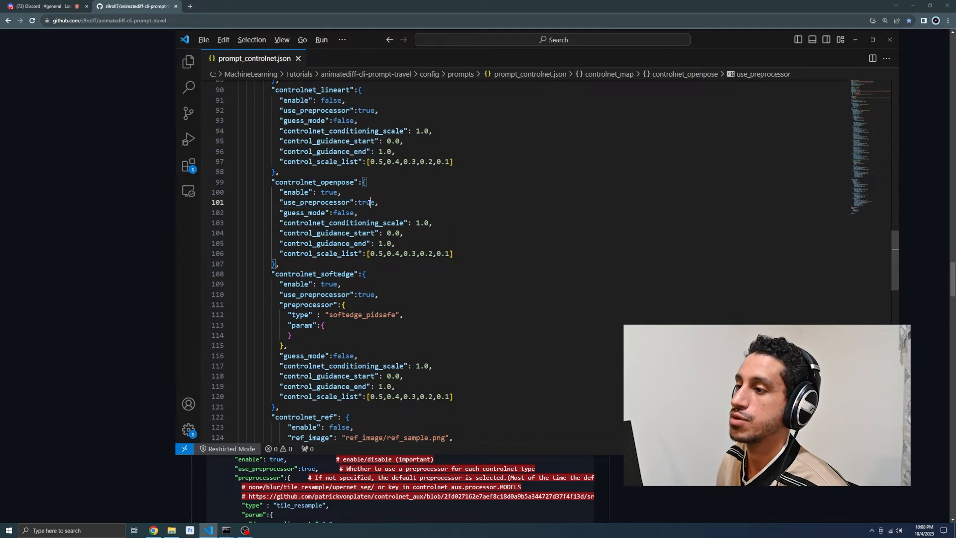
{"action": "double_click", "coordinate": [368, 202]}
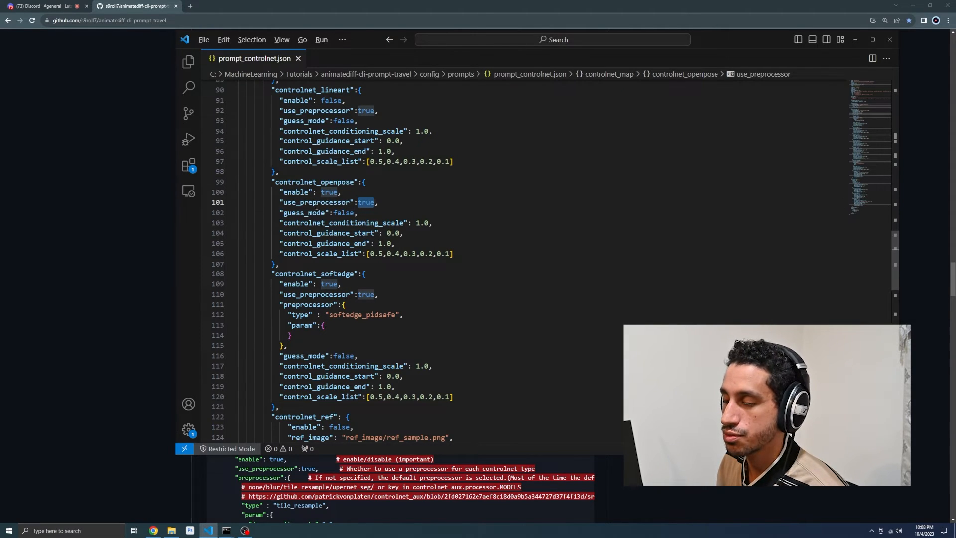
{"action": "left_click", "coordinate": [395, 212]}
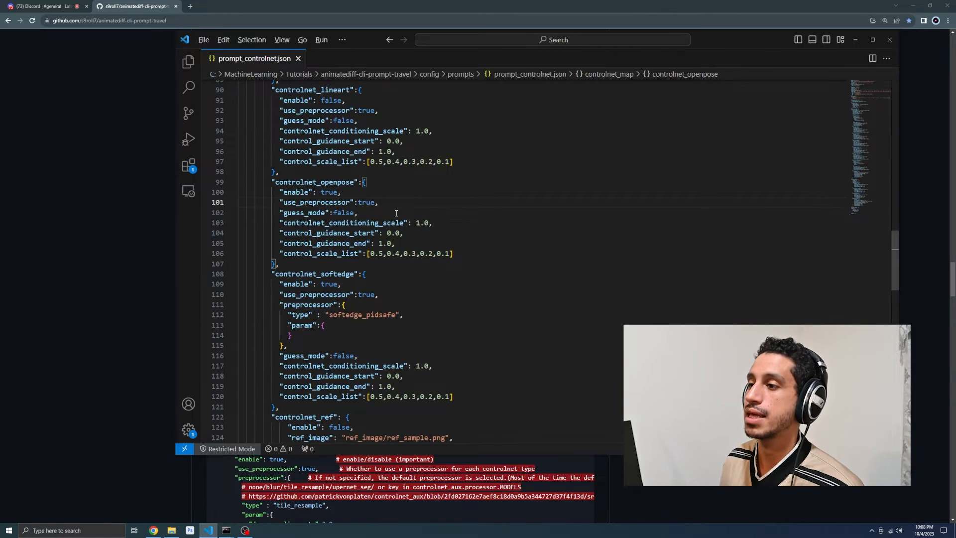
{"action": "key", "text": "alt+tab"}
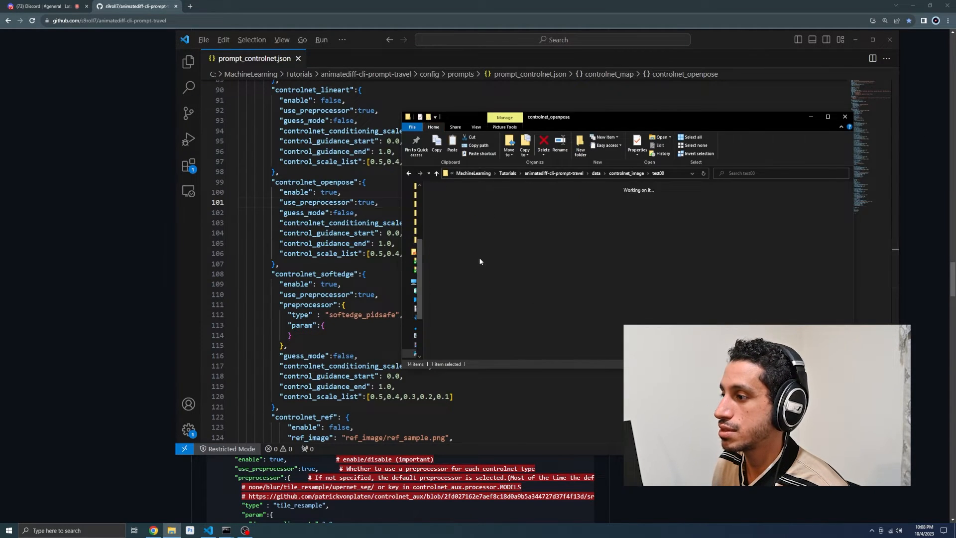
{"action": "double_click", "coordinate": [454, 204]}
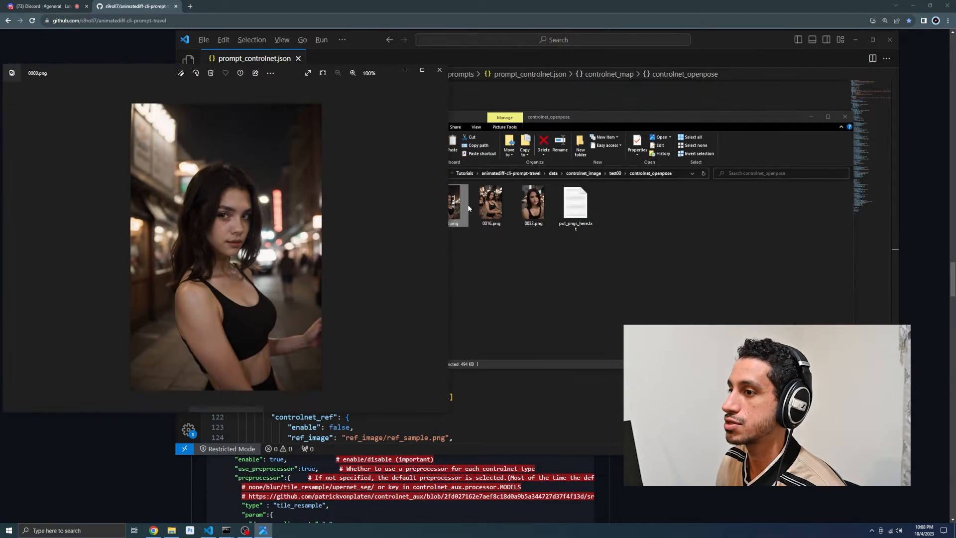
{"action": "left_click", "coordinate": [438, 70]}
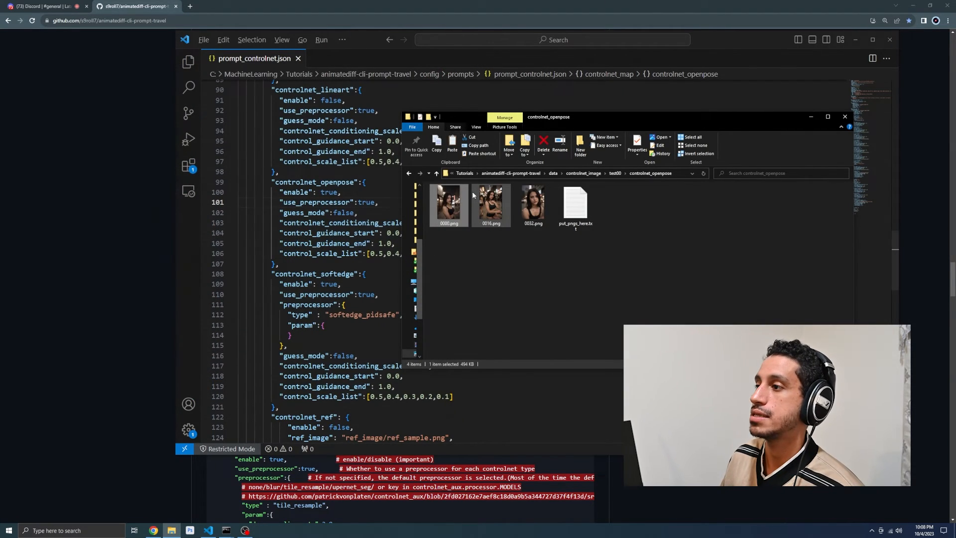
{"action": "mouse_move", "coordinate": [491, 201]}
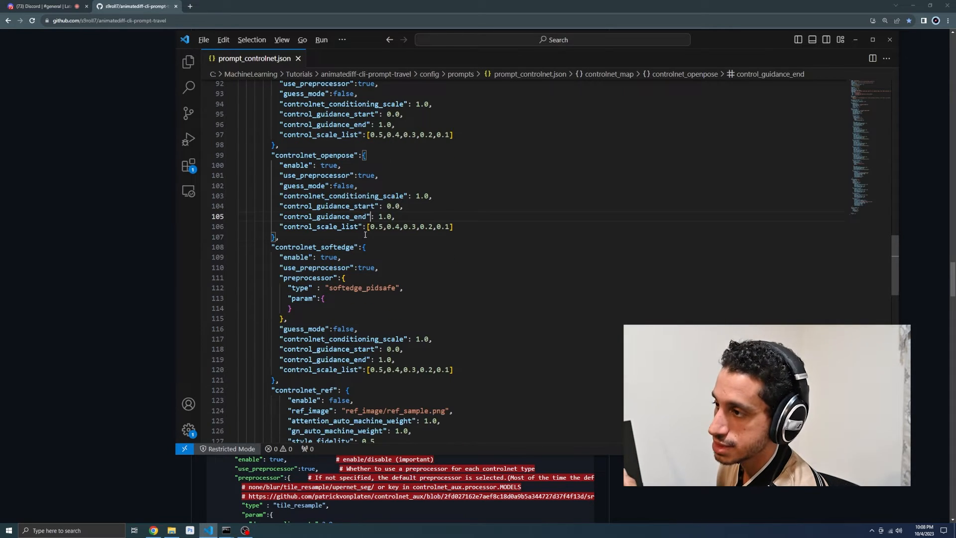
{"action": "scroll", "scroll_direction": "down", "scroll_amount": 3}
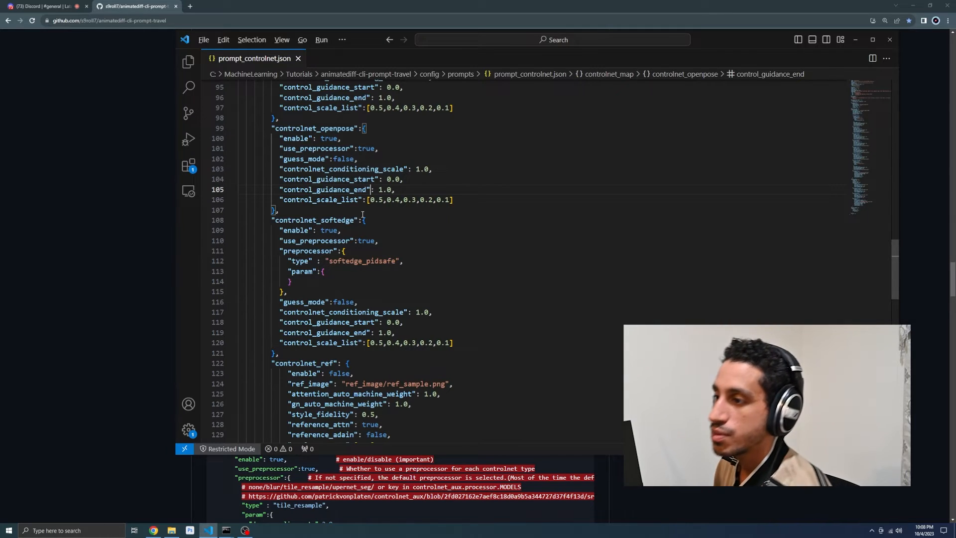
{"action": "scroll", "scroll_direction": "down", "scroll_amount": 3}
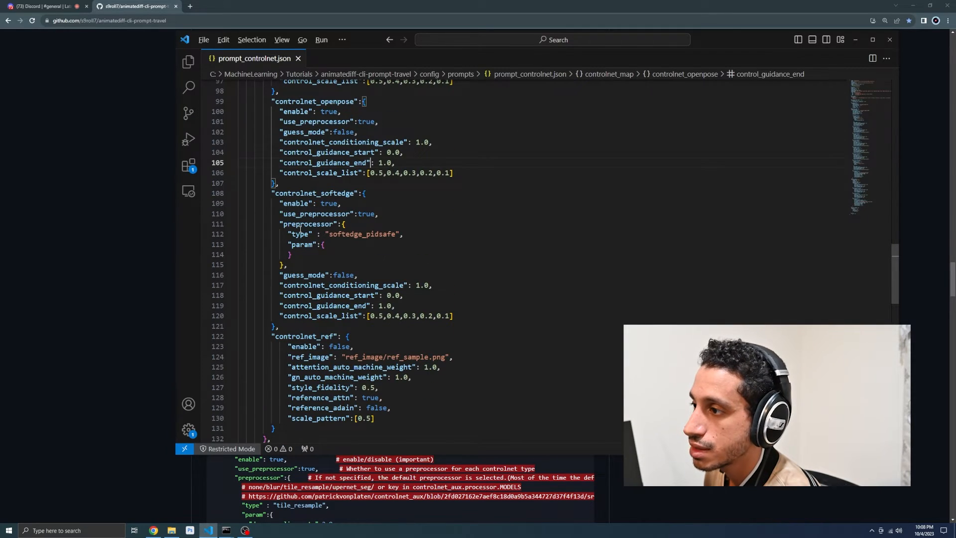
{"action": "scroll", "scroll_direction": "down", "scroll_amount": 3}
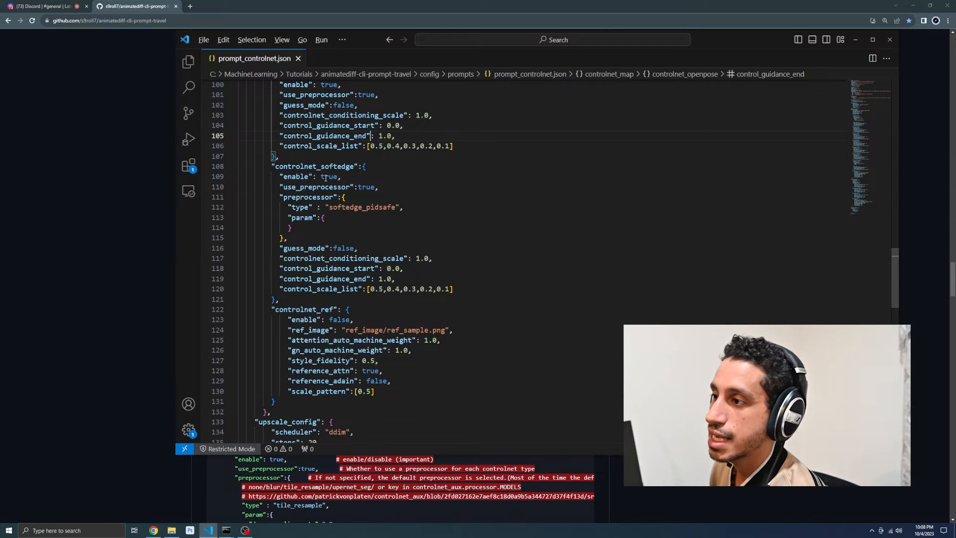
{"action": "double_click", "coordinate": [366, 214]}
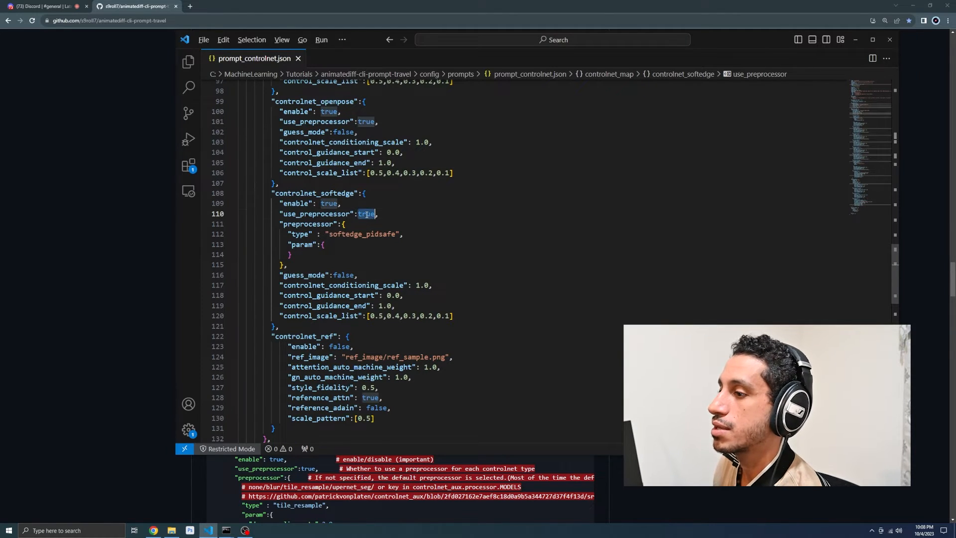
{"action": "left_click", "coordinate": [317, 232]}
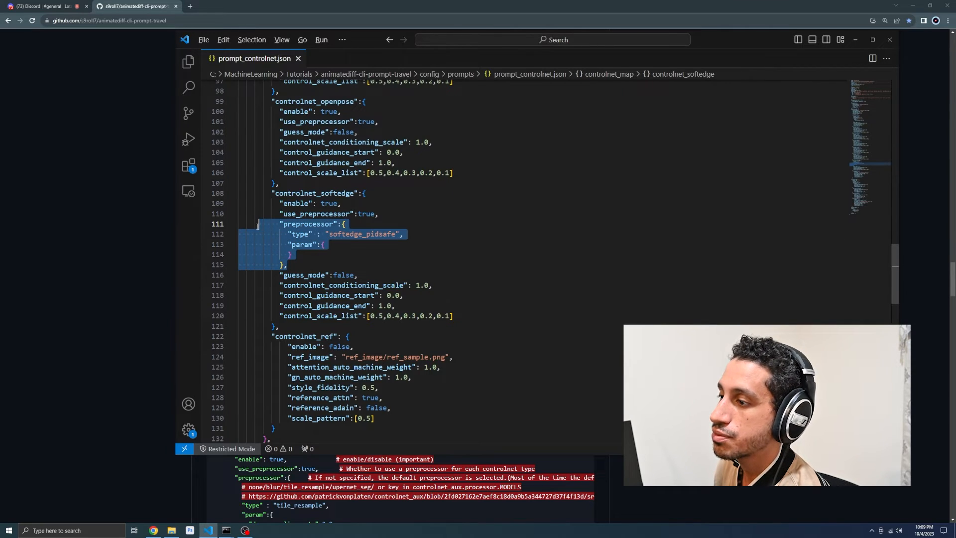
{"action": "left_click", "coordinate": [344, 275]}
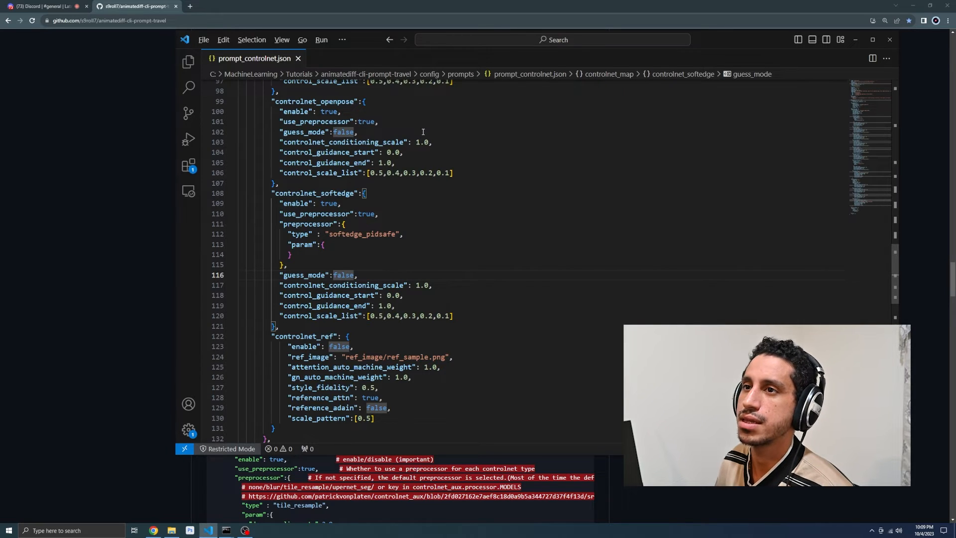
Browse the animatediff and banodoco Discord servers, then return to the GitHub README's How To Use section
{"action": "left_click", "coordinate": [46, 6]}
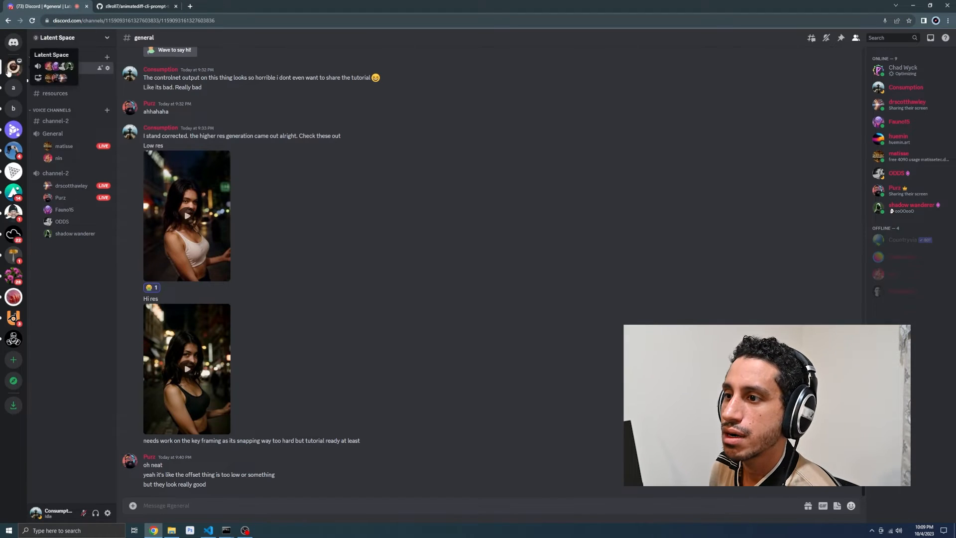
{"action": "left_click", "coordinate": [13, 107]}
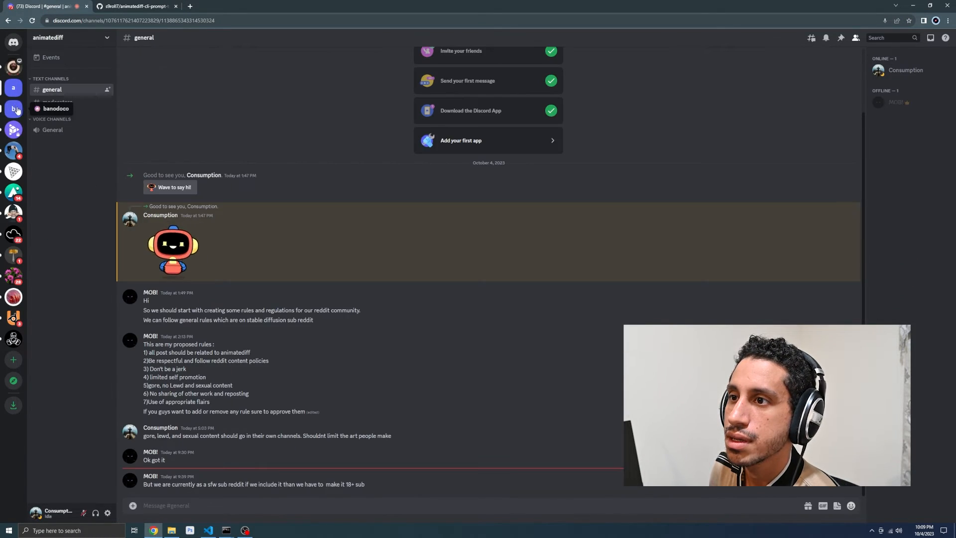
{"action": "left_click", "coordinate": [13, 109]}
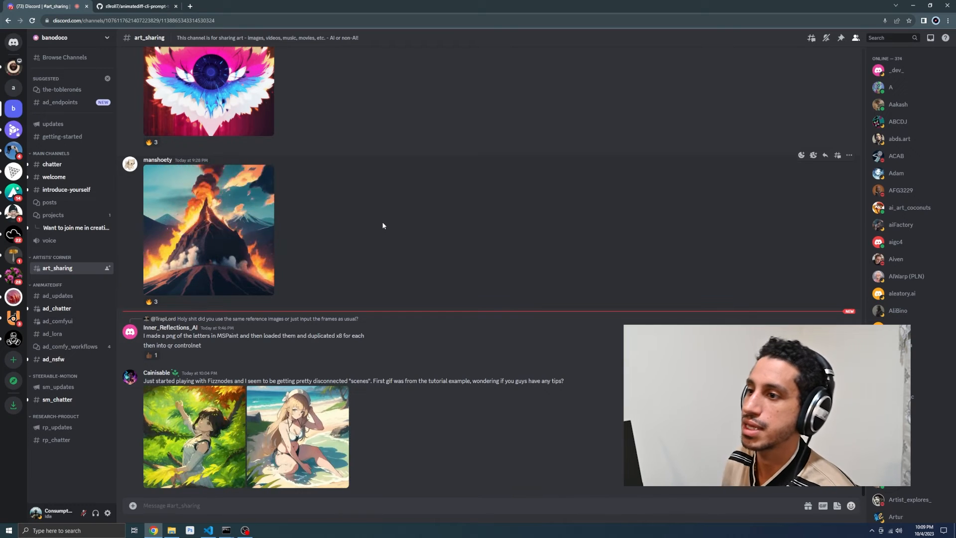
{"action": "left_click", "coordinate": [208, 529]}
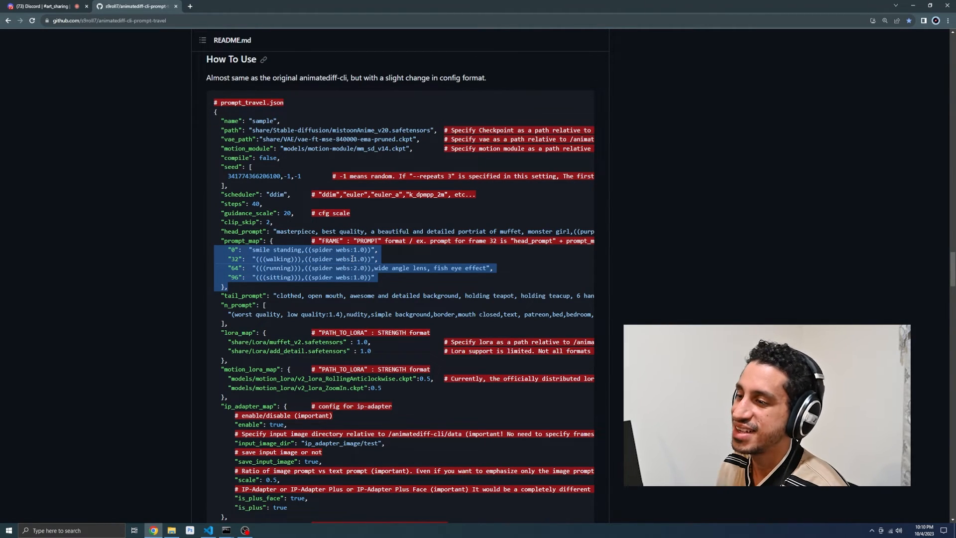
Review the prompt_map keyframes (standing, walking, running, sitting at 0/32/64/96), then switch to the command prompt
{"action": "left_click", "coordinate": [208, 529]}
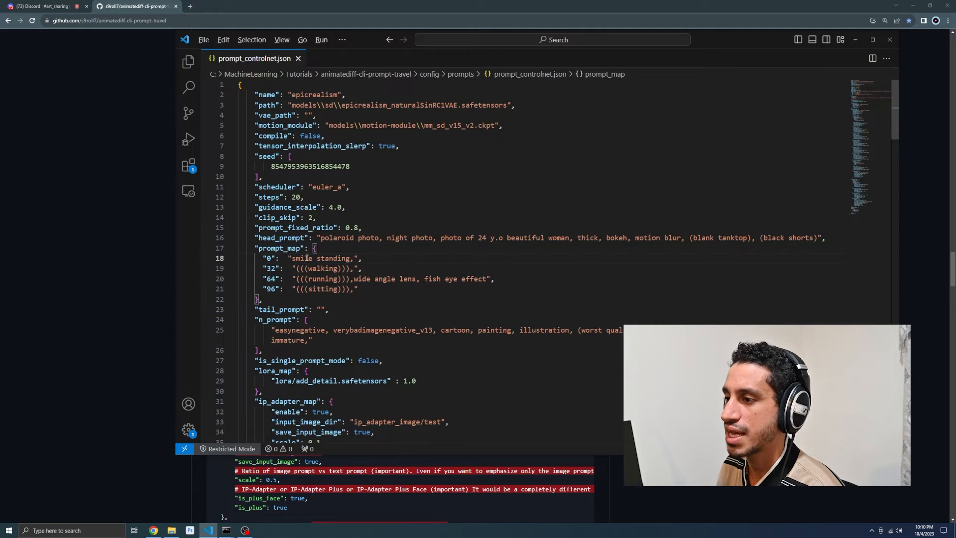
{"action": "double_click", "coordinate": [324, 268]}
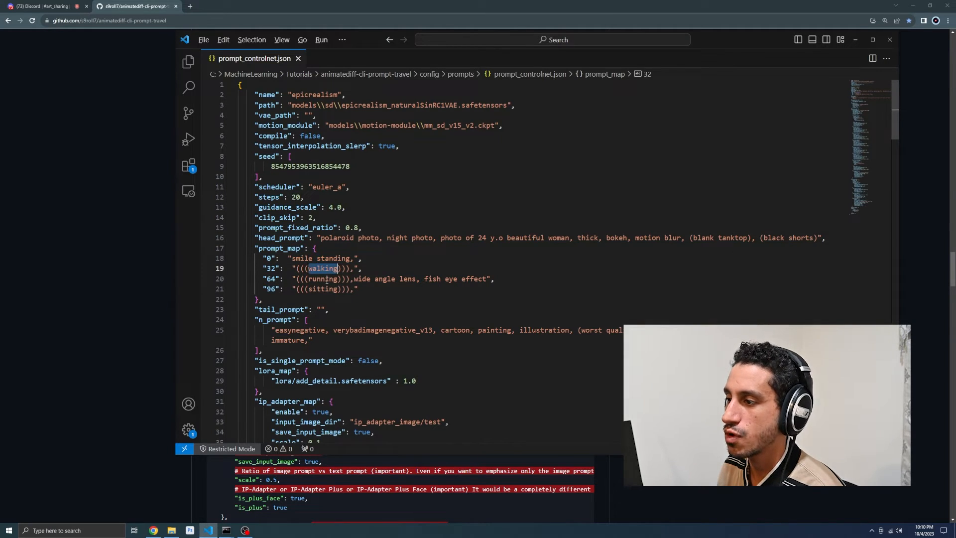
{"action": "left_click", "coordinate": [408, 299]}
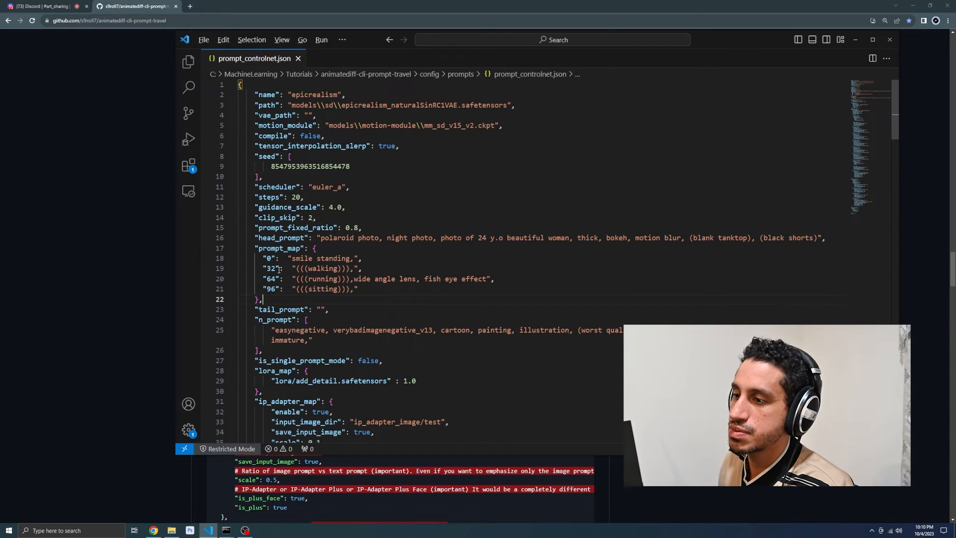
{"action": "left_click", "coordinate": [274, 268]}
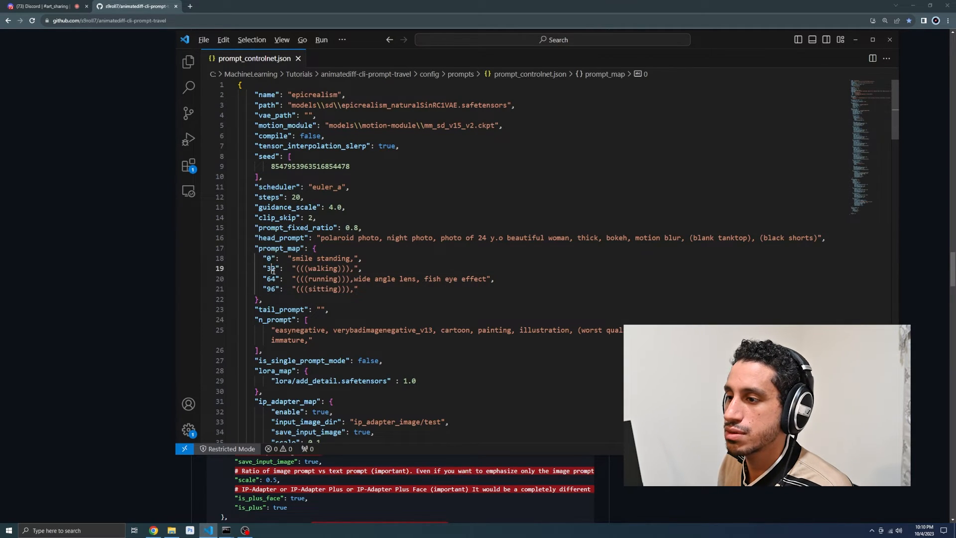
{"action": "left_click", "coordinate": [272, 289]}
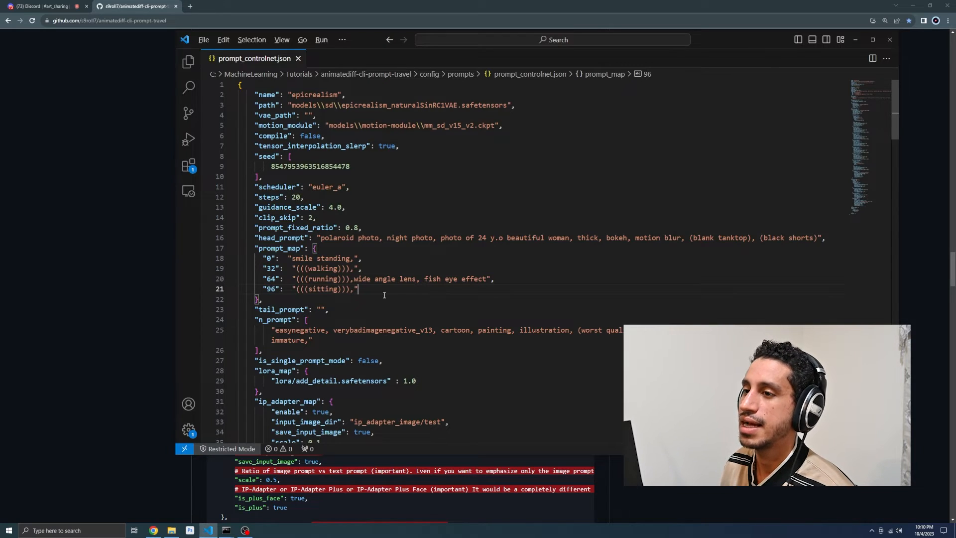
{"action": "key", "text": "alt+tab"}
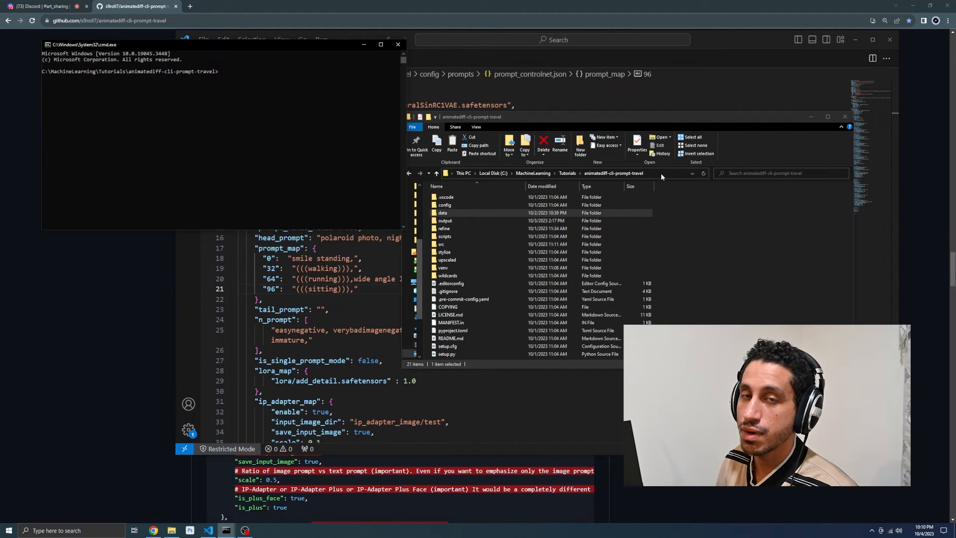
Activate the venv via venv\Scripts\activate and begin the animatediff generate -c command
{"action": "type", "text": "venv"}
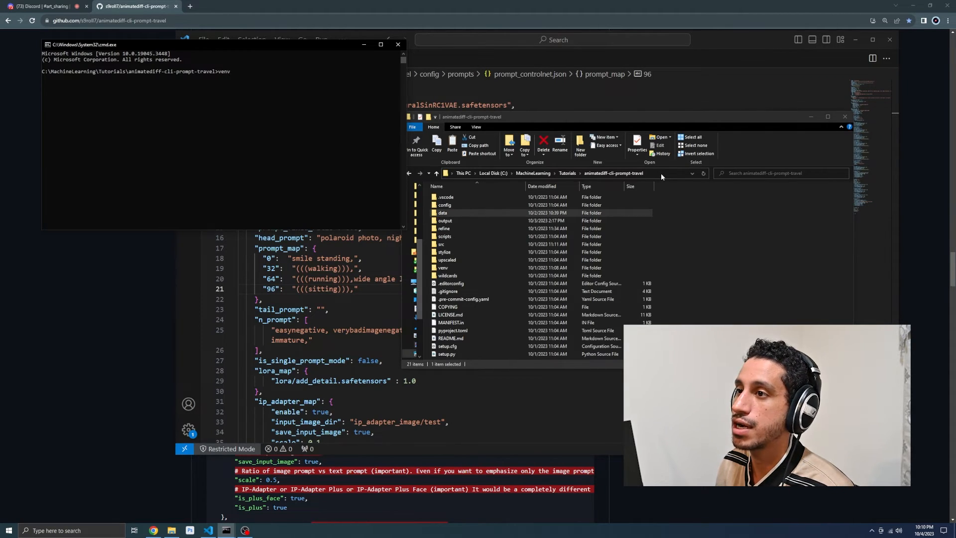
{"action": "type", "text": "\\Scripts\\activate"}
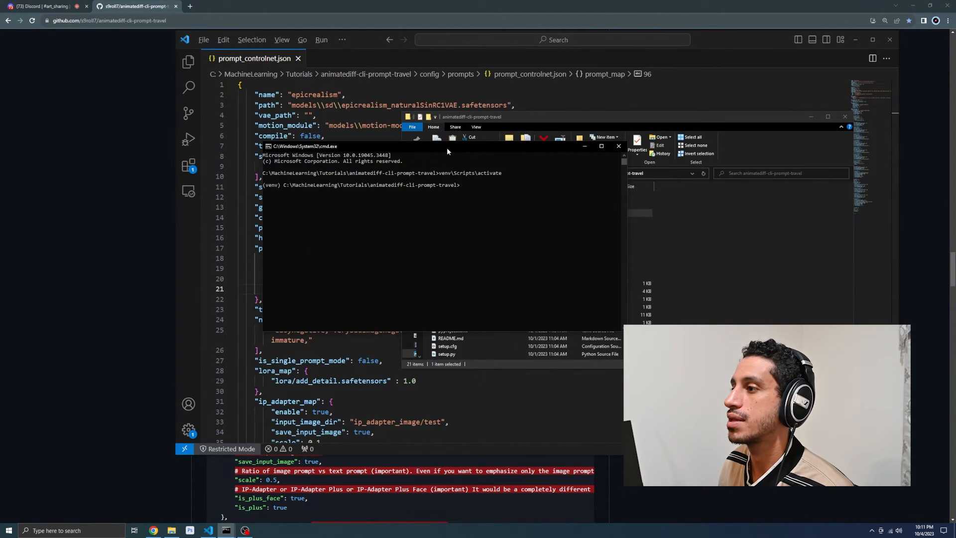
{"action": "mouse_move", "coordinate": [493, 159]}
{"action": "type", "text": "animatediff"}
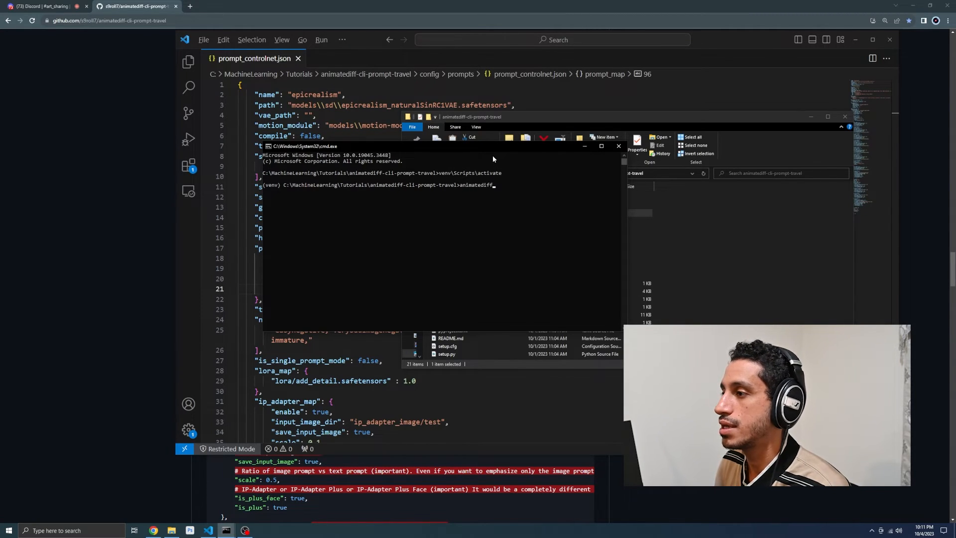
{"action": "type", "text": "genea"}
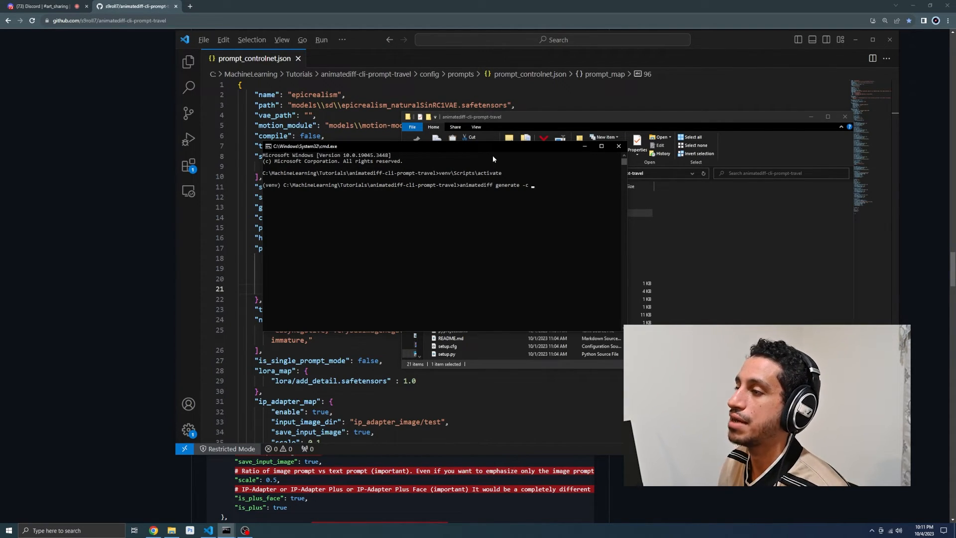
{"action": "type", "text": "conf"}
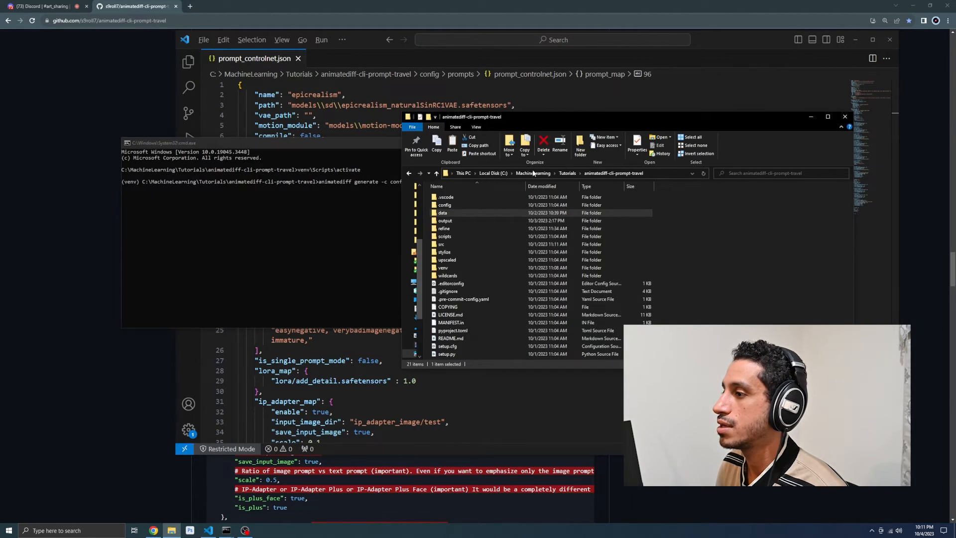
Locate config/prompts/prompt_controlnet.json in Explorer and drop its path into the generate command
{"action": "double_click", "coordinate": [444, 204]}
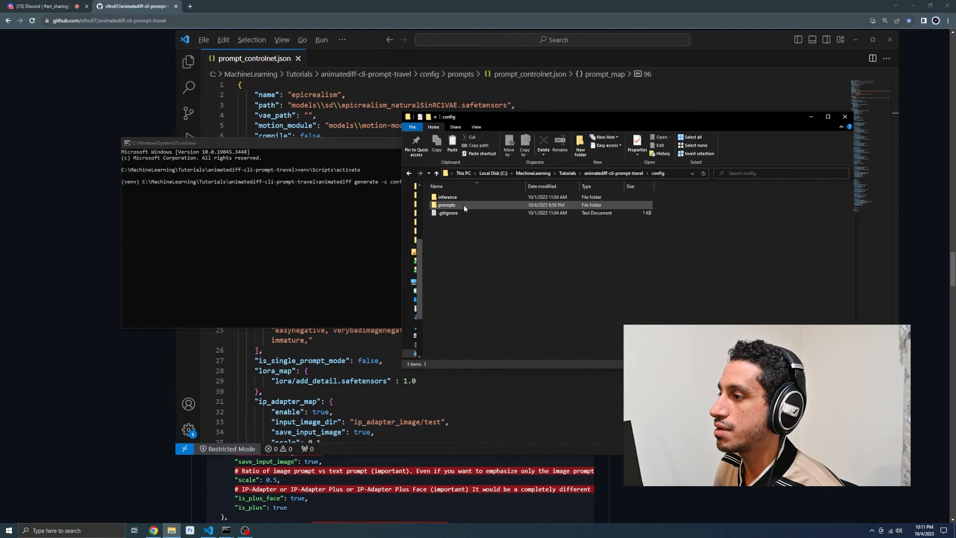
{"action": "double_click", "coordinate": [446, 204]}
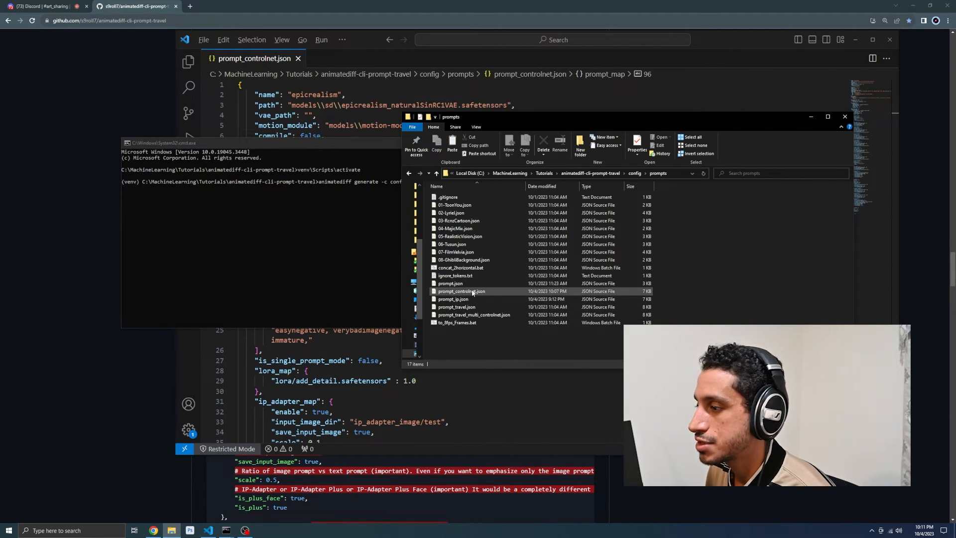
{"action": "left_click", "coordinate": [461, 291]}
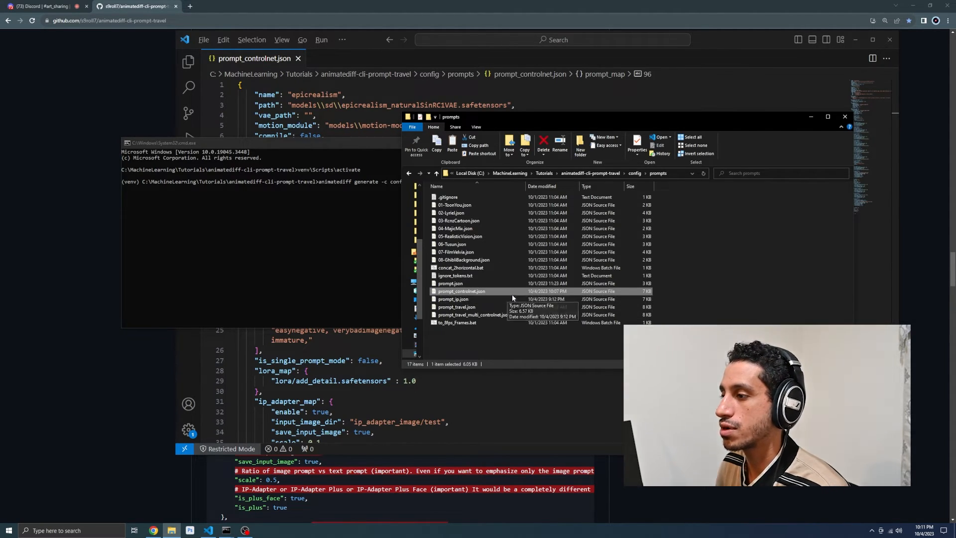
{"action": "left_click", "coordinate": [460, 290]}
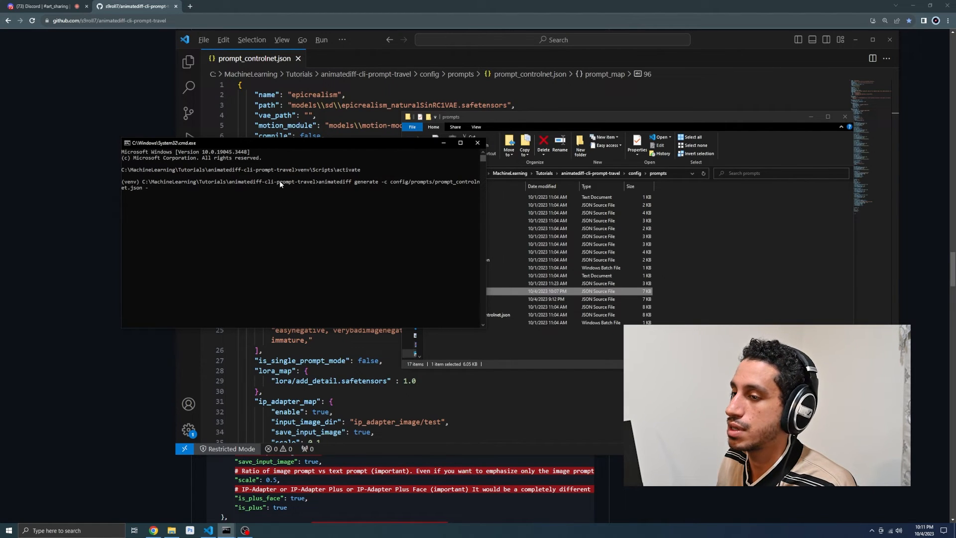
Run the generate command with -W 512 -H 768 -L 128 -C 16 appended
{"action": "type", "text": "W"}
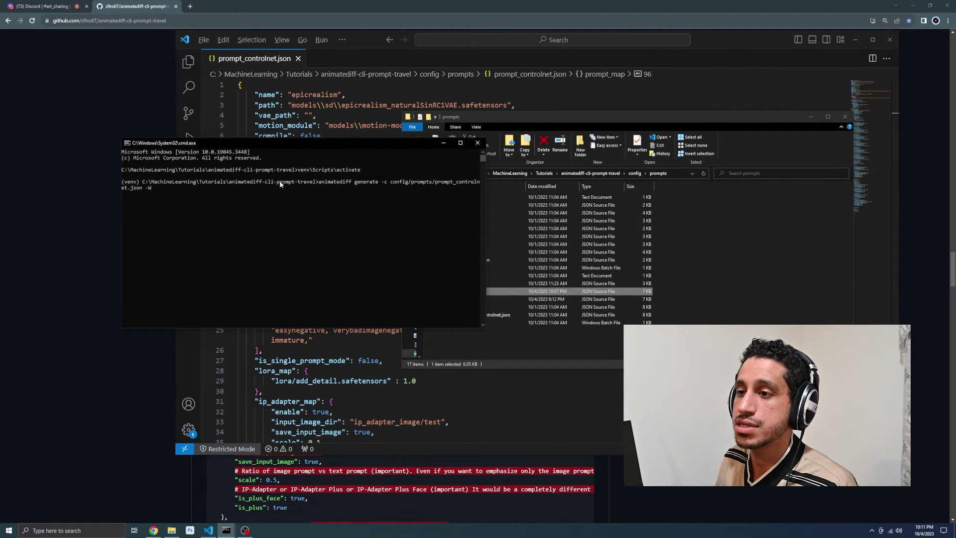
{"action": "type", "text": "512 -"}
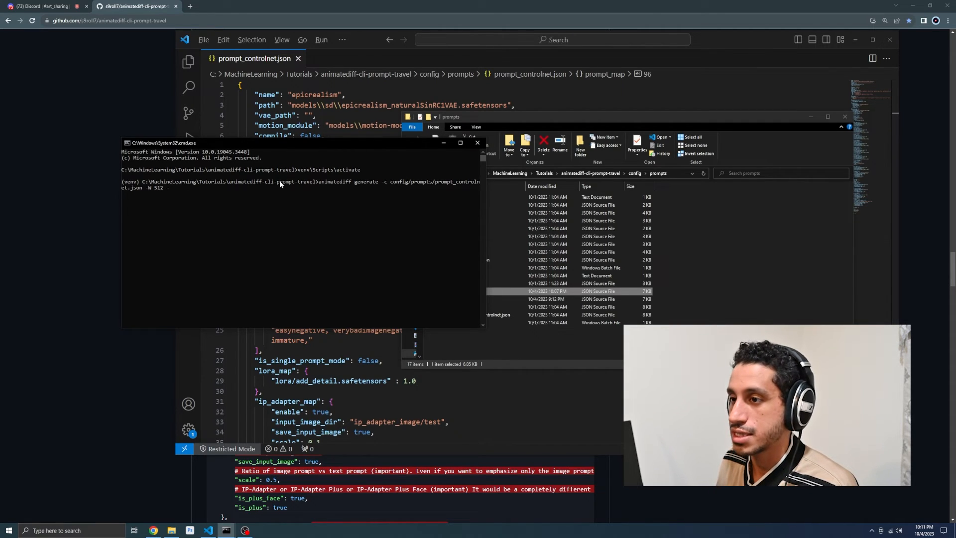
{"action": "type", "text": "H"}
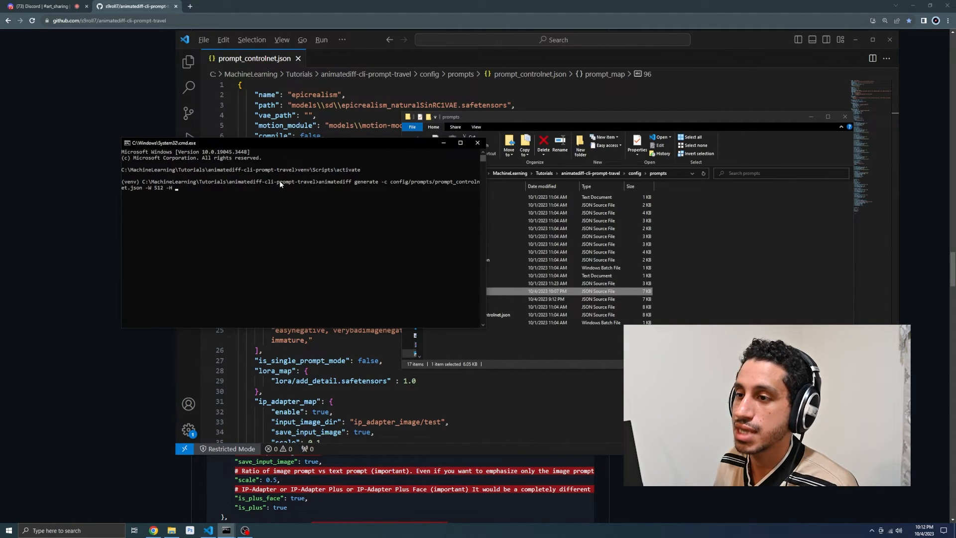
{"action": "type", "text": "768 -L"}
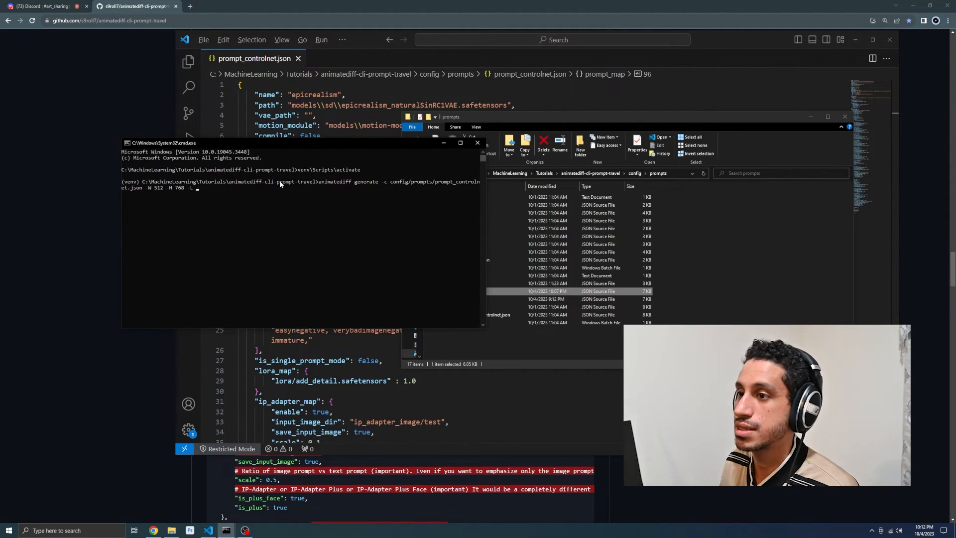
{"action": "type", "text": "128 -C"}
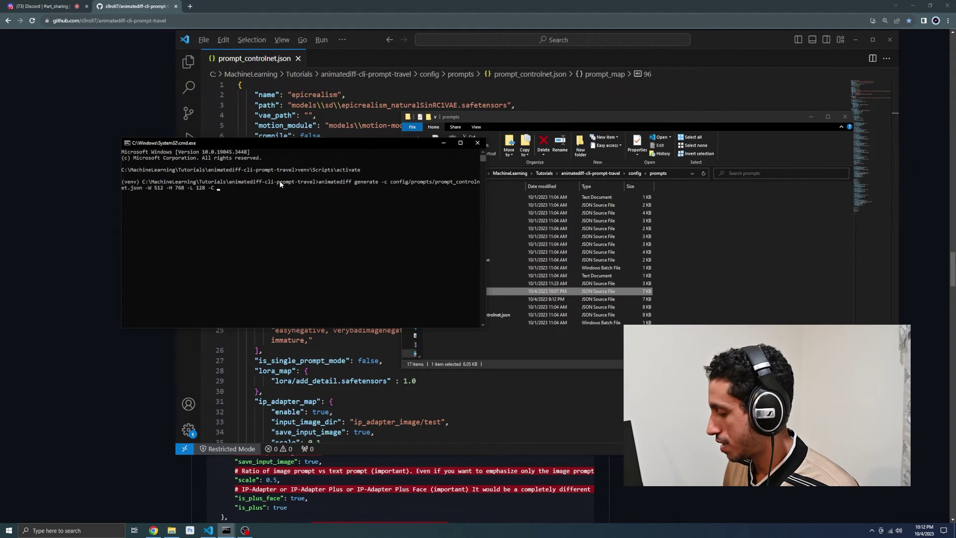
{"action": "type", "text": "16"}
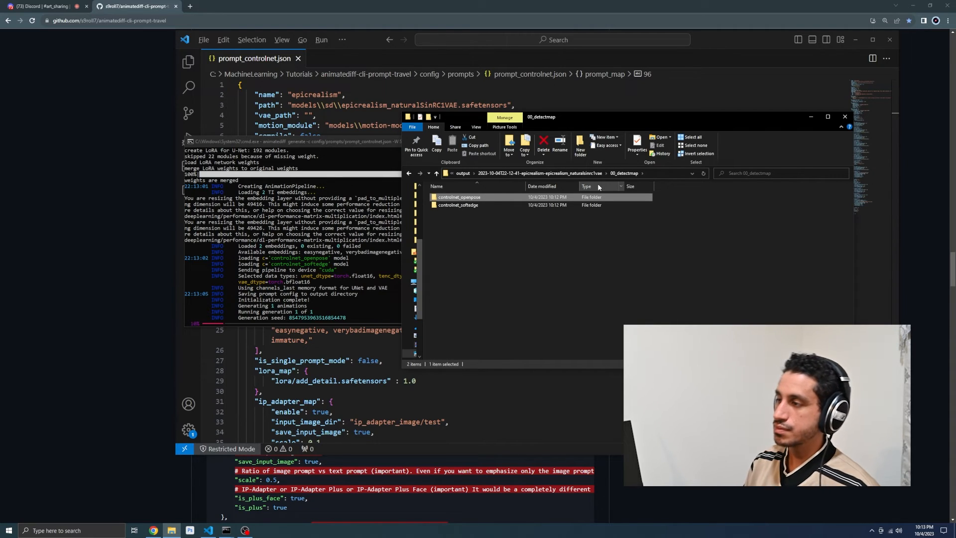
{"action": "mouse_move", "coordinate": [359, 252]}
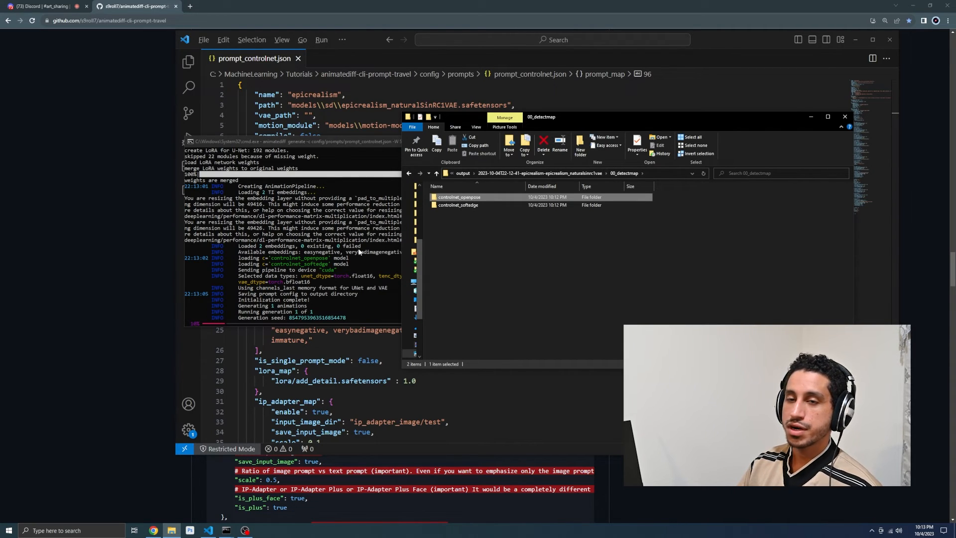
Navigate up to the output folder and reopen the latest generation run folder
{"action": "left_click", "coordinate": [458, 204]}
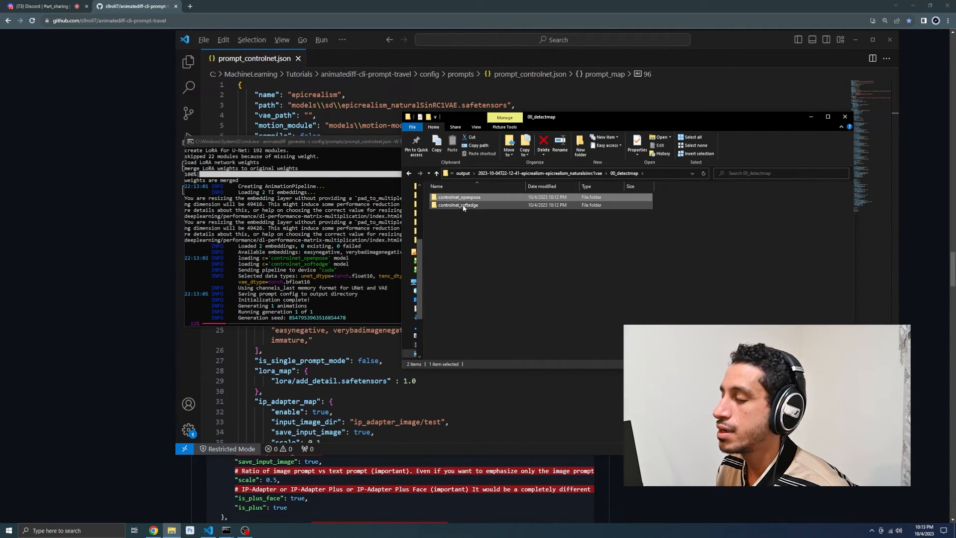
{"action": "left_click", "coordinate": [436, 173]}
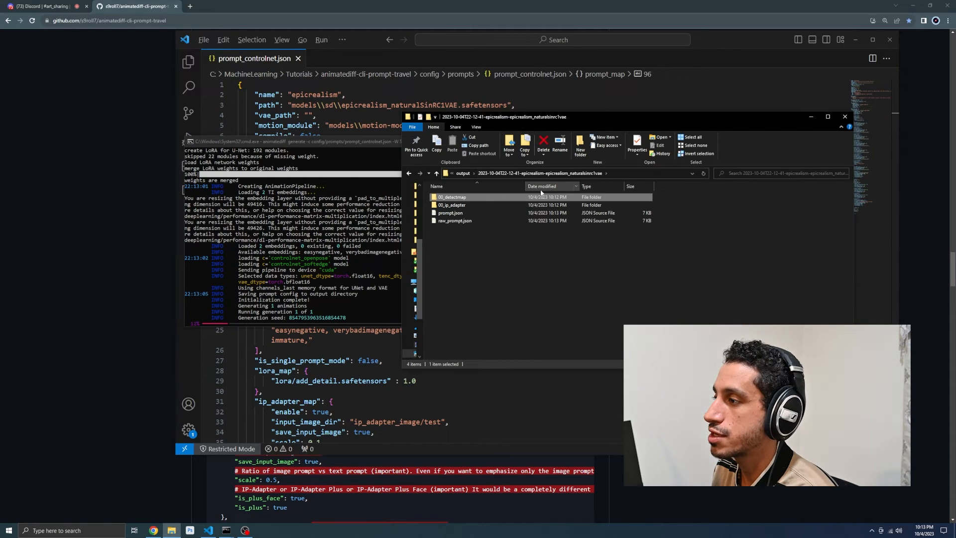
{"action": "left_click", "coordinate": [436, 173]}
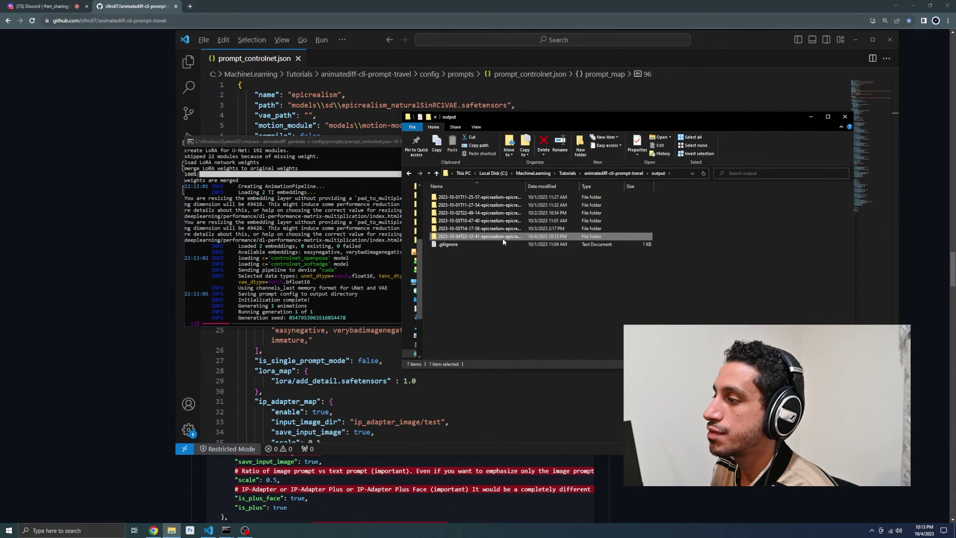
{"action": "double_click", "coordinate": [479, 236]}
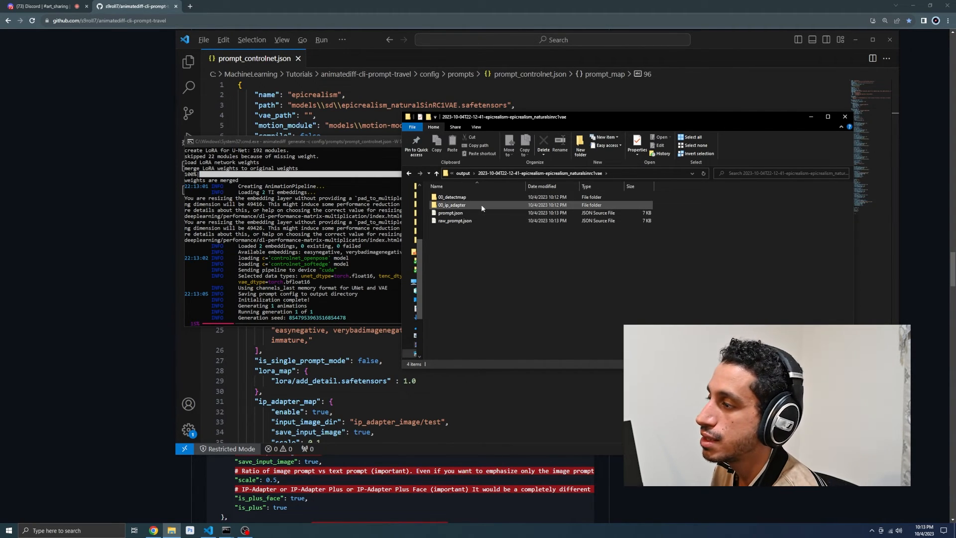
Browse into 00_detectmap and its controlnet_openpose pose-map folder
{"action": "double_click", "coordinate": [452, 197]}
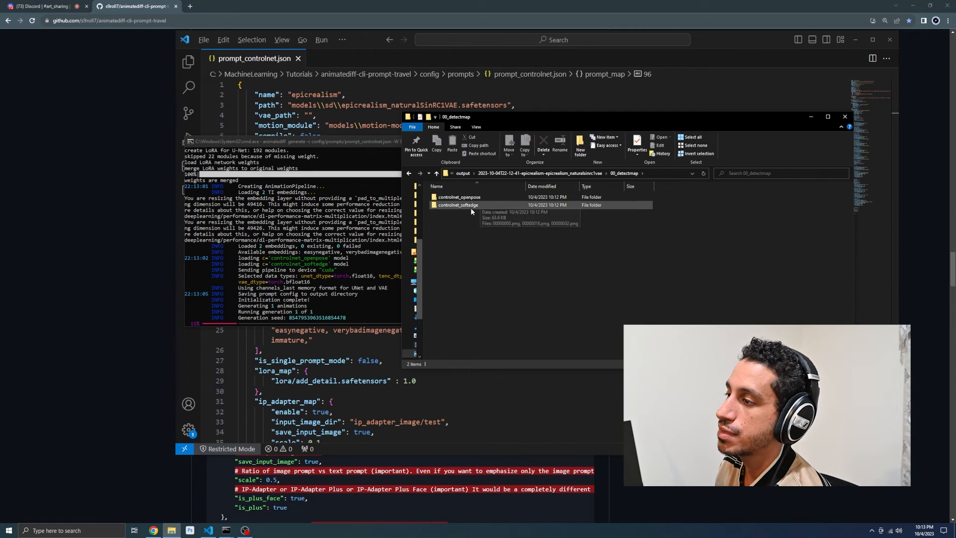
{"action": "double_click", "coordinate": [459, 196]}
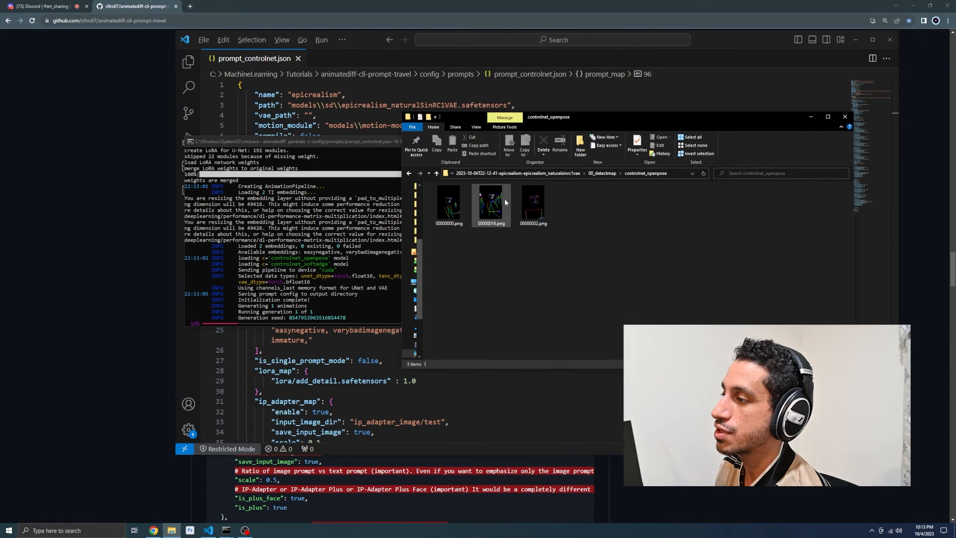
View the pose and soft-edge detection PNGs in Photos, then close the viewer
{"action": "double_click", "coordinate": [449, 204]}
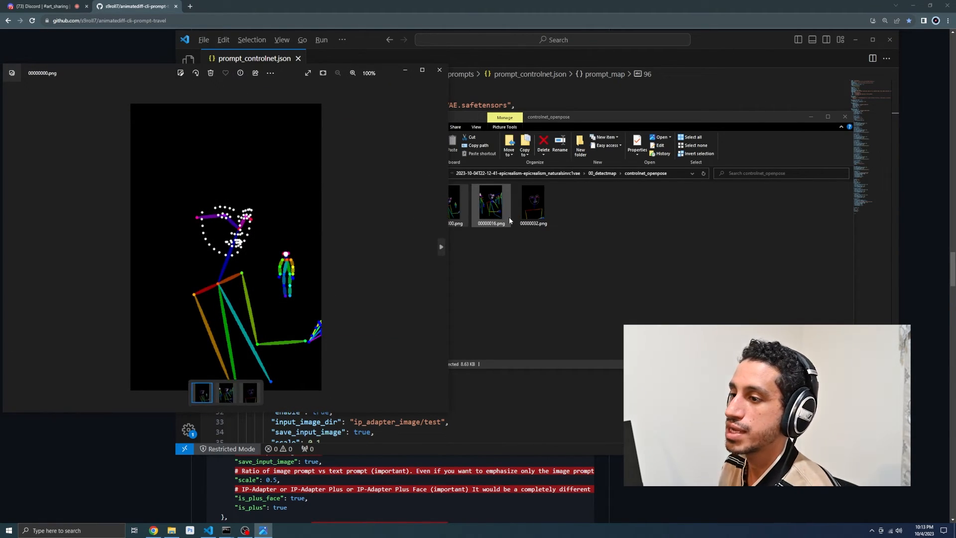
{"action": "left_click", "coordinate": [249, 392]}
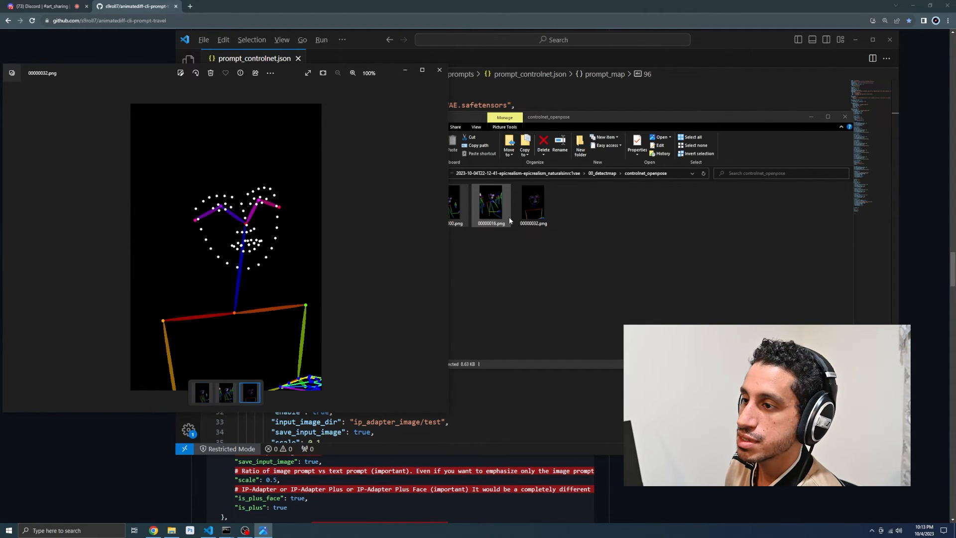
{"action": "left_click", "coordinate": [439, 70]}
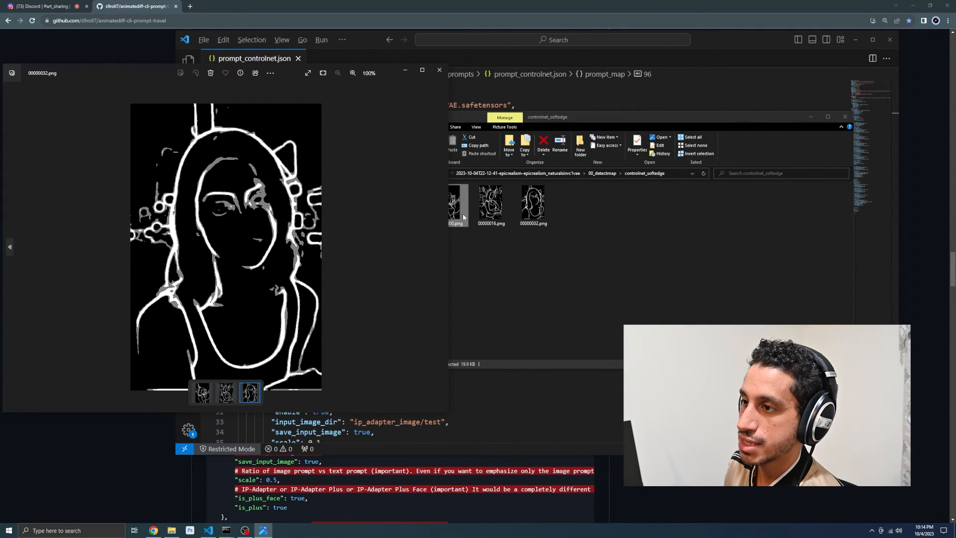
{"action": "mouse_move", "coordinate": [419, 150]}
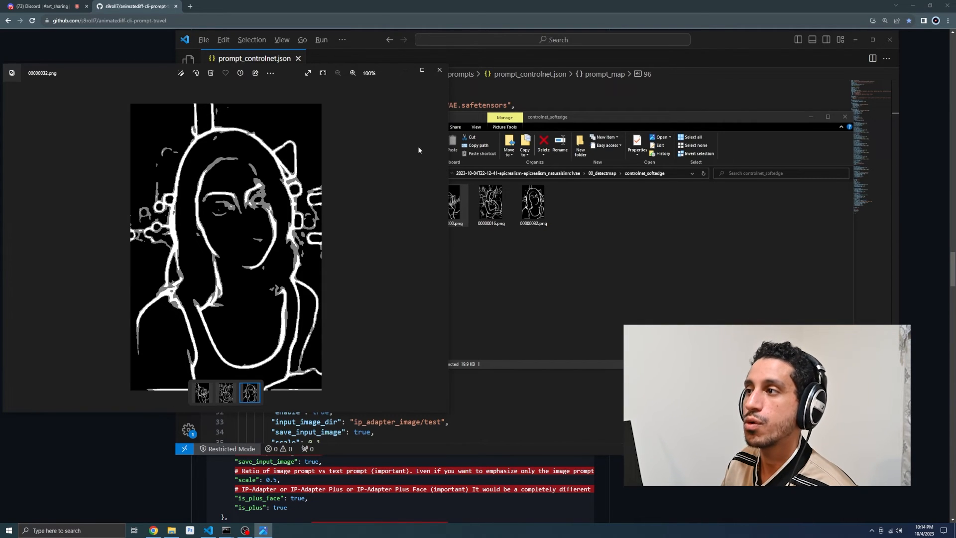
{"action": "left_click", "coordinate": [438, 69]}
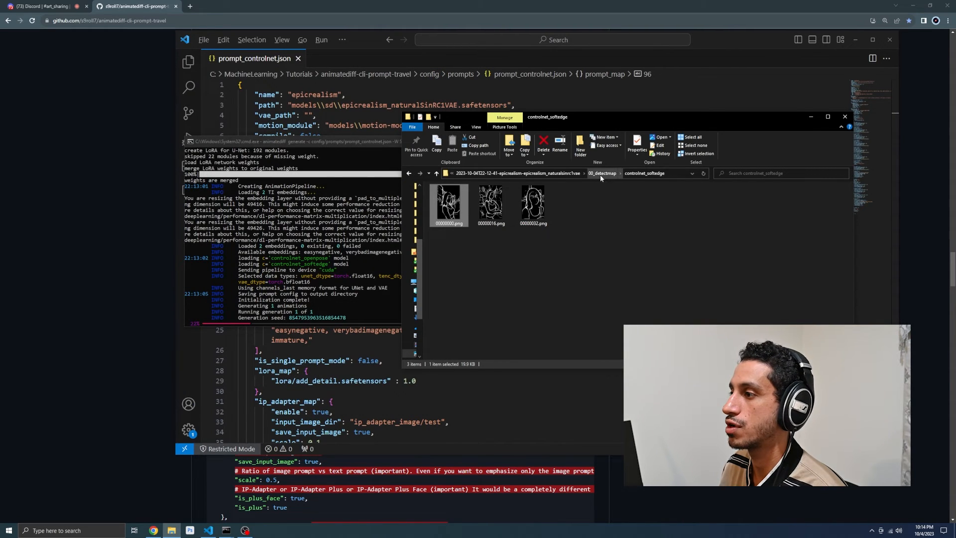
Show the test00 controlnet_softedge reference images in Explorer
{"action": "left_click", "coordinate": [602, 173]}
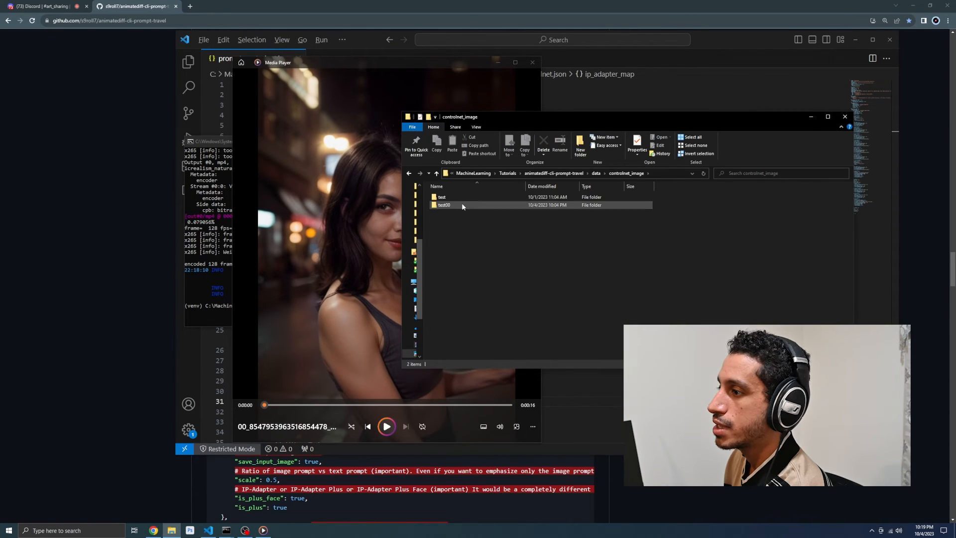
{"action": "double_click", "coordinate": [444, 205]}
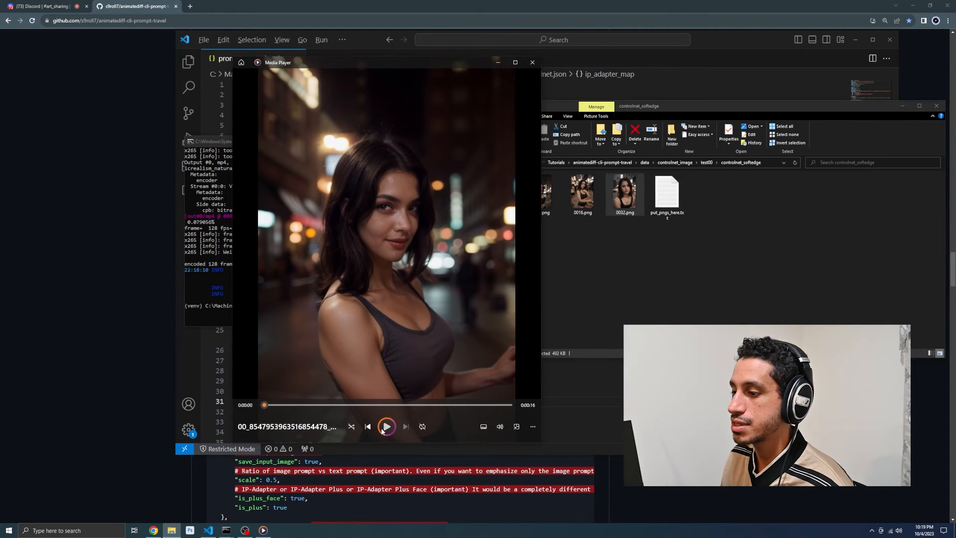
Play the generated video, pausing and resuming to land on the close-up frame
{"action": "left_click", "coordinate": [386, 426]}
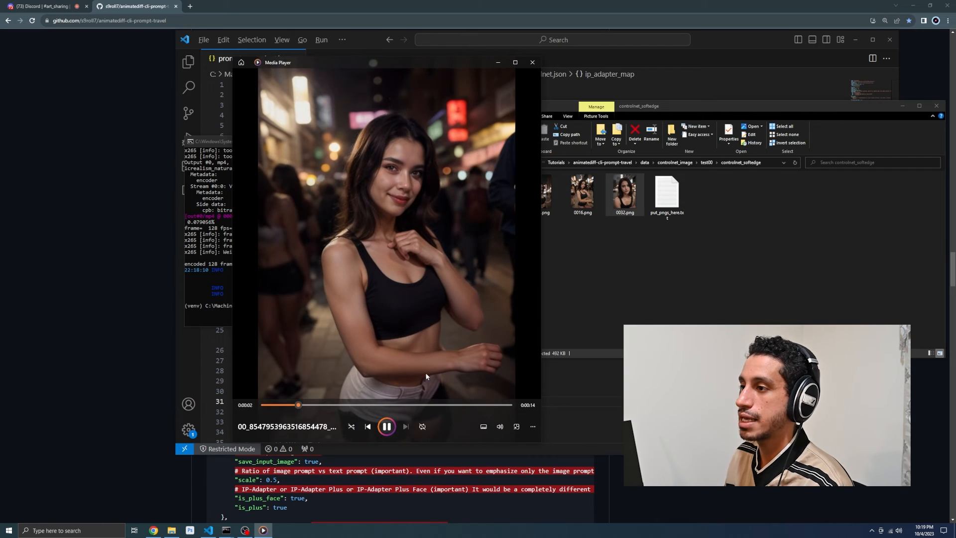
{"action": "left_click", "coordinate": [386, 427]}
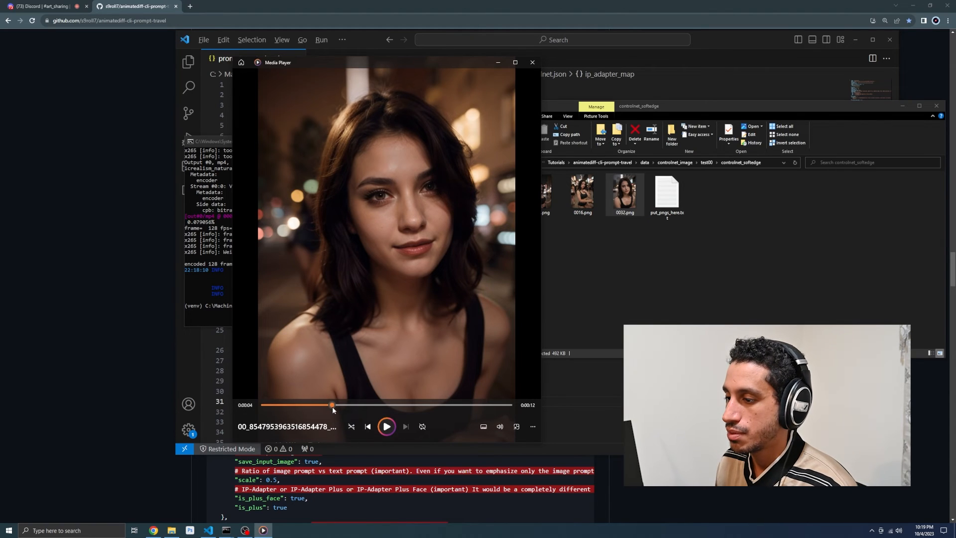
{"action": "left_click", "coordinate": [386, 426]}
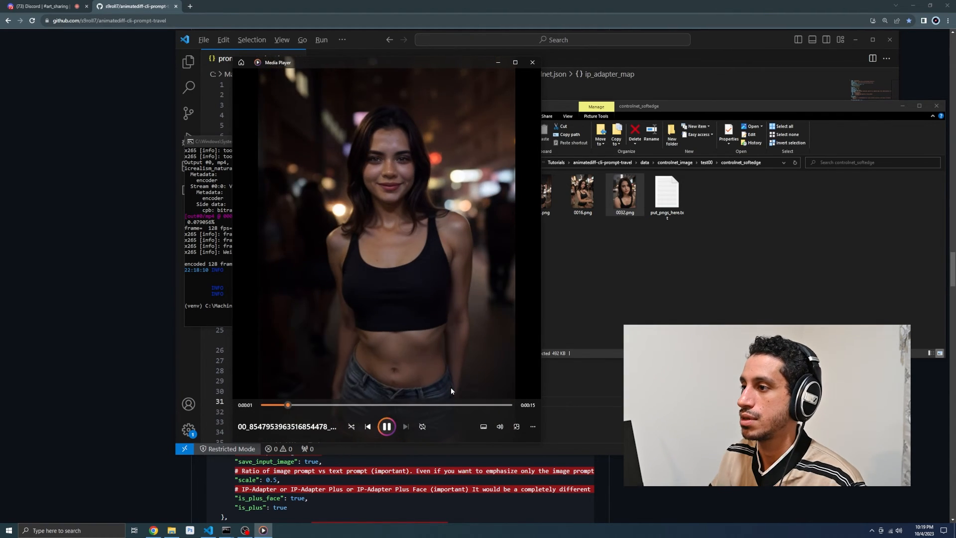
{"action": "left_click", "coordinate": [387, 426]}
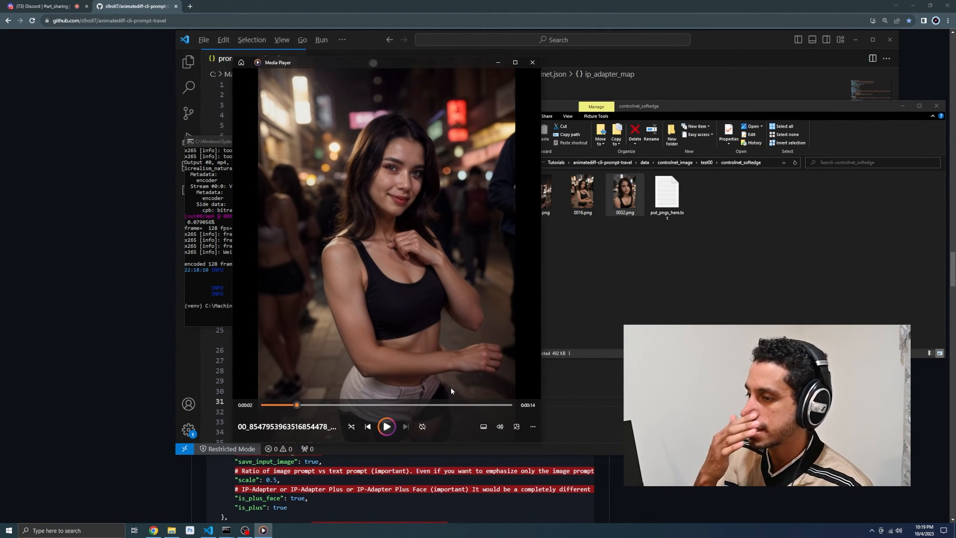
{"action": "left_click", "coordinate": [386, 426]}
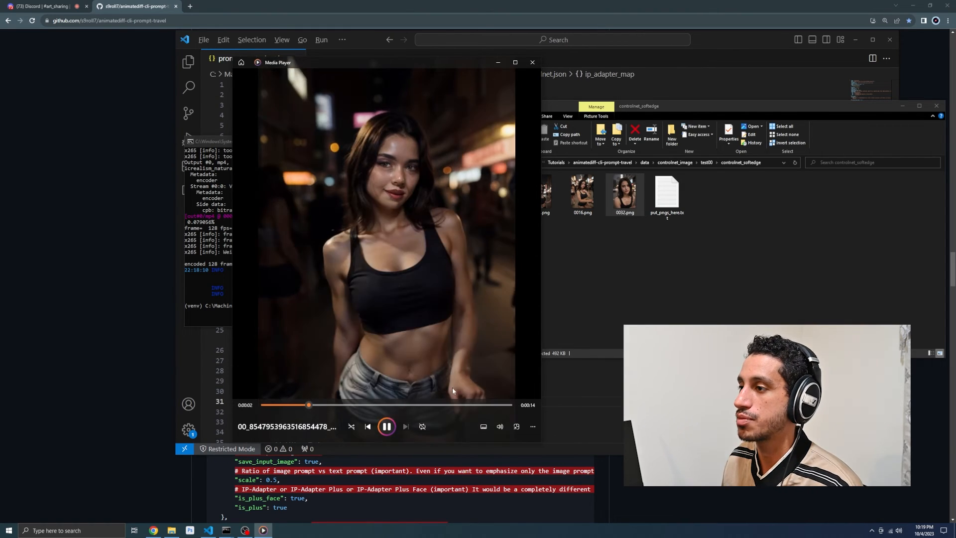
{"action": "left_click", "coordinate": [386, 426]}
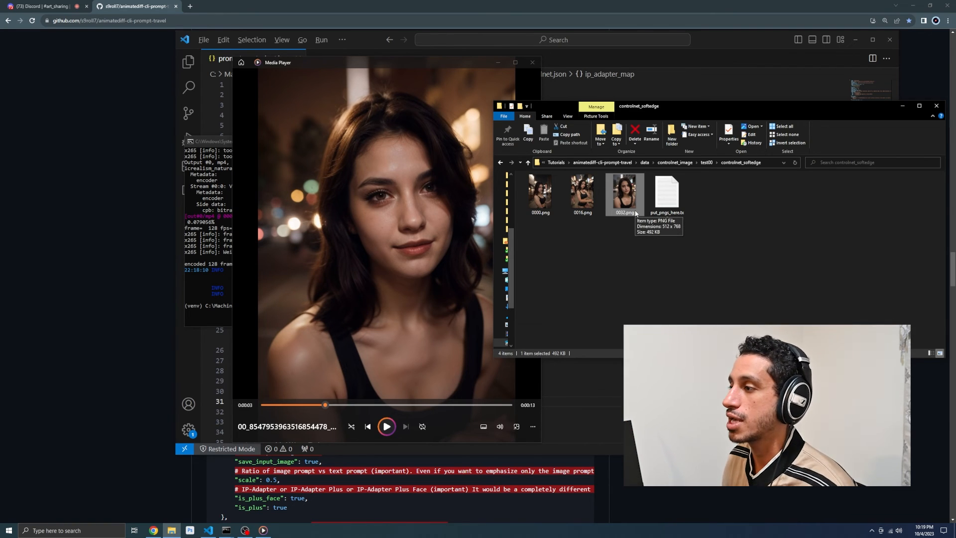
{"action": "mouse_move", "coordinate": [607, 216]}
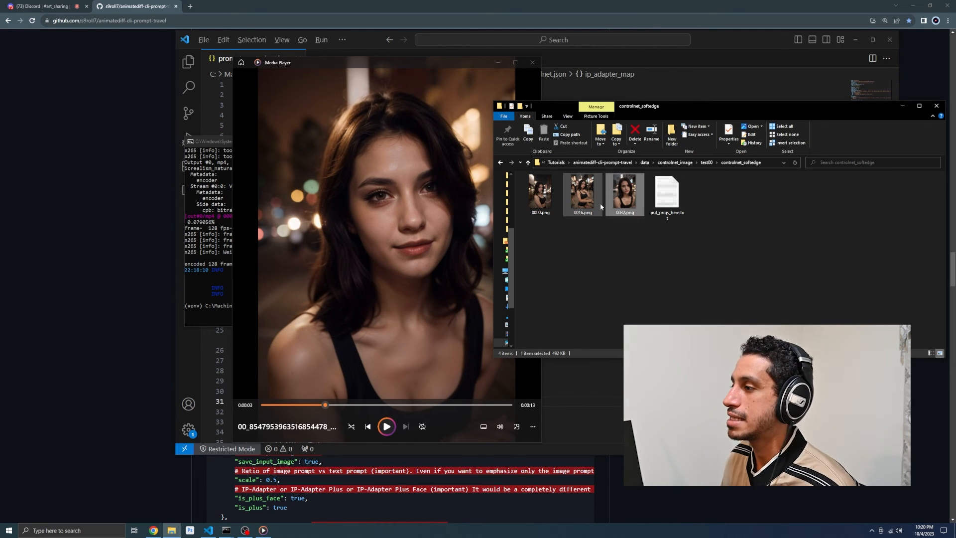
{"action": "mouse_move", "coordinate": [624, 194]}
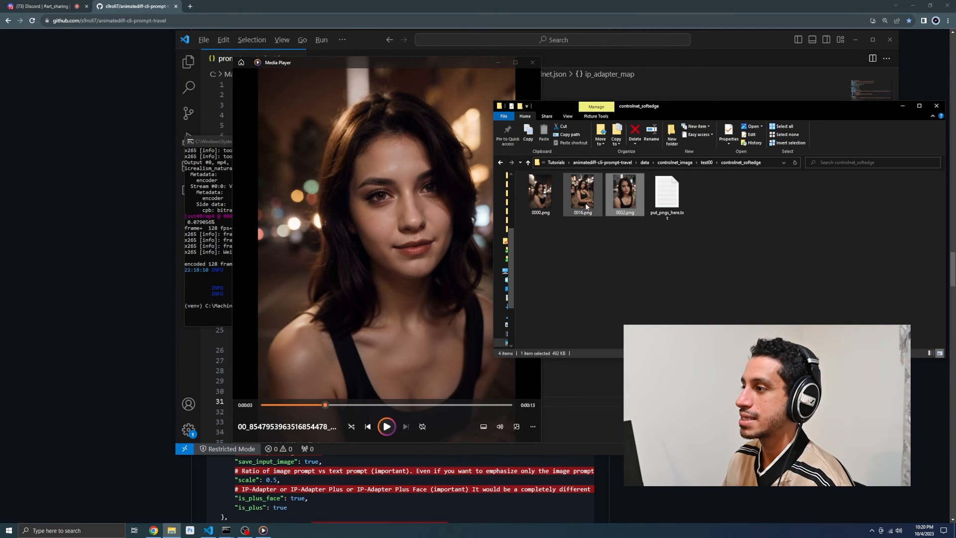
Compare the 0032 reference image with the paused frame, then replay from the start
{"action": "left_click", "coordinate": [624, 192]}
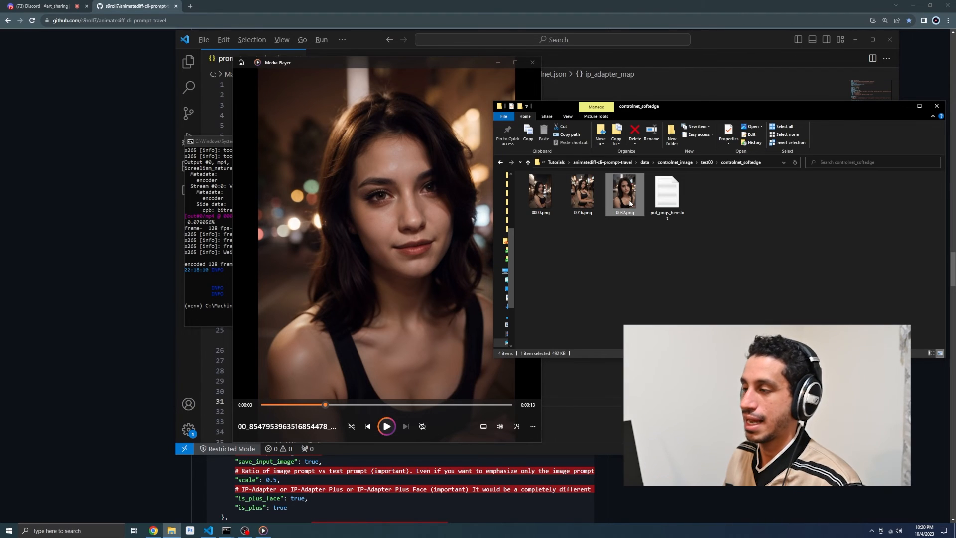
{"action": "mouse_move", "coordinate": [607, 207]}
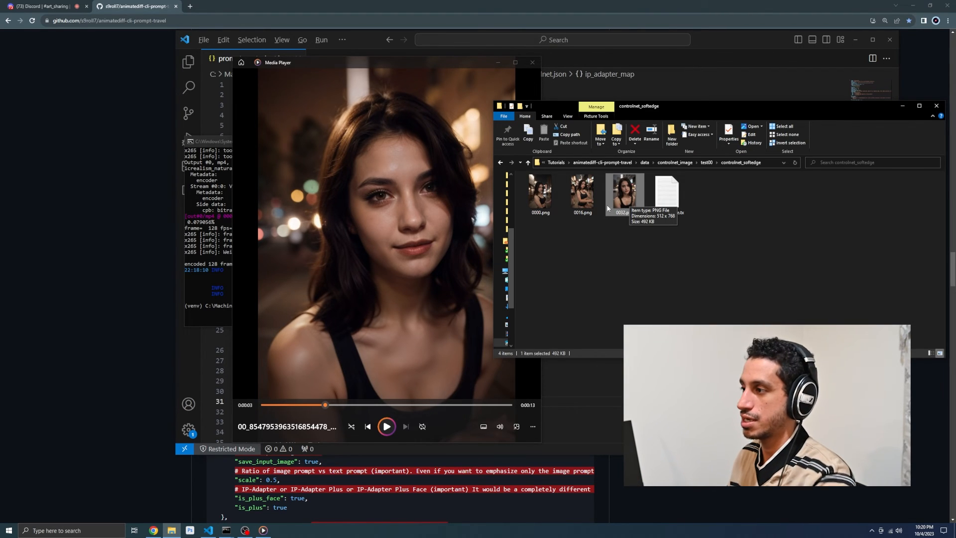
{"action": "mouse_move", "coordinate": [411, 393]}
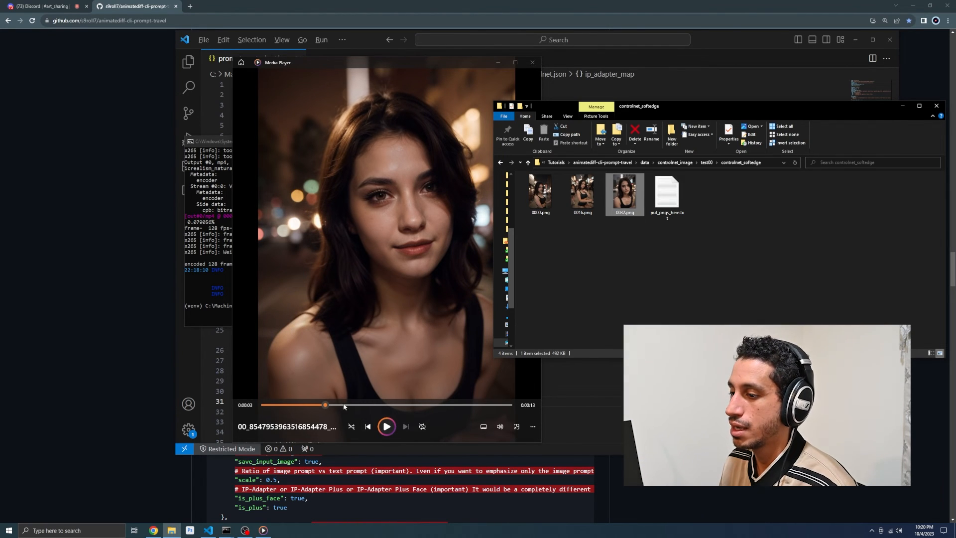
{"action": "left_click", "coordinate": [387, 426]}
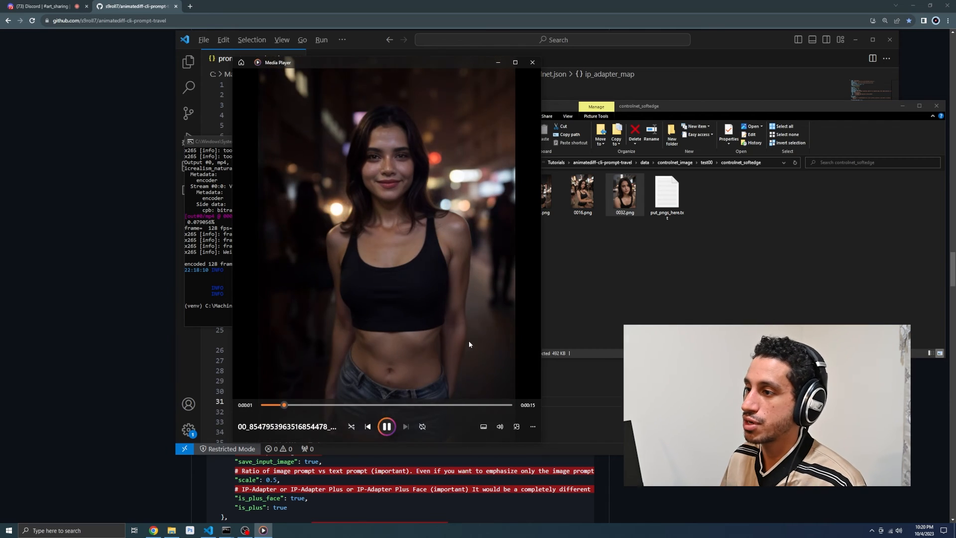